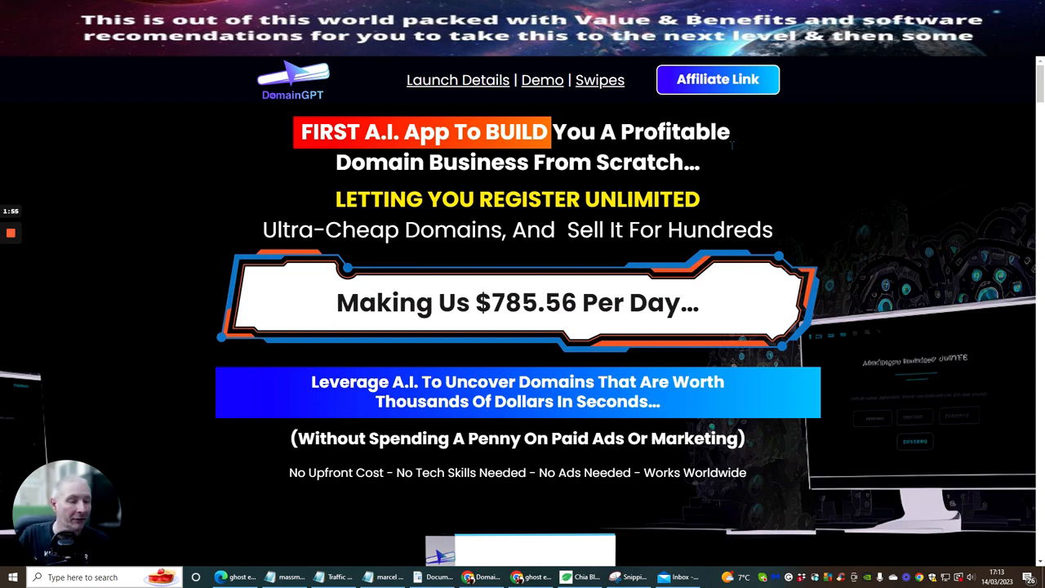
{"action": "mouse_move", "coordinate": [739, 162]}
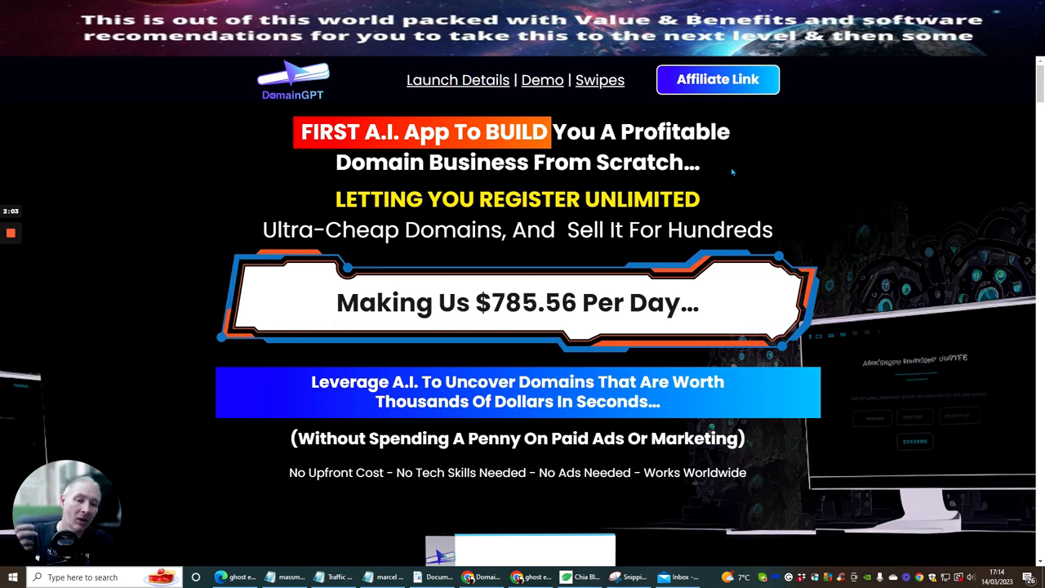
{"action": "mouse_move", "coordinate": [827, 183]}
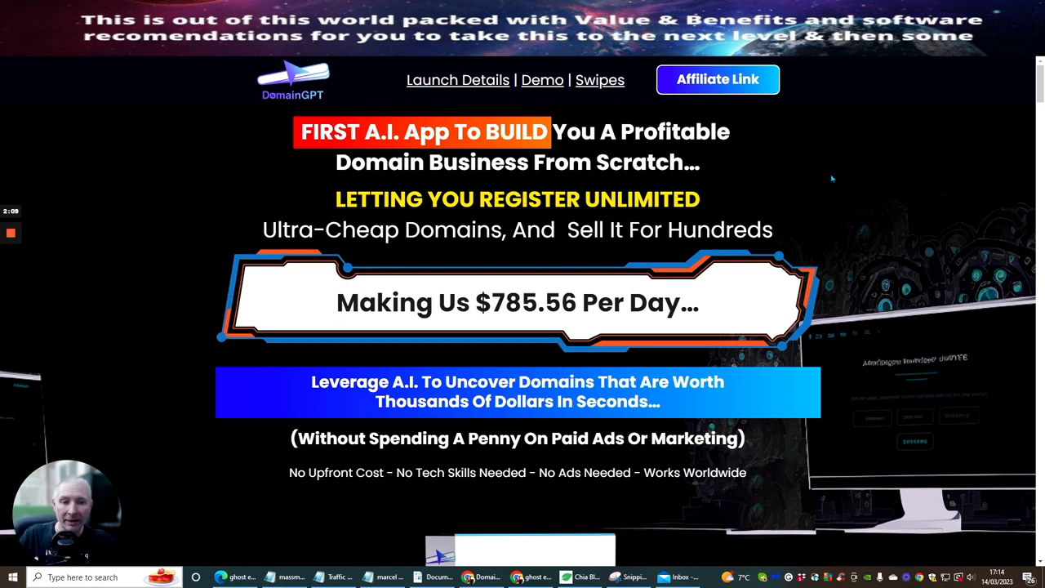
{"action": "mouse_move", "coordinate": [855, 183]}
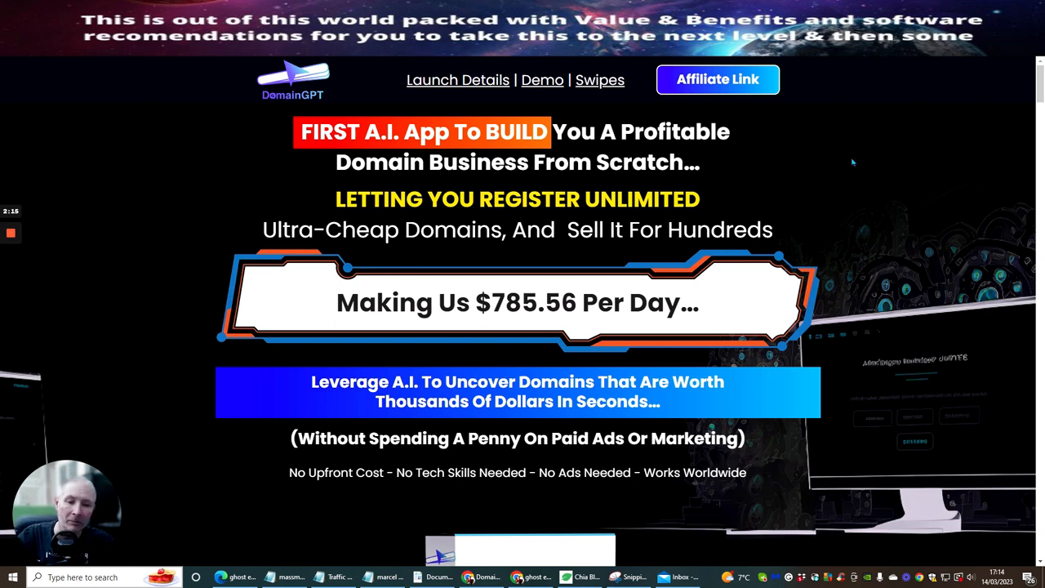
{"action": "mouse_move", "coordinate": [814, 144]}
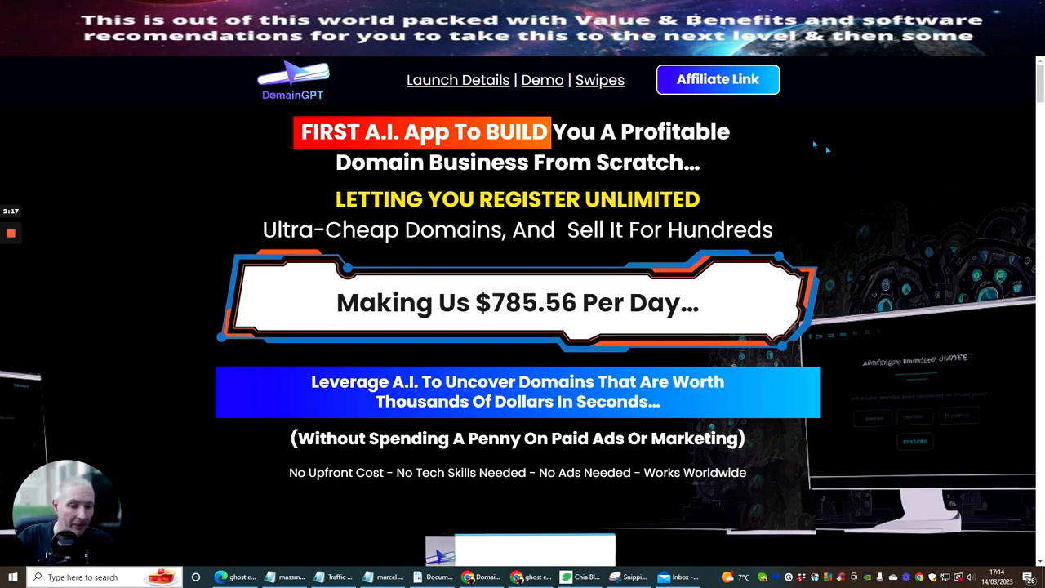
{"action": "mouse_move", "coordinate": [824, 203]}
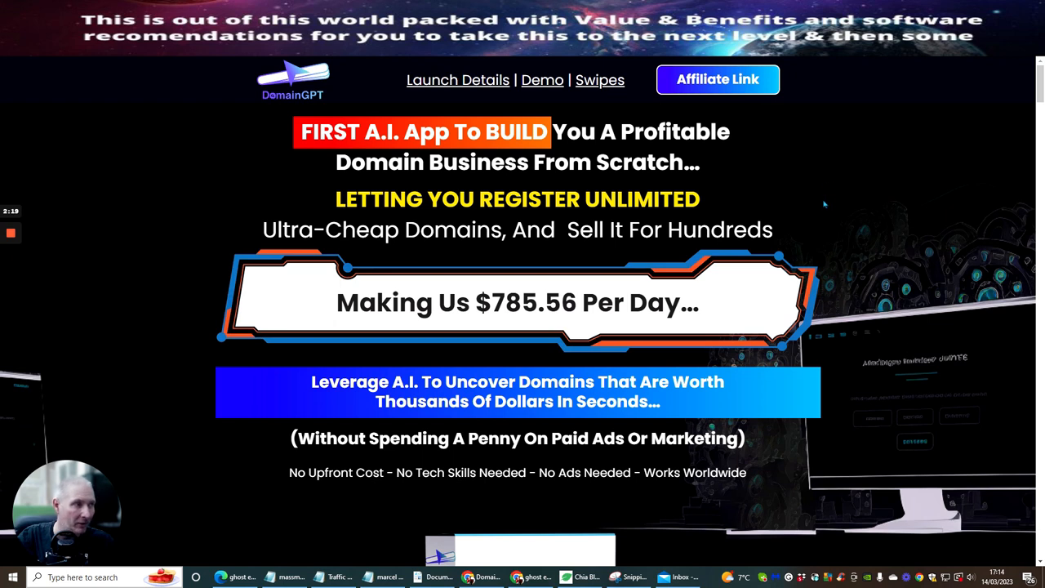
{"action": "mouse_move", "coordinate": [869, 211]}
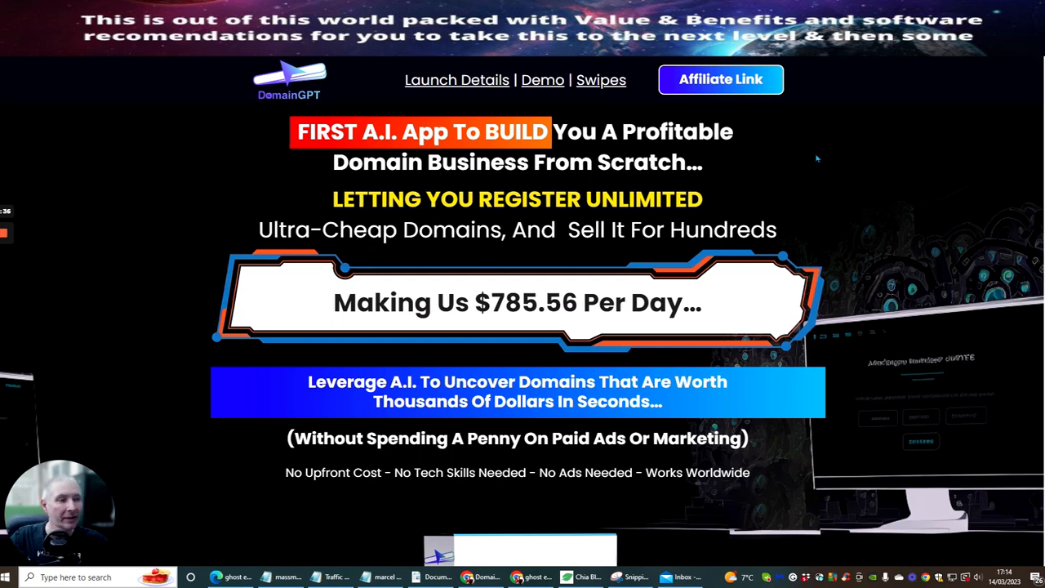
{"action": "mouse_move", "coordinate": [844, 170]}
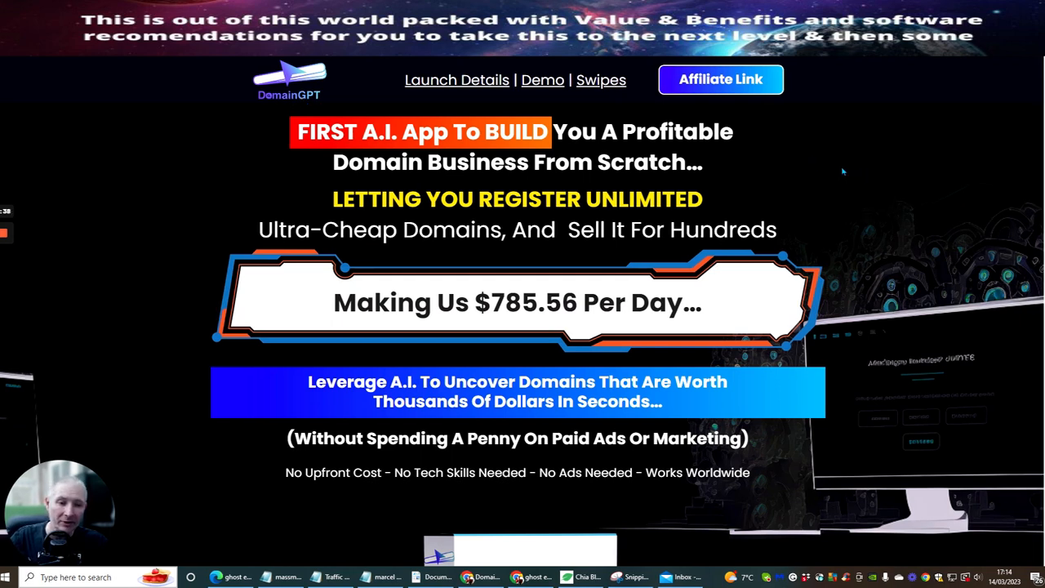
{"action": "mouse_move", "coordinate": [368, 317]}
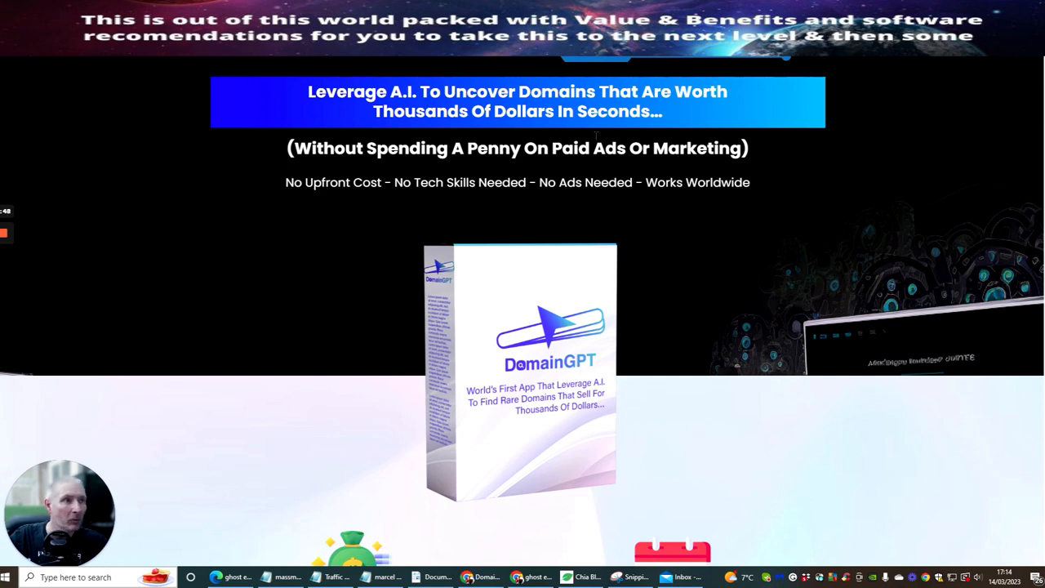
{"action": "mouse_move", "coordinate": [572, 199]}
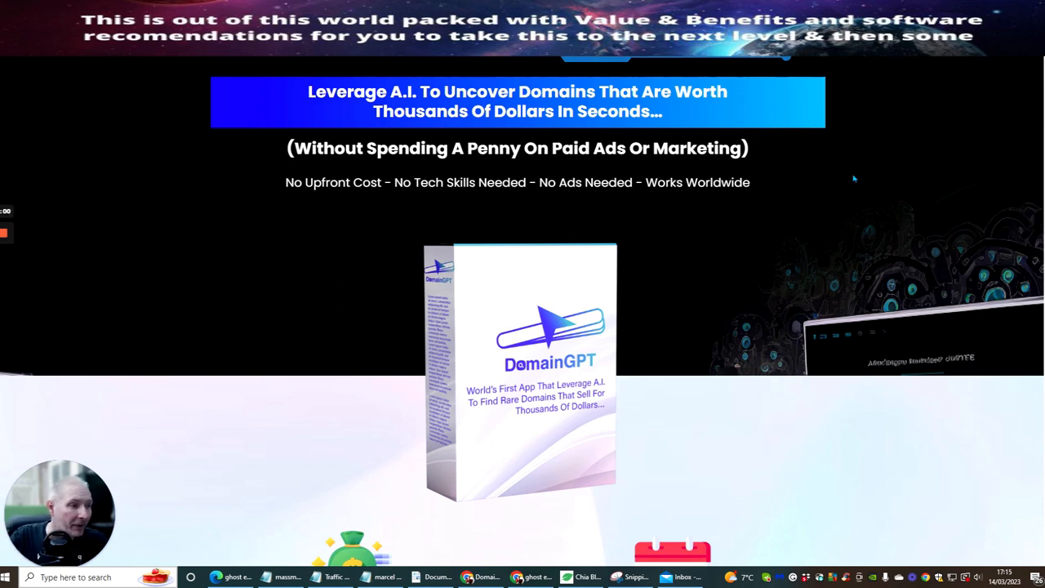
{"action": "mouse_move", "coordinate": [846, 190]}
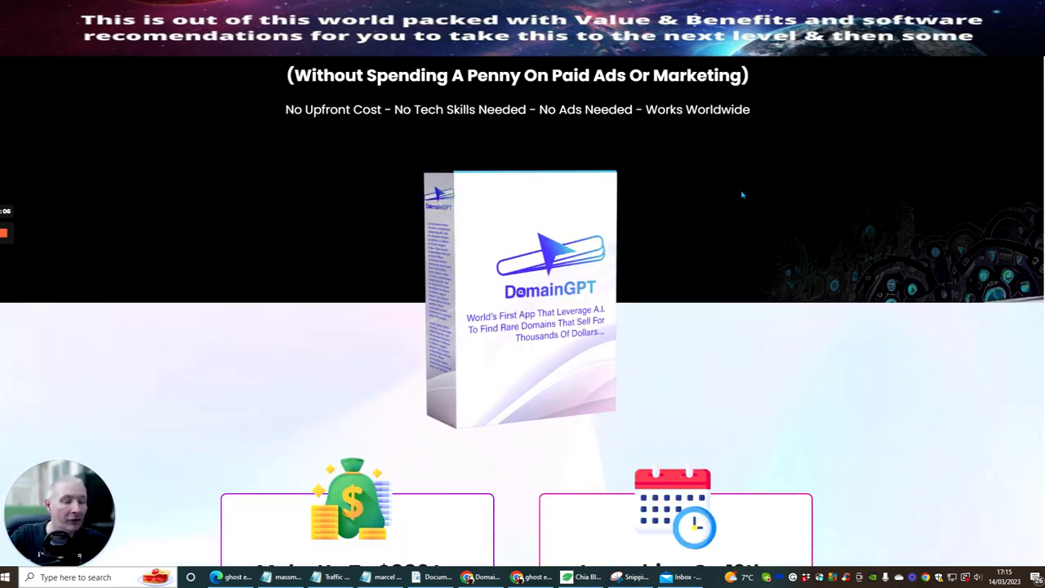
Step: Scroll to the cards showing $880 funnel sales, $1,500+ JV prizes and the 11 AM 13th March launch
{"action": "scroll", "scroll_direction": "down", "scroll_amount": 3}
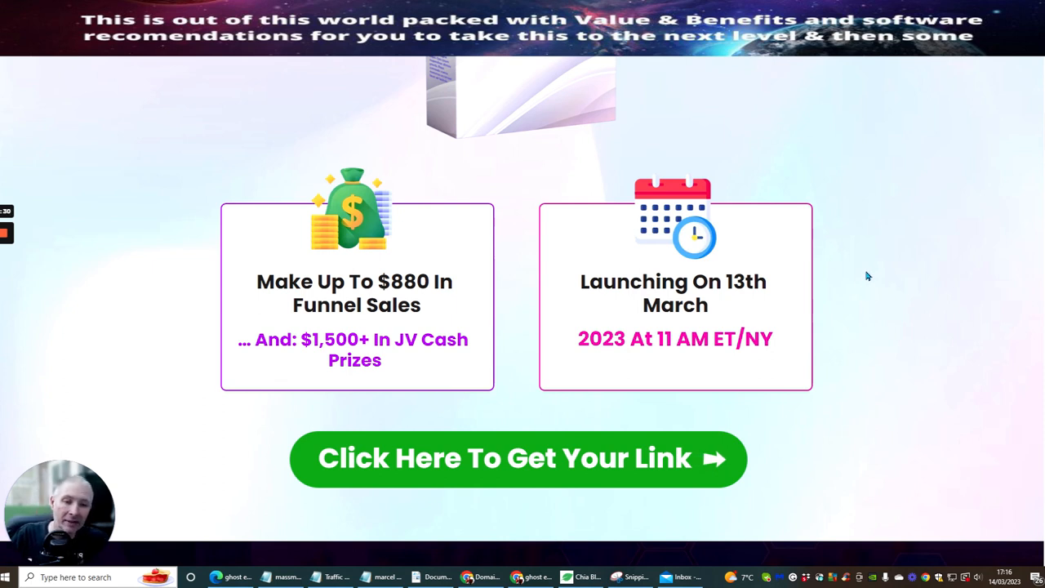
{"action": "mouse_move", "coordinate": [882, 275]}
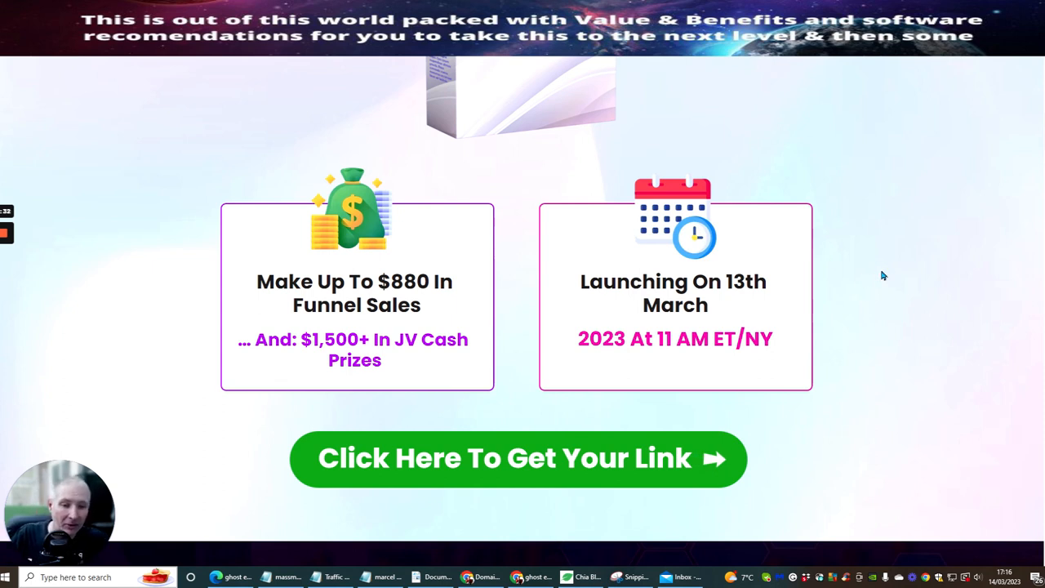
{"action": "mouse_move", "coordinate": [892, 307]}
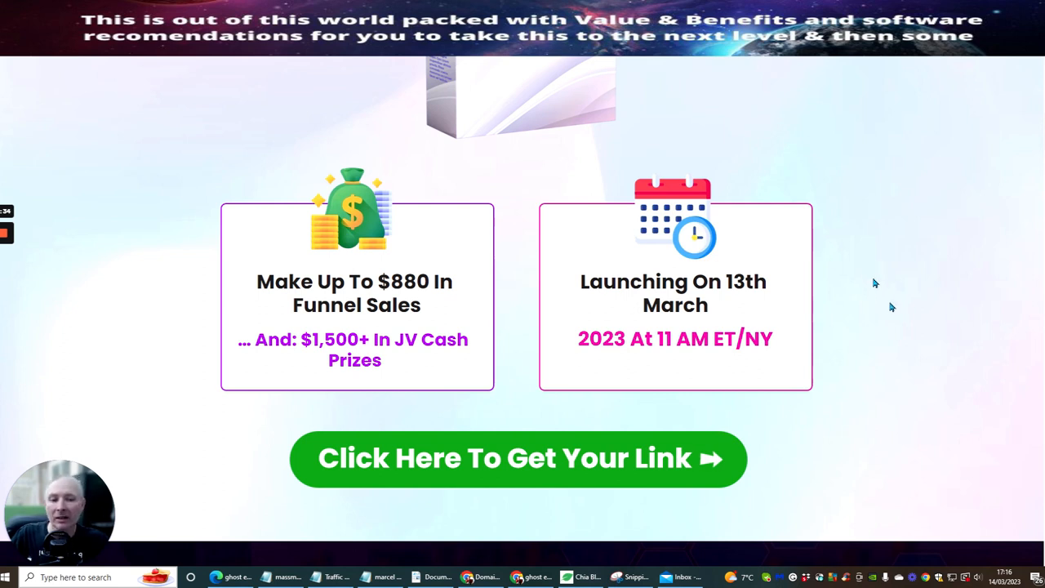
{"action": "mouse_move", "coordinate": [904, 281]}
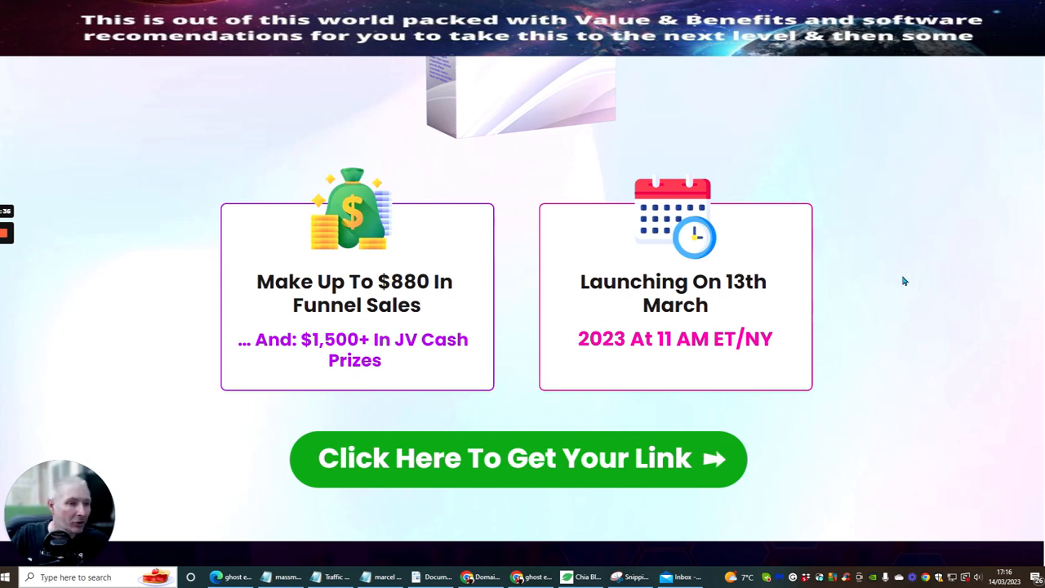
Step: Scroll past Grab Your Promo Tools and the AI domain-finder headline to the 'Complete Solution' checklist
{"action": "scroll", "scroll_direction": "down", "scroll_amount": 3}
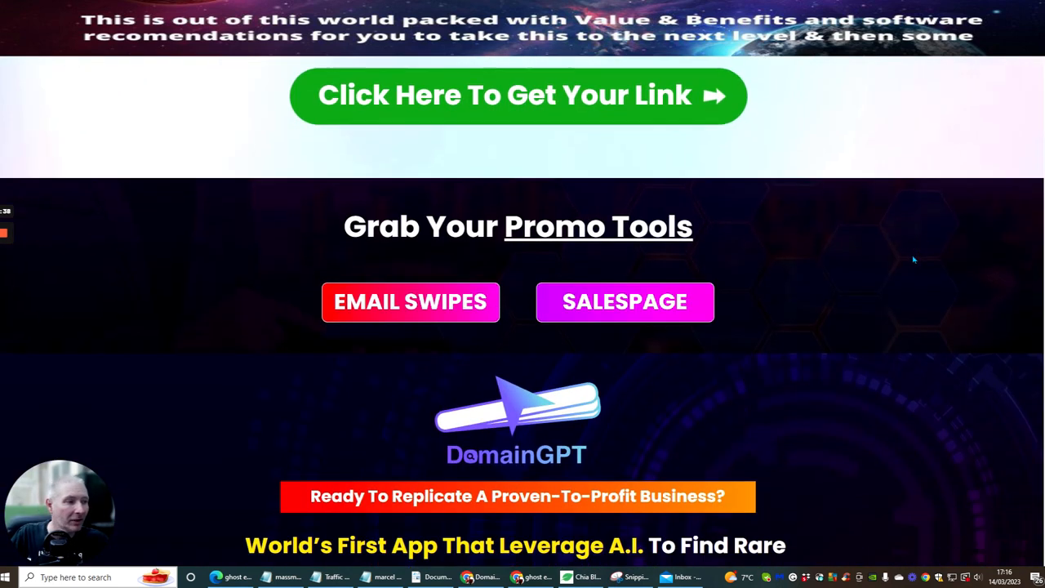
{"action": "scroll", "scroll_direction": "down", "scroll_amount": 3}
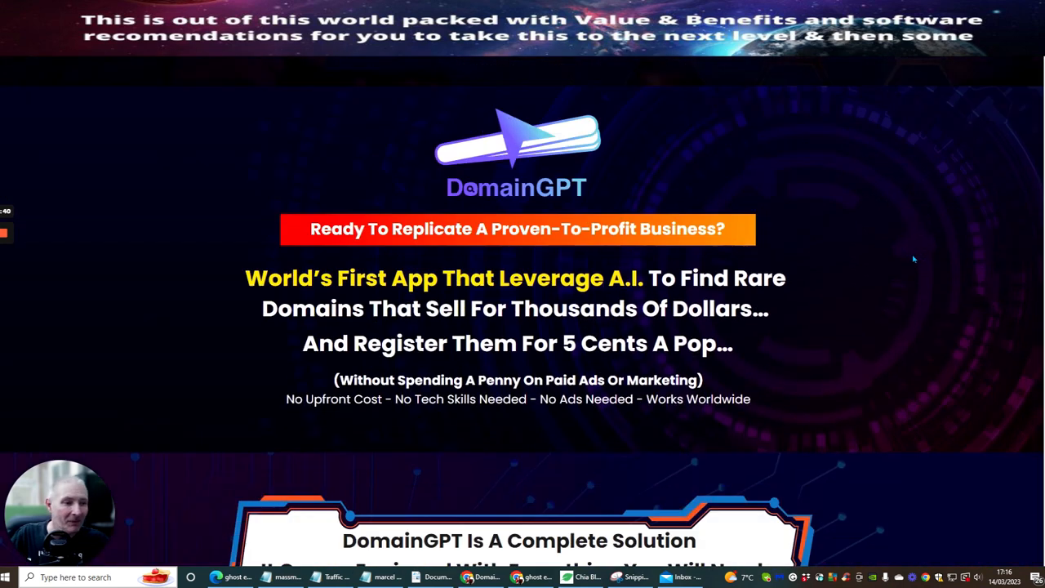
{"action": "scroll", "scroll_direction": "down", "scroll_amount": 3}
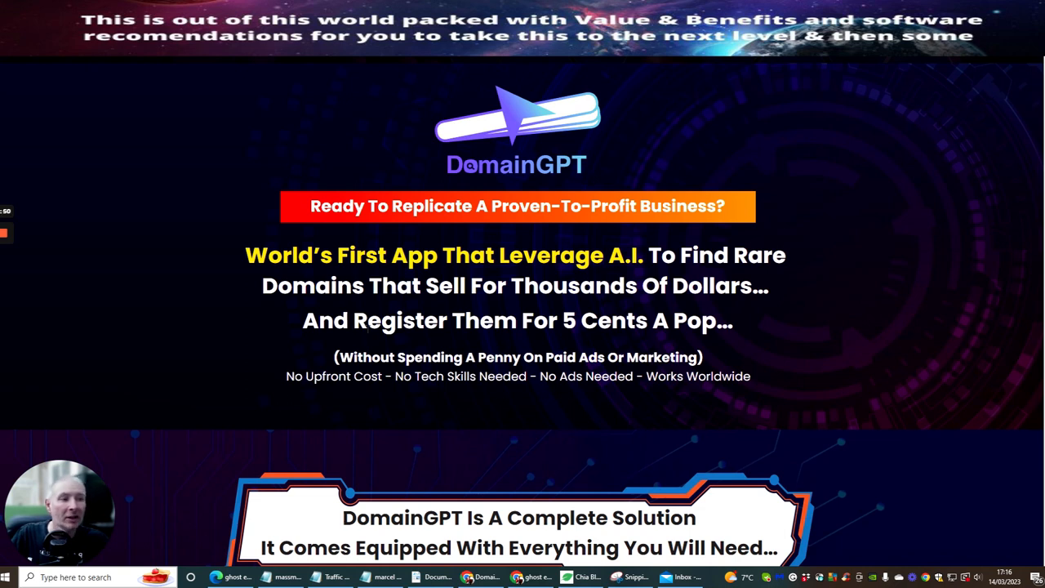
{"action": "scroll", "scroll_direction": "down", "scroll_amount": 3}
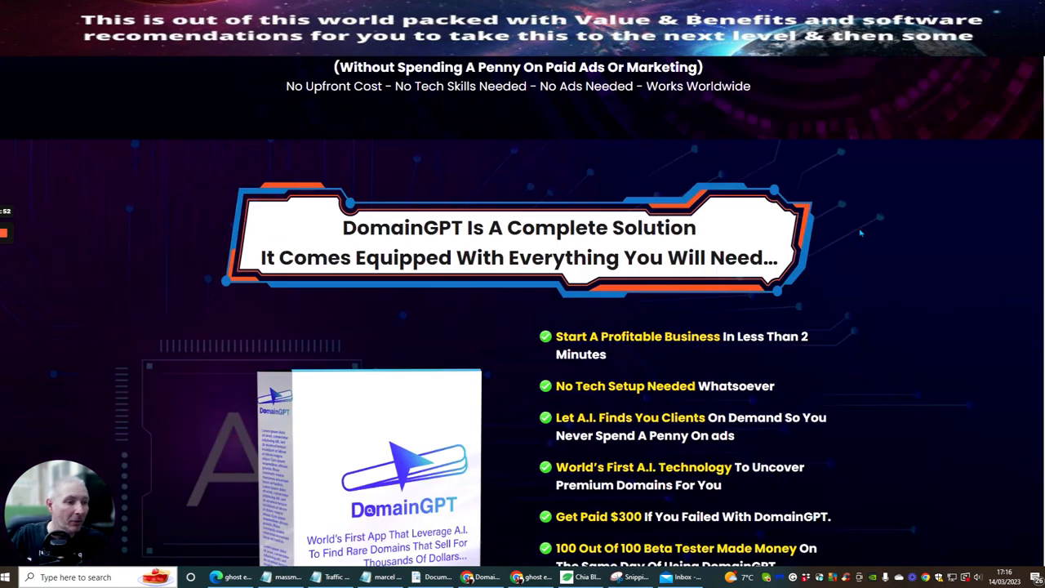
{"action": "scroll", "scroll_direction": "down", "scroll_amount": 3}
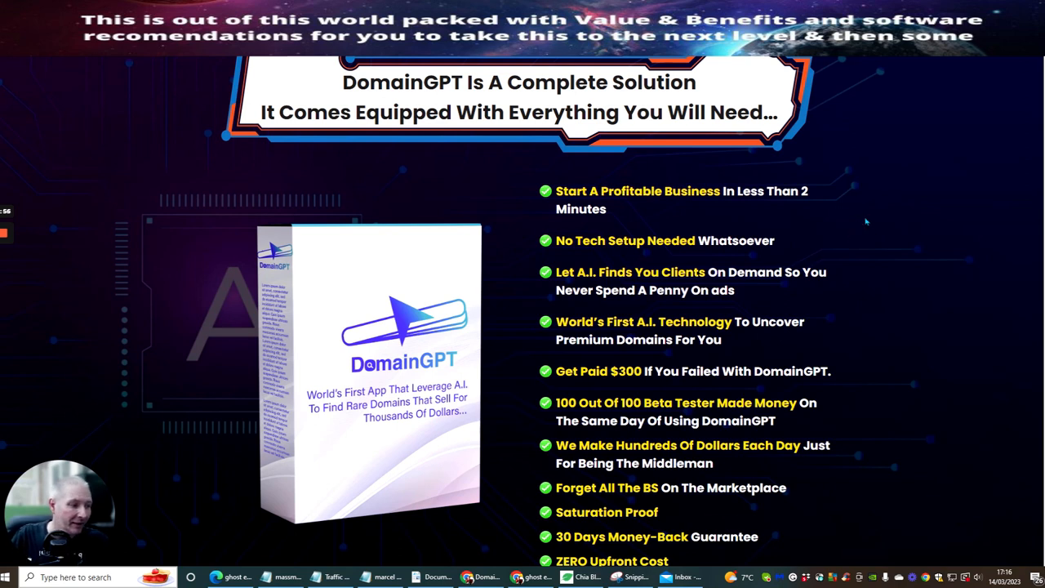
Step: Scroll slightly so the green-tick checklist is fully visible, ending with ZERO Upfront Cost
{"action": "scroll", "scroll_direction": "down", "scroll_amount": 3}
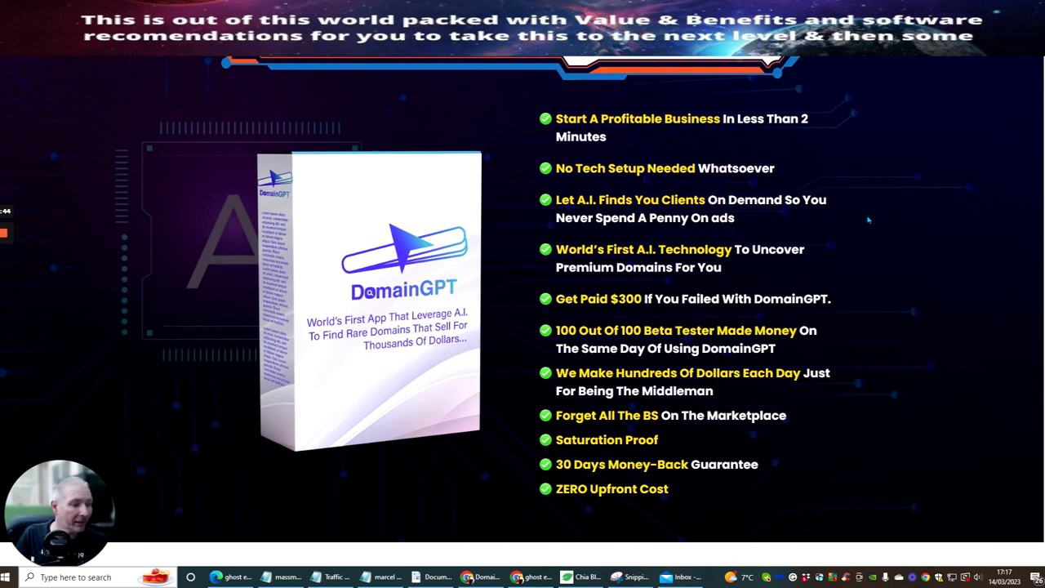
Step: Scroll to the 'Watch DomainGPT In Action' video showing the Xtreme JV domain search tool
{"action": "scroll", "scroll_direction": "down", "scroll_amount": 3}
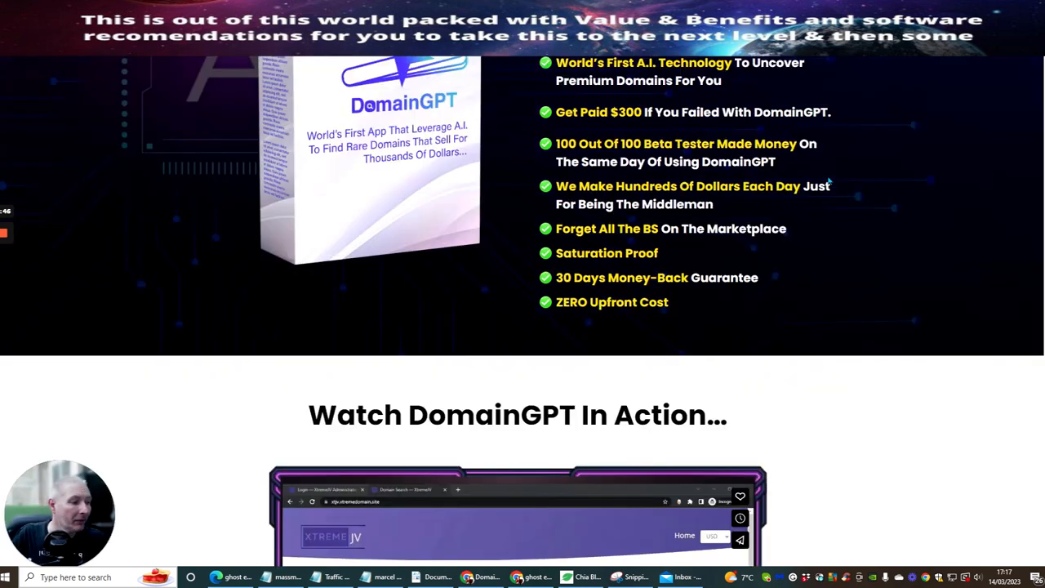
{"action": "scroll", "scroll_direction": "down", "scroll_amount": 3}
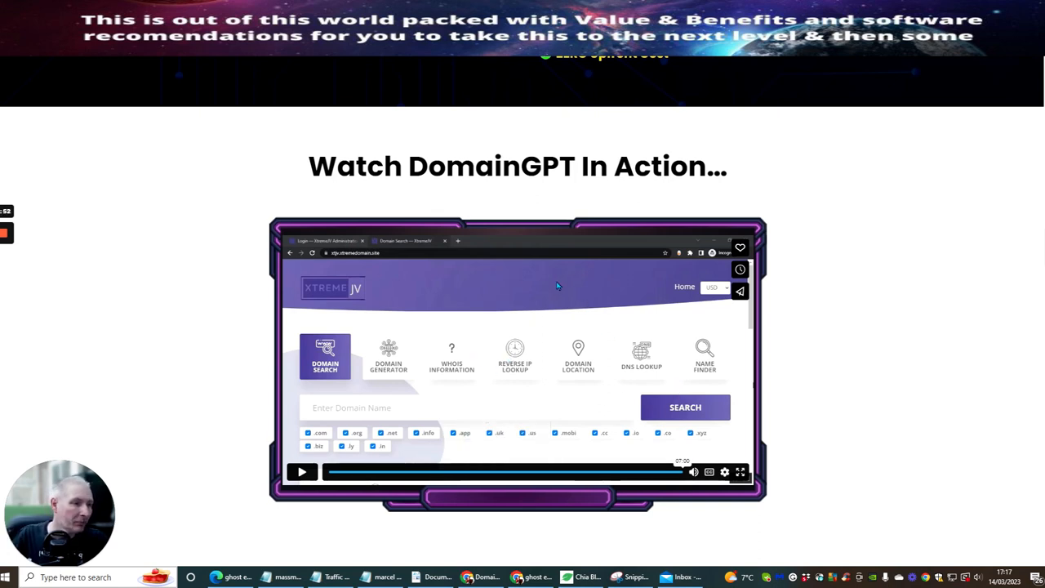
{"action": "mouse_move", "coordinate": [482, 291]}
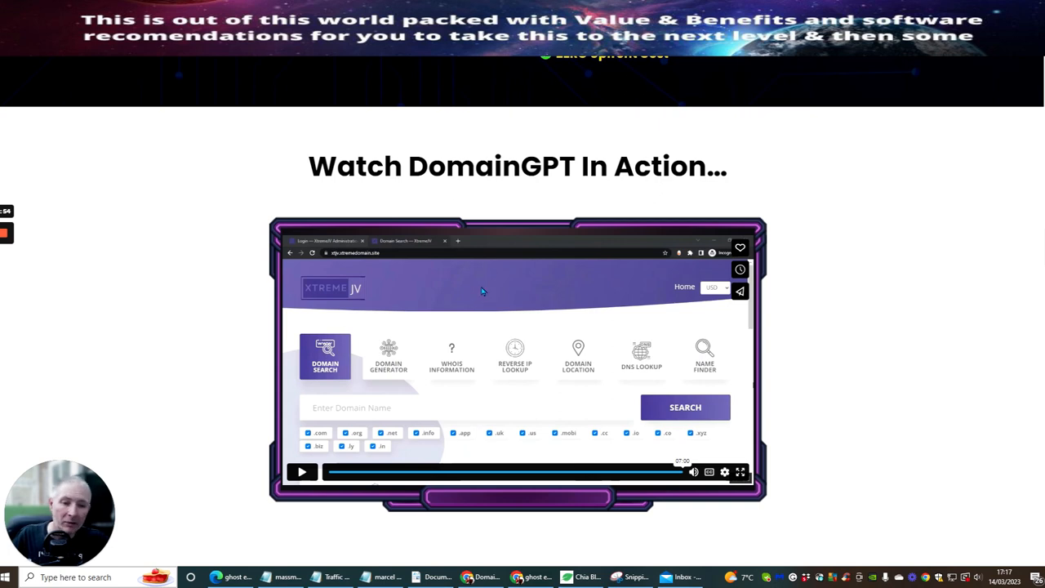
{"action": "mouse_move", "coordinate": [480, 290]}
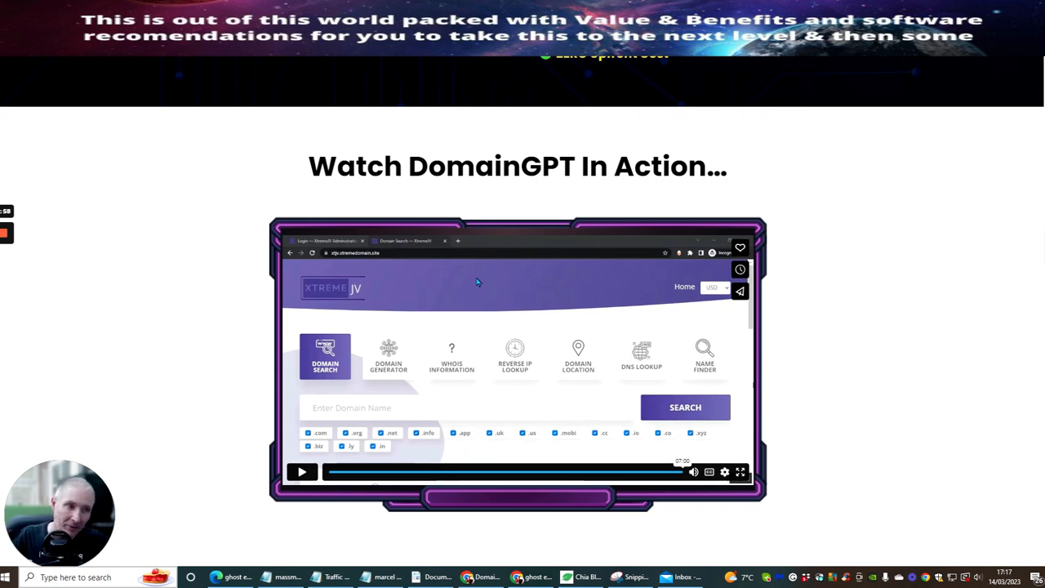
{"action": "mouse_move", "coordinate": [482, 287]}
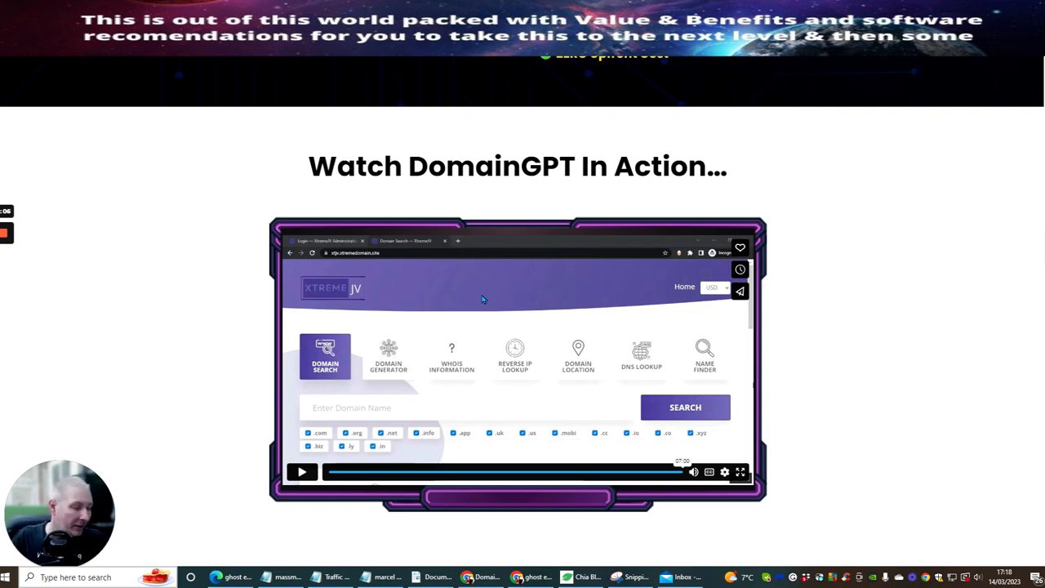
{"action": "mouse_move", "coordinate": [768, 548]}
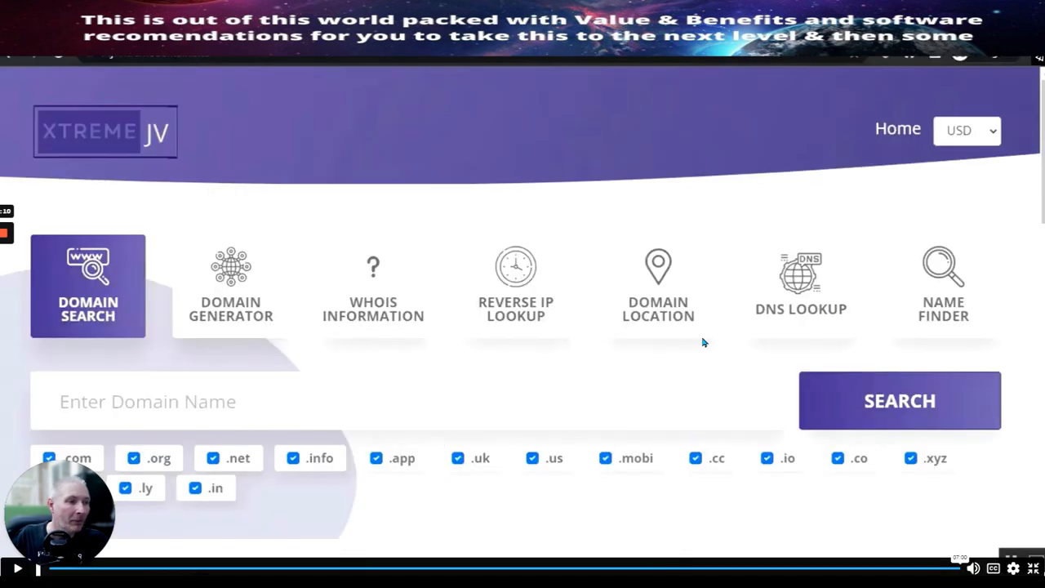
{"action": "mouse_move", "coordinate": [682, 143]}
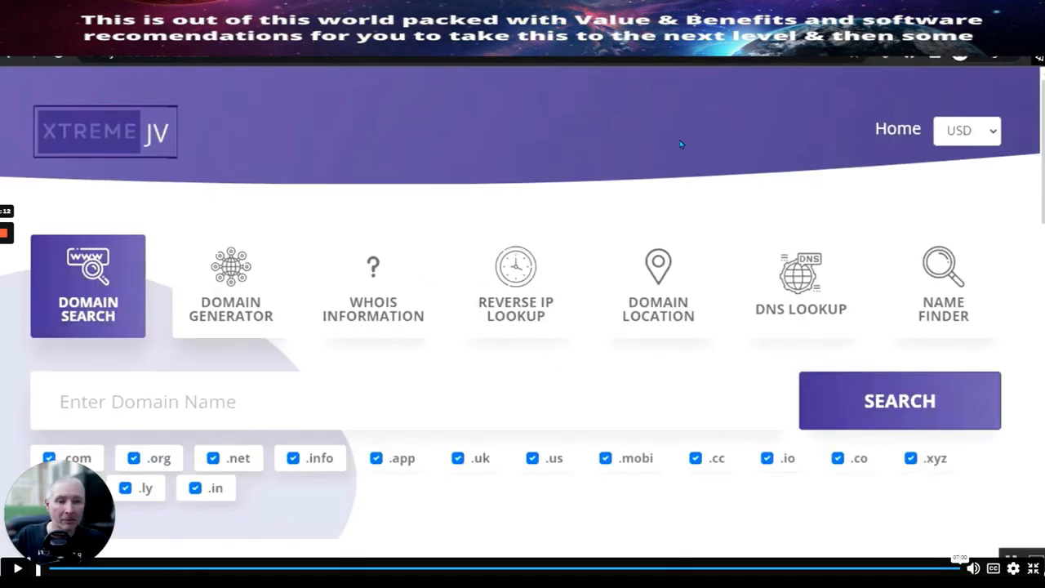
{"action": "mouse_move", "coordinate": [188, 498]}
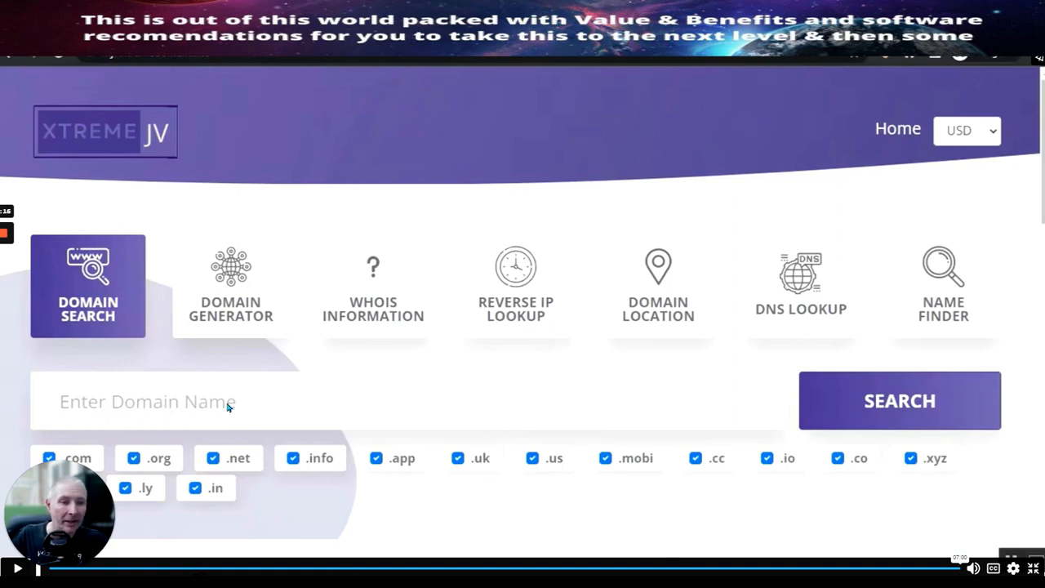
{"action": "mouse_move", "coordinate": [561, 404]}
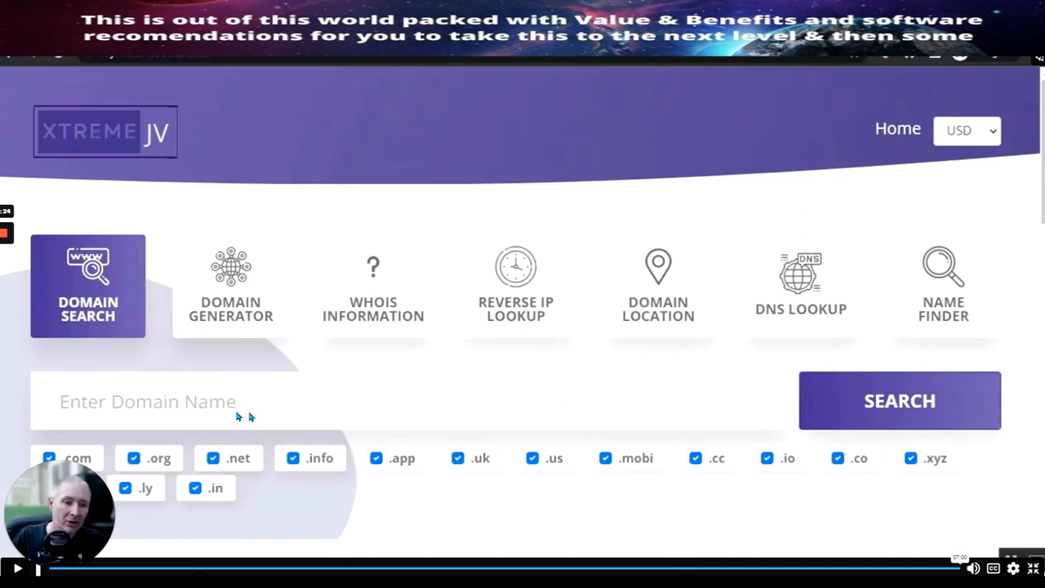
{"action": "mouse_move", "coordinate": [98, 408]}
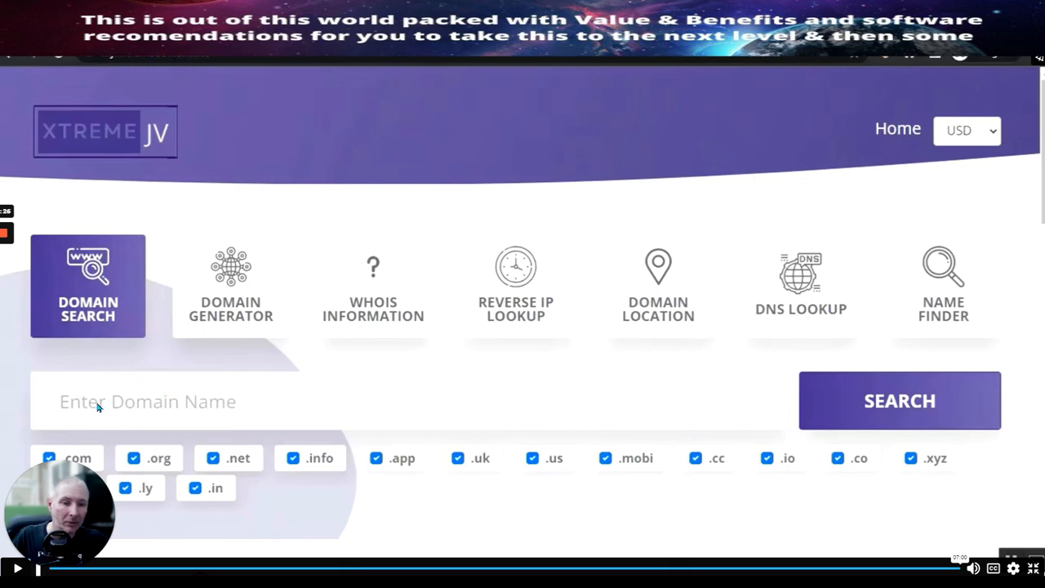
{"action": "mouse_move", "coordinate": [229, 324]}
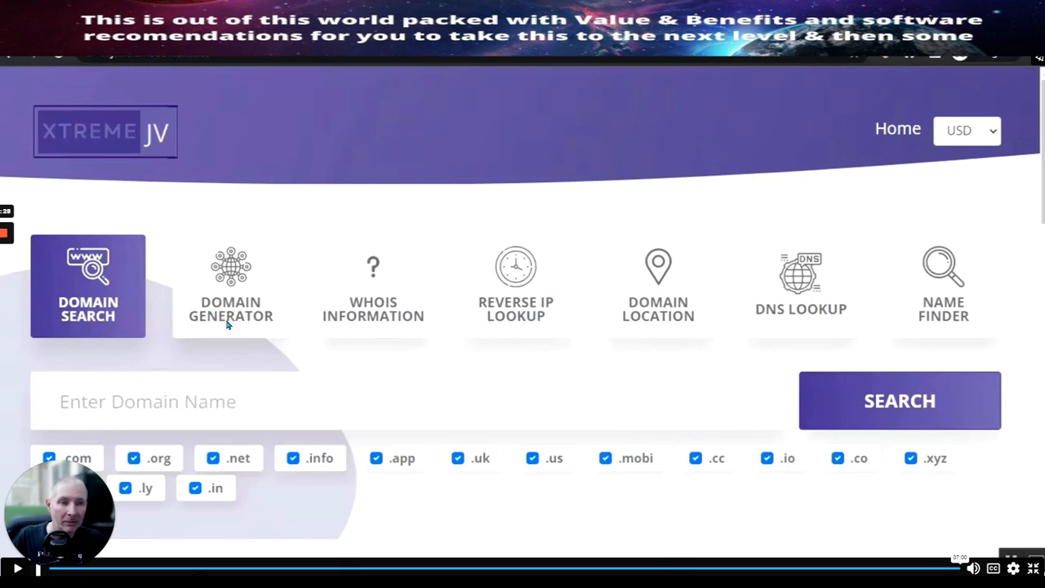
{"action": "mouse_move", "coordinate": [501, 325]}
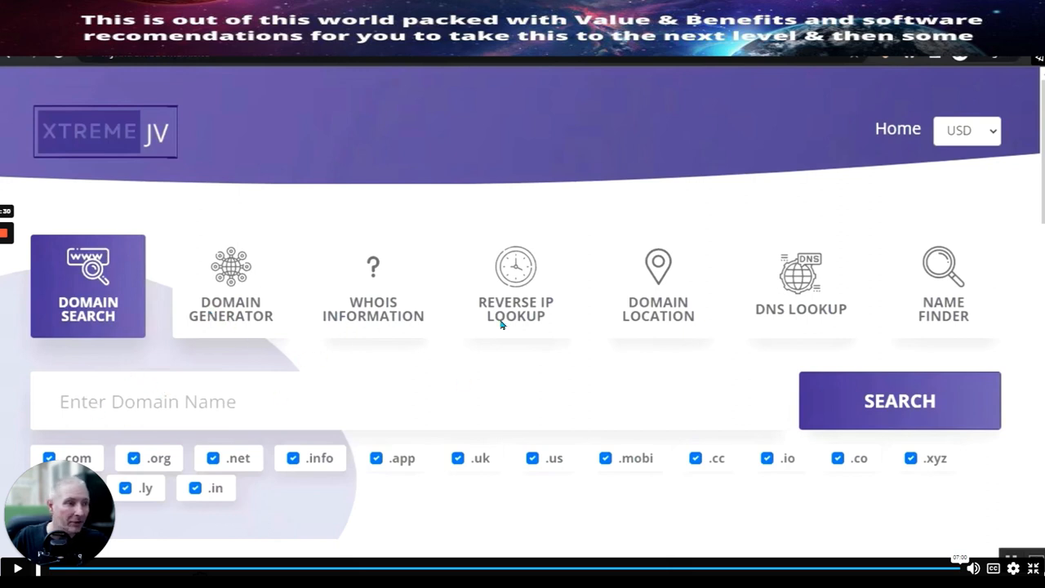
{"action": "mouse_move", "coordinate": [657, 324]}
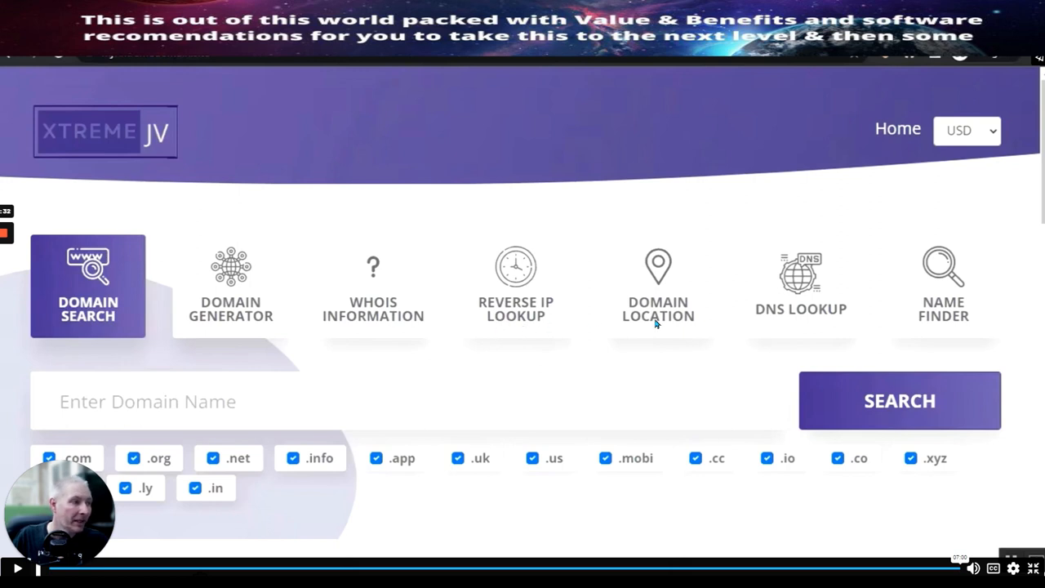
{"action": "mouse_move", "coordinate": [906, 318]}
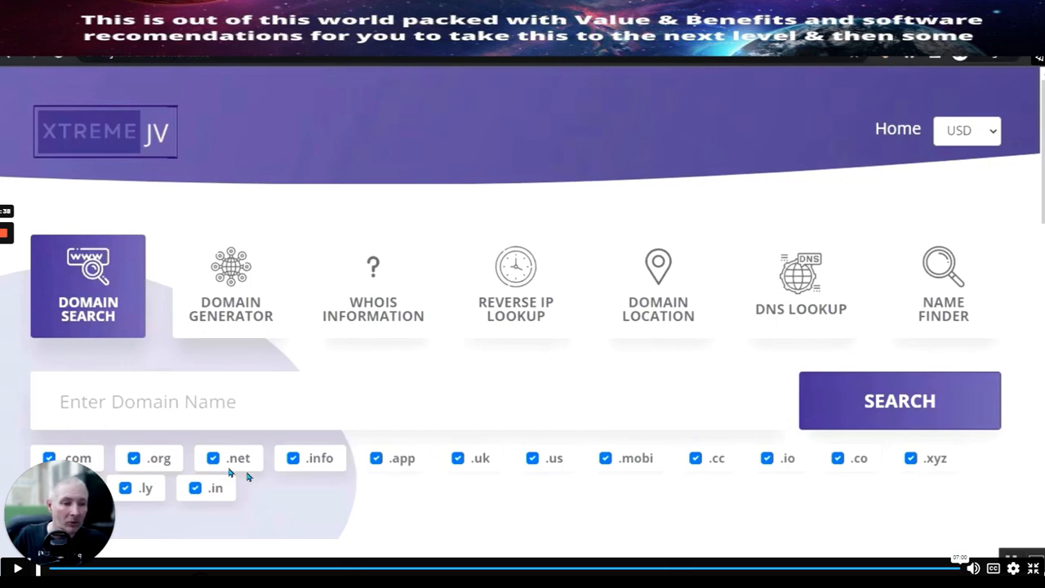
{"action": "mouse_move", "coordinate": [539, 472]}
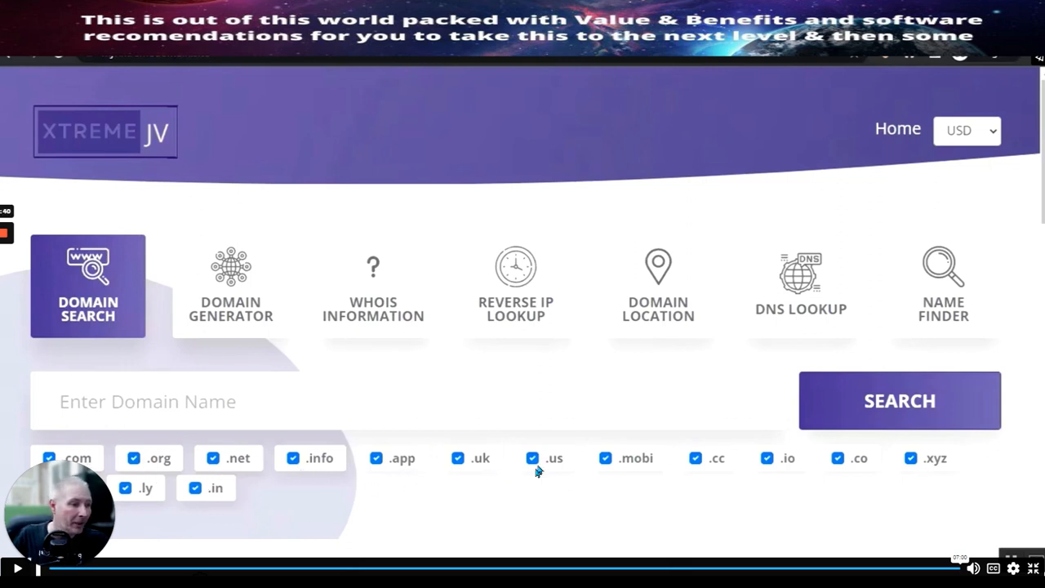
{"action": "mouse_move", "coordinate": [717, 468]}
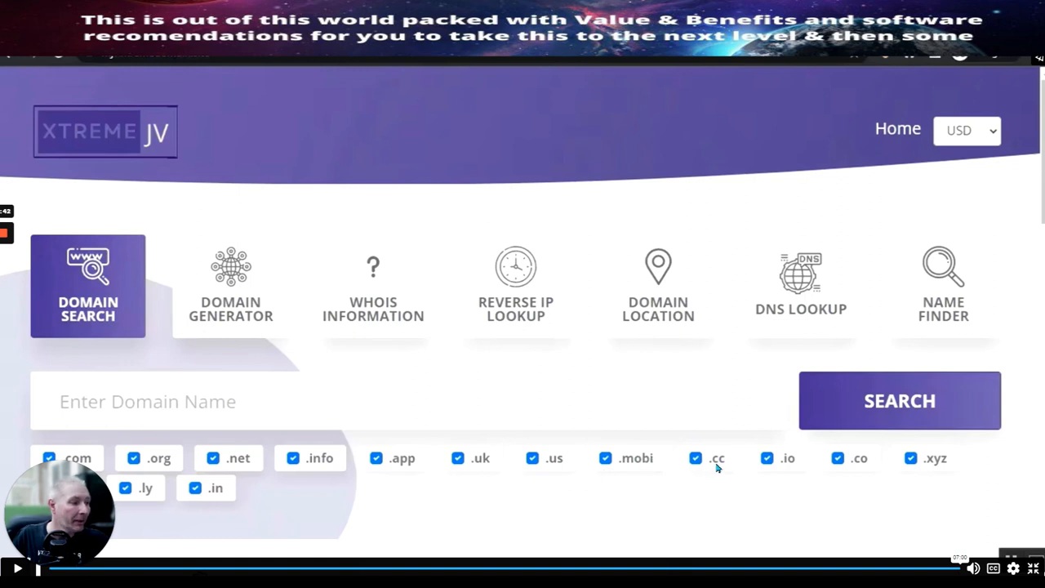
{"action": "mouse_move", "coordinate": [936, 474]}
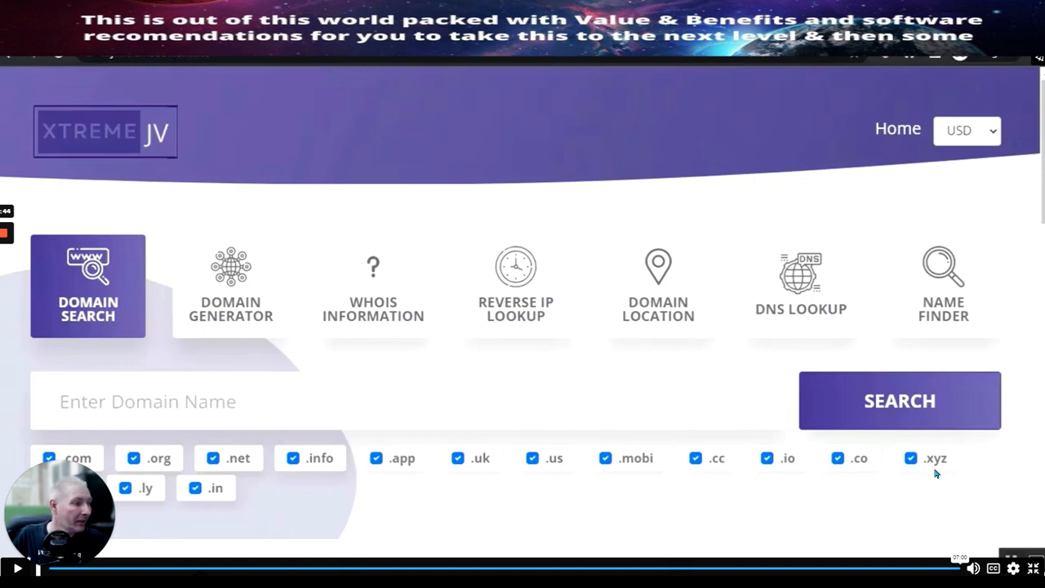
{"action": "mouse_move", "coordinate": [936, 474]}
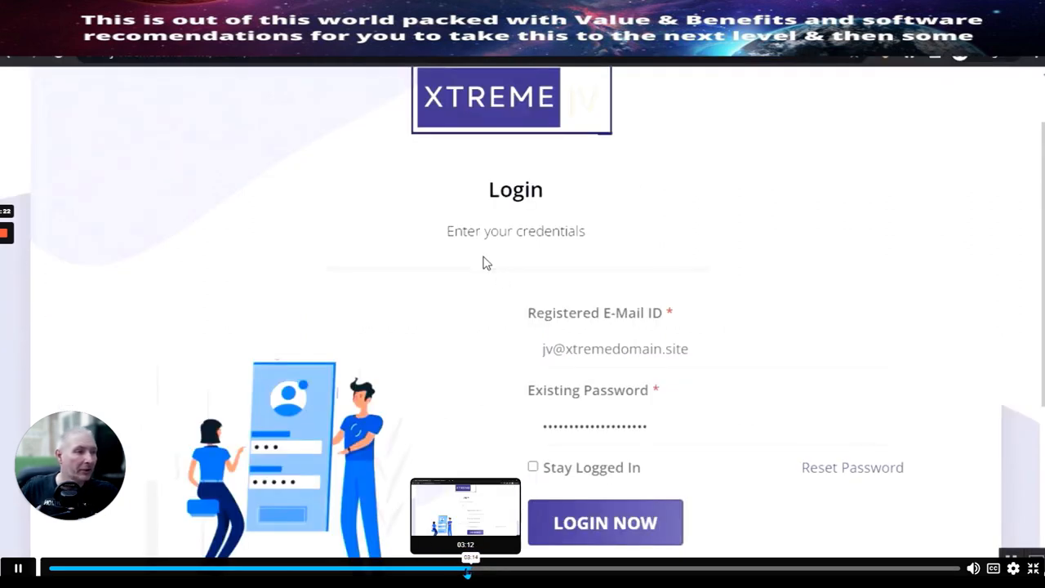
{"action": "mouse_move", "coordinate": [605, 523]}
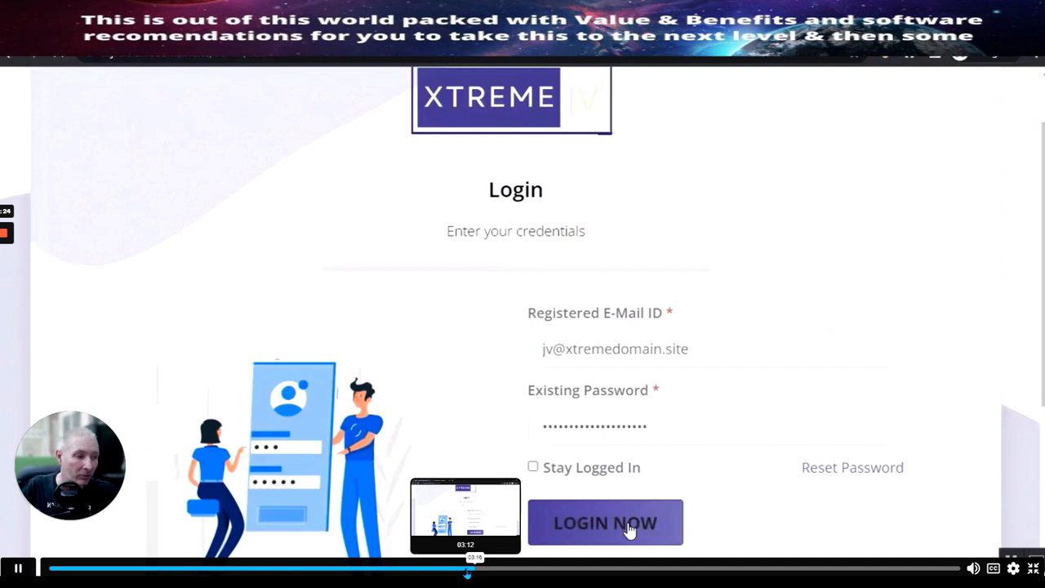
Step: Skip the demo video past login and tool settings to the admin Currency Settings screen
{"action": "left_click", "coordinate": [605, 523]}
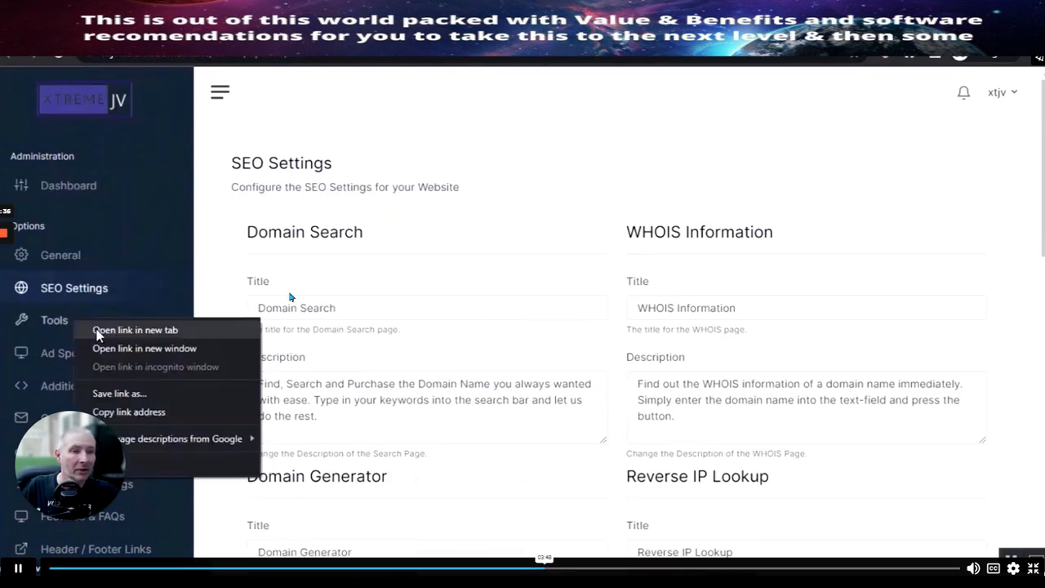
{"action": "left_click", "coordinate": [54, 319]}
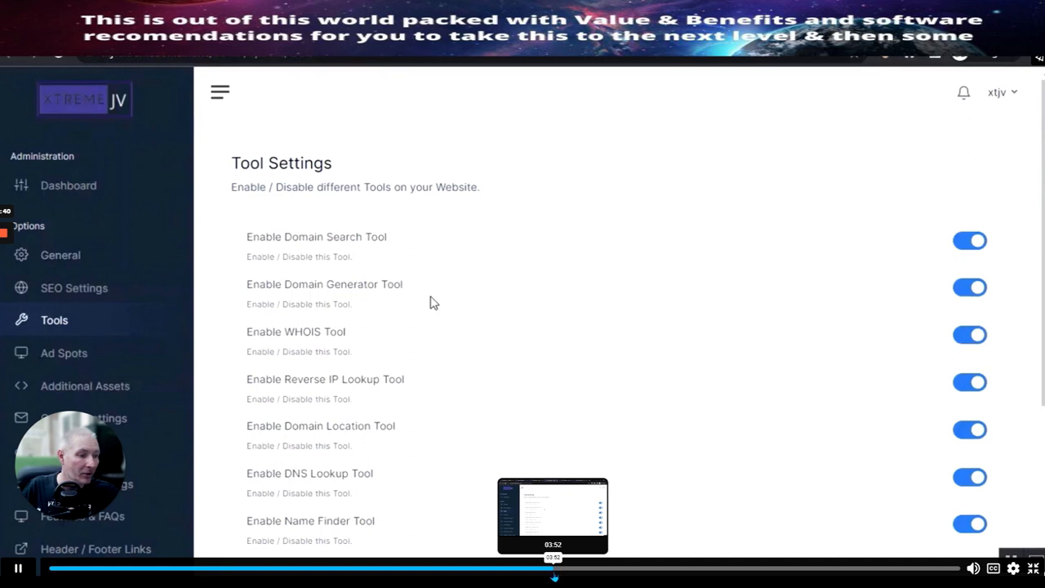
{"action": "left_click", "coordinate": [87, 254]}
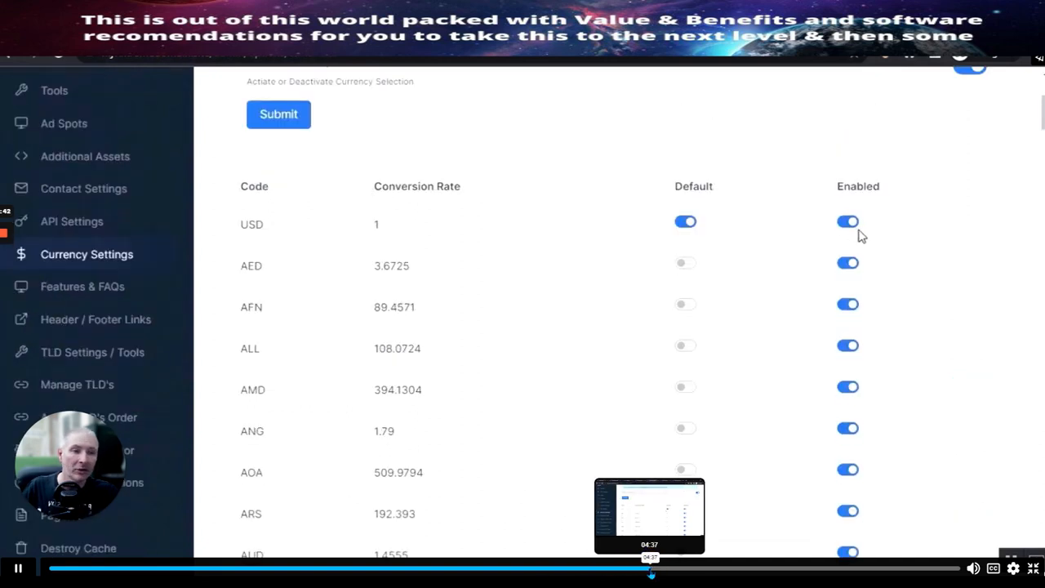
{"action": "scroll", "scroll_direction": "down", "scroll_amount": 3}
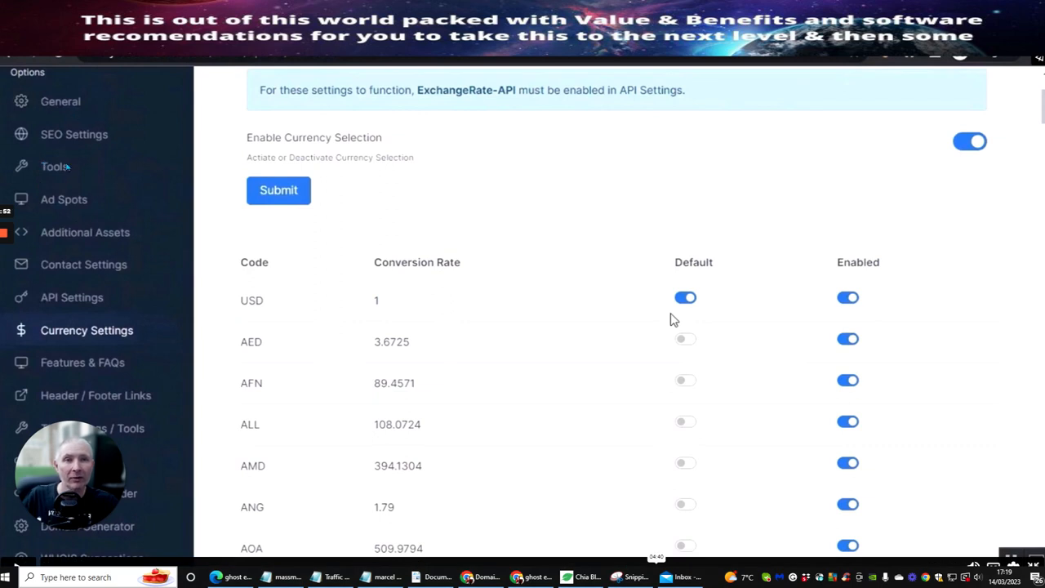
{"action": "mouse_move", "coordinate": [47, 206]}
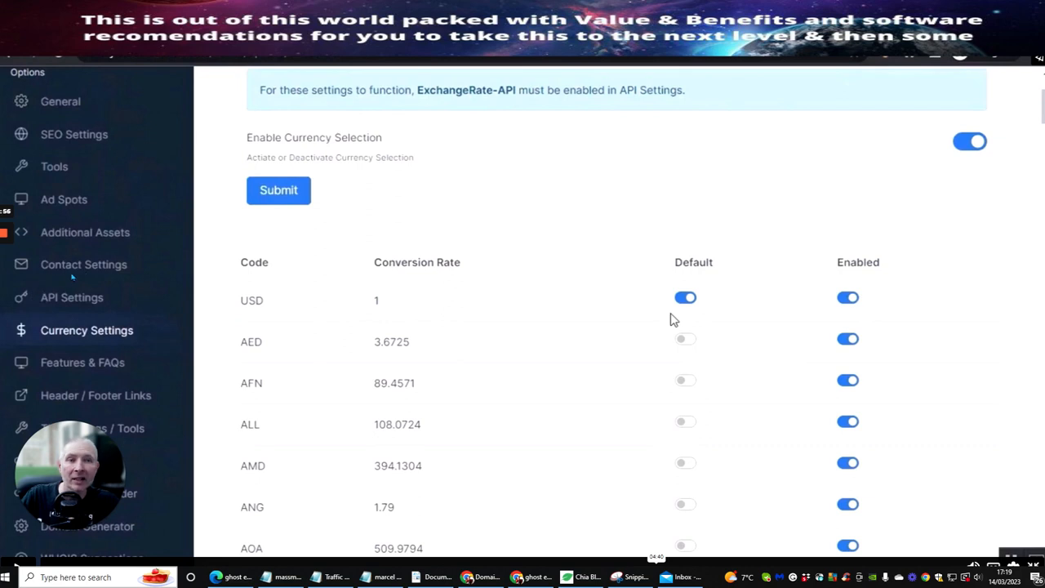
{"action": "mouse_move", "coordinate": [94, 302]}
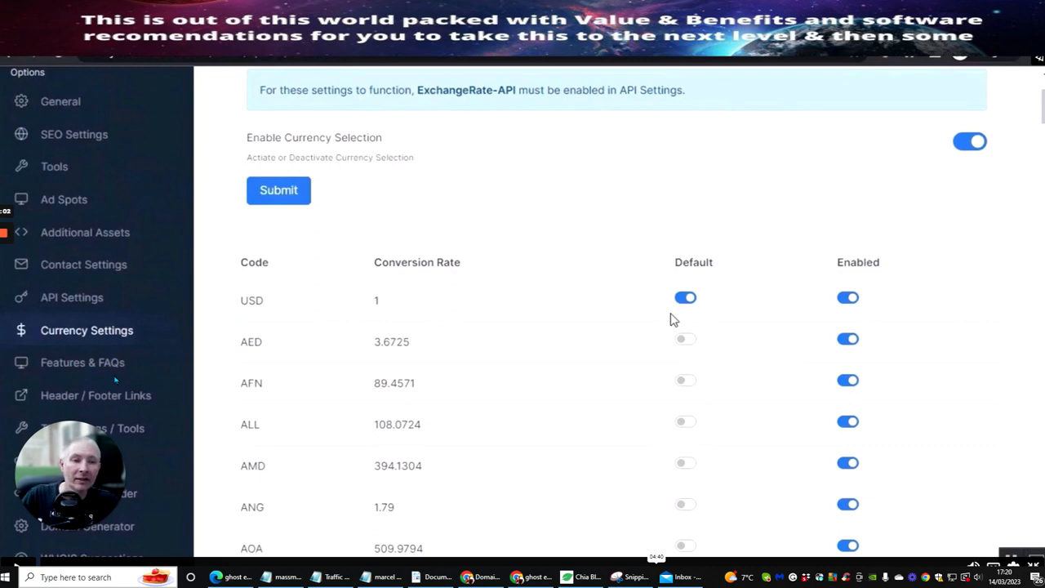
{"action": "mouse_move", "coordinate": [61, 409]}
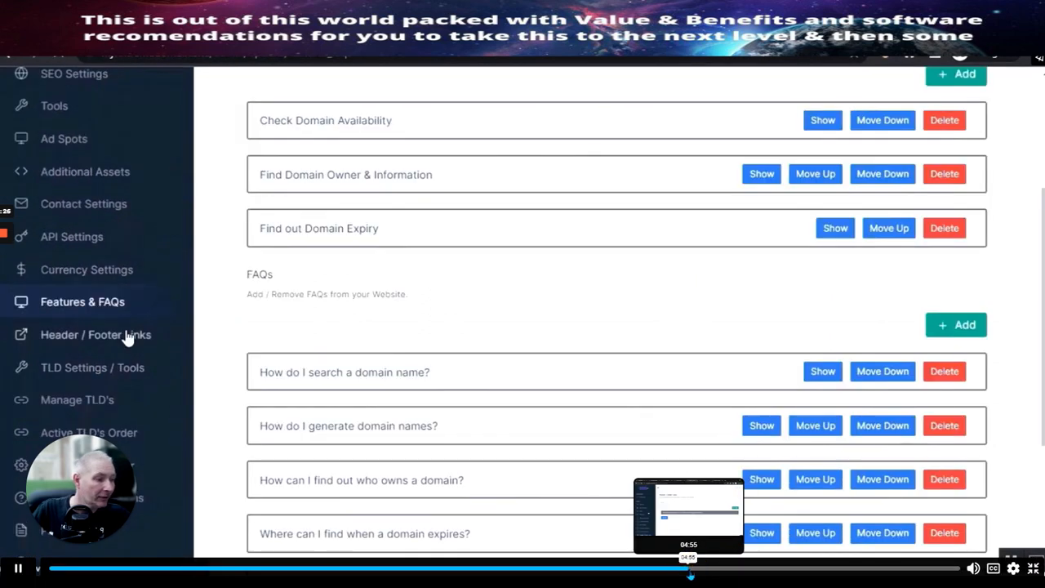
Step: Skip the demo through domain search, TLD Settings and TLDs Order to the empty Pages list
{"action": "left_click", "coordinate": [96, 335]}
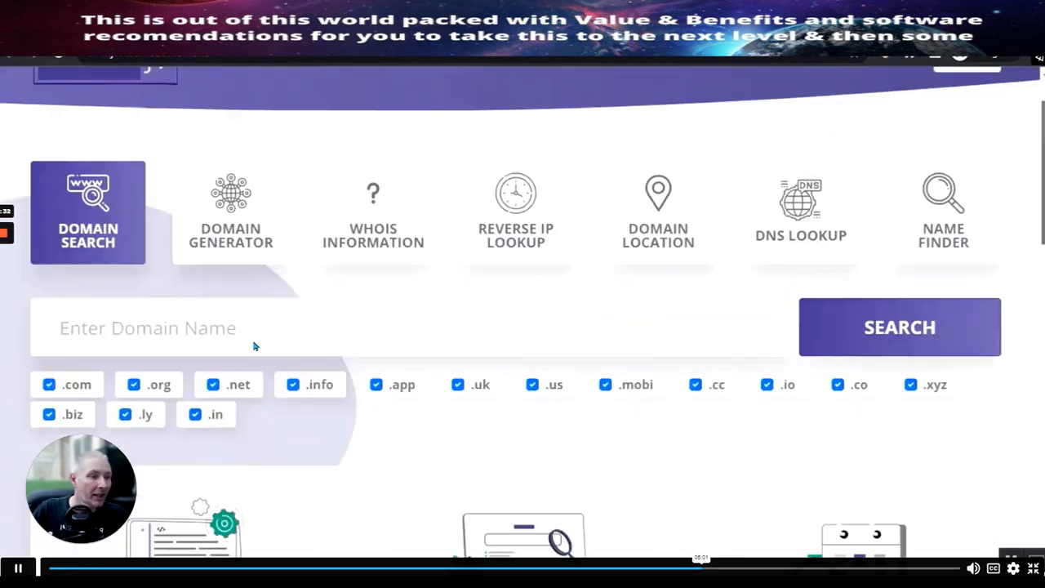
{"action": "scroll", "scroll_direction": "down", "scroll_amount": 3}
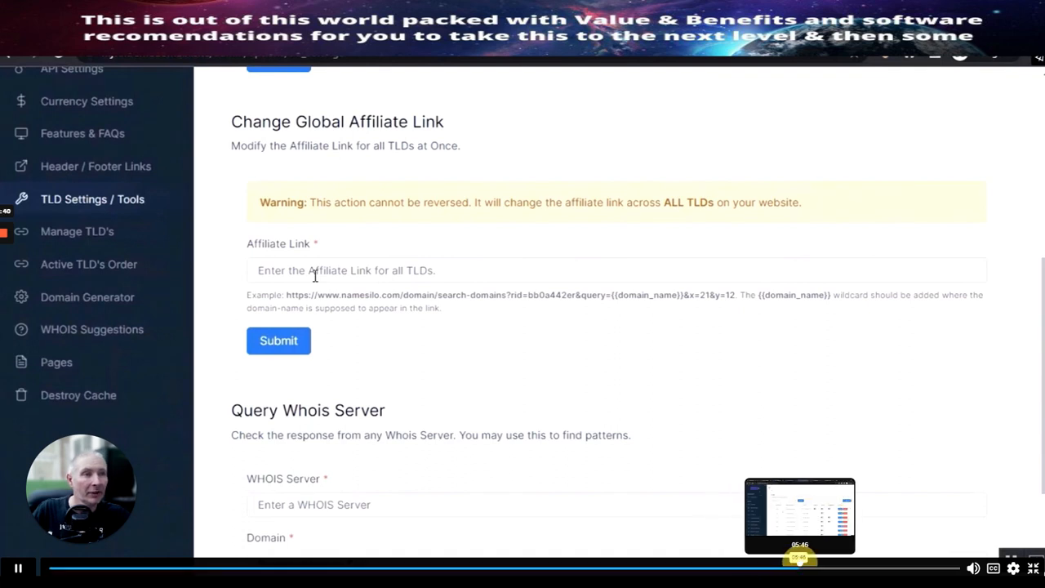
{"action": "left_click", "coordinate": [77, 231]}
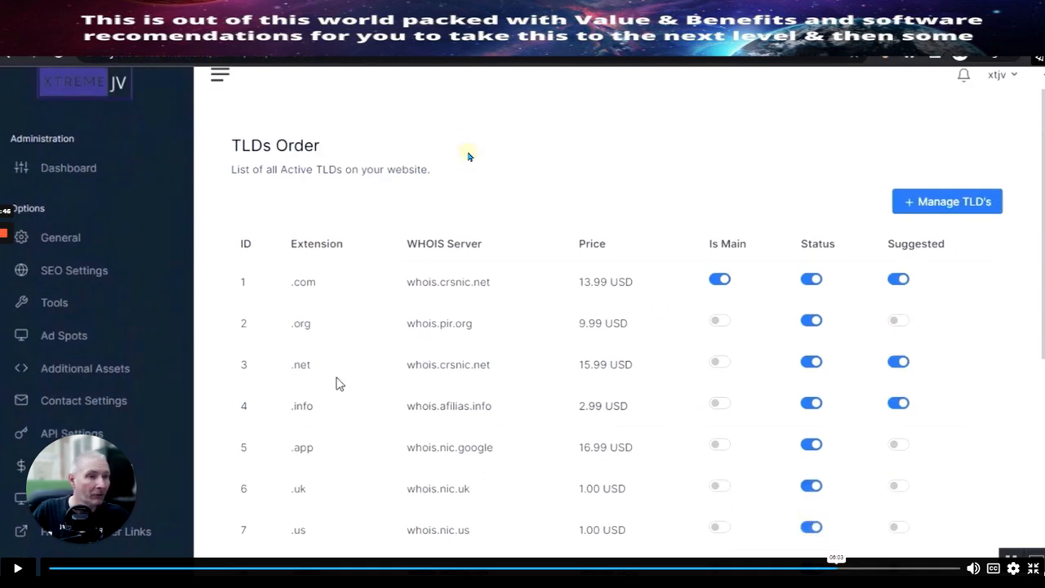
{"action": "mouse_move", "coordinate": [338, 177]}
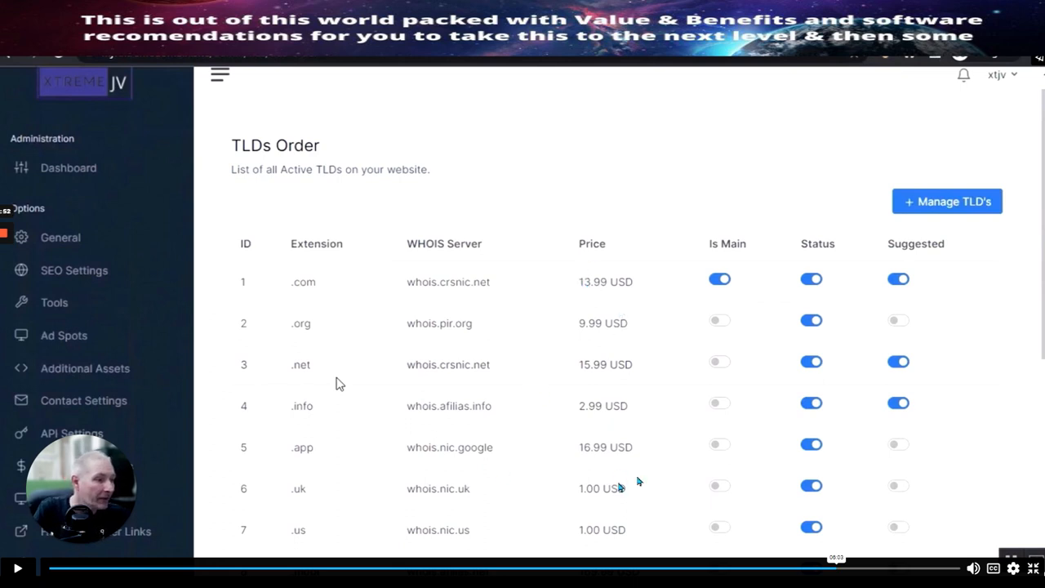
{"action": "mouse_move", "coordinate": [598, 498]}
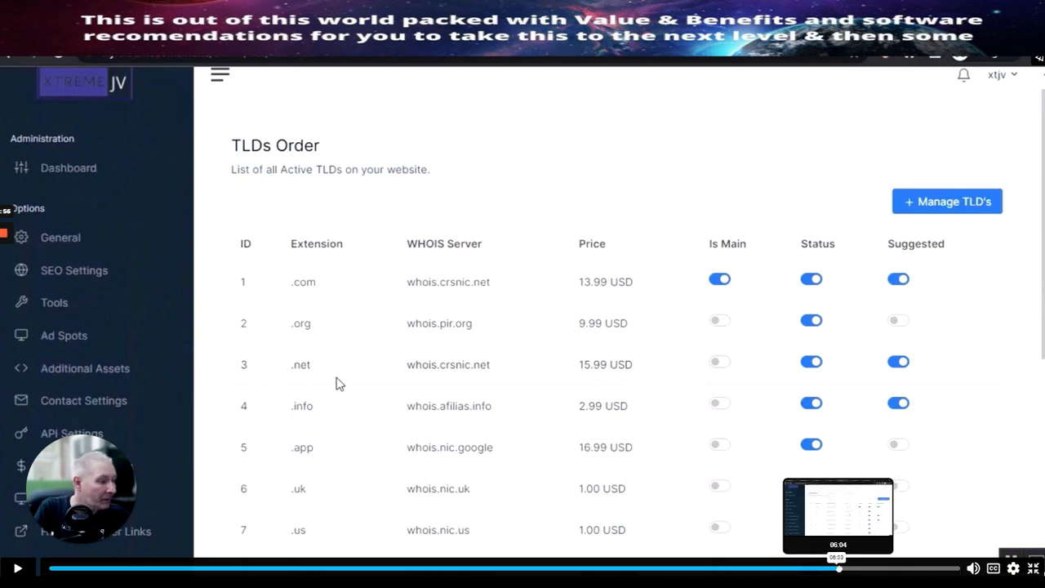
{"action": "left_click", "coordinate": [946, 200]}
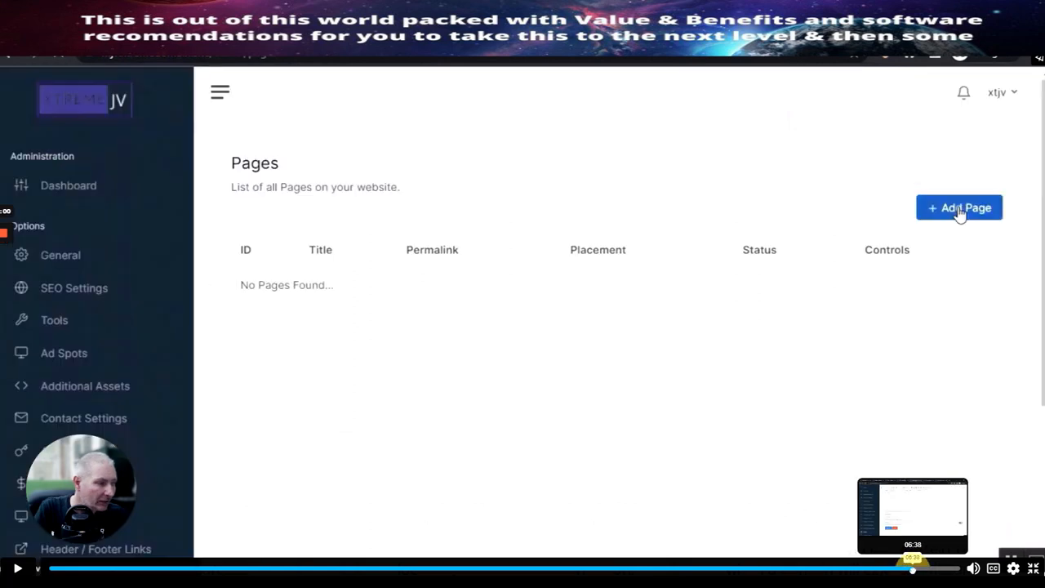
Step: Advance the demo through the blank Add Page form to the Dashboard confirming cache cleared
{"action": "left_click", "coordinate": [960, 207]}
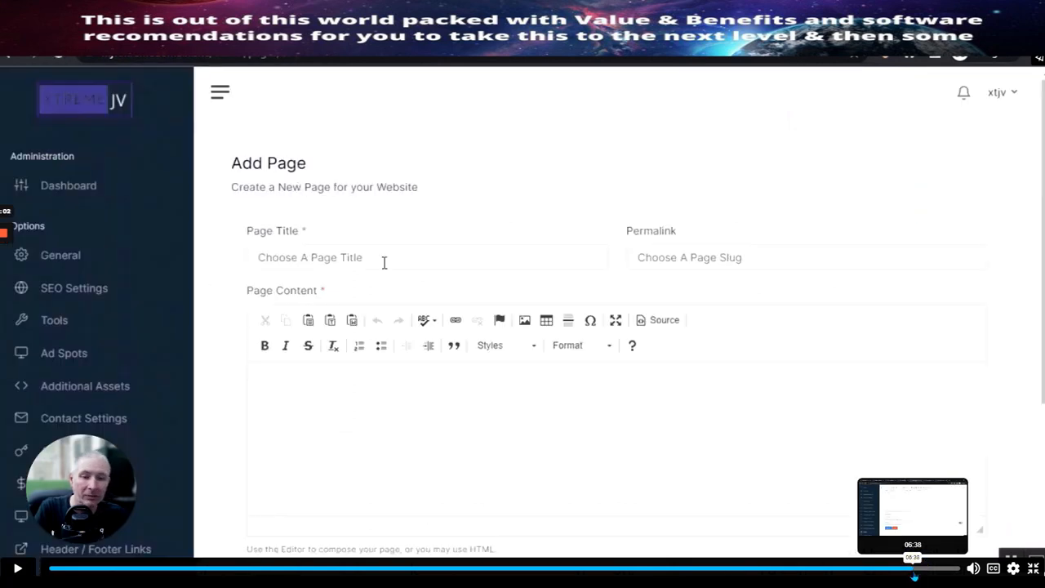
{"action": "mouse_move", "coordinate": [523, 221]}
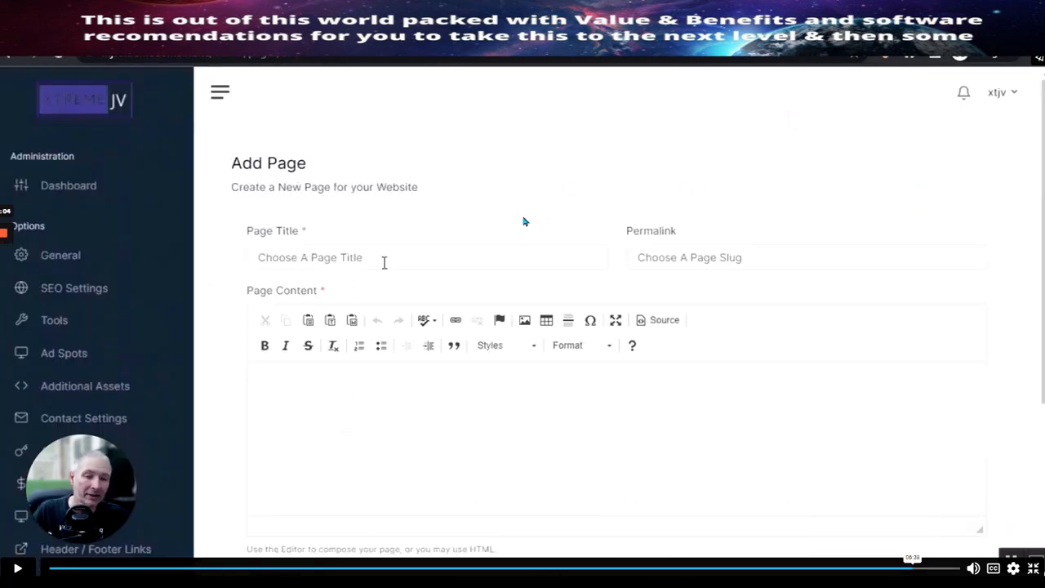
{"action": "mouse_move", "coordinate": [533, 247]}
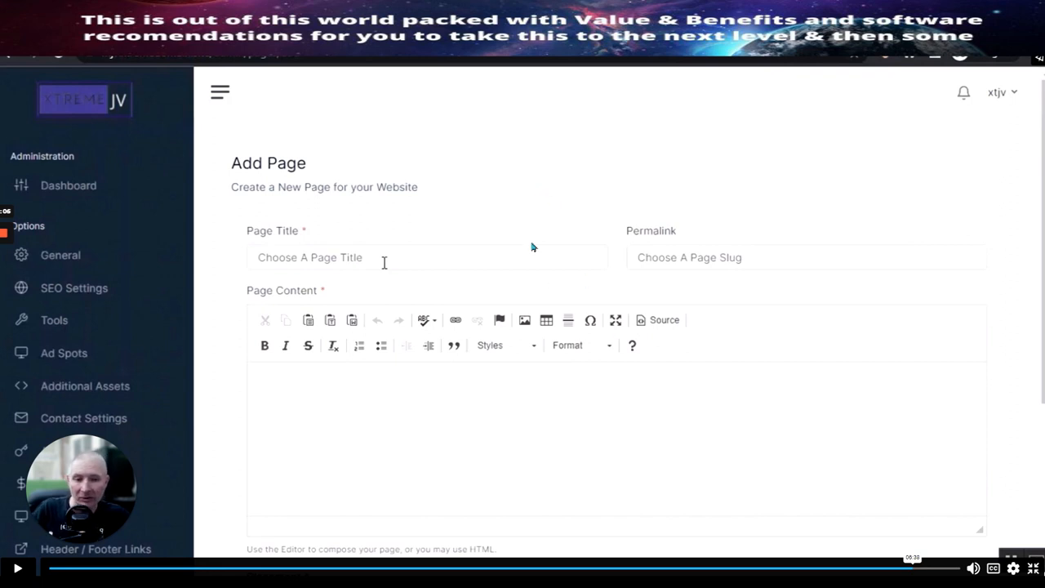
{"action": "mouse_move", "coordinate": [535, 185]}
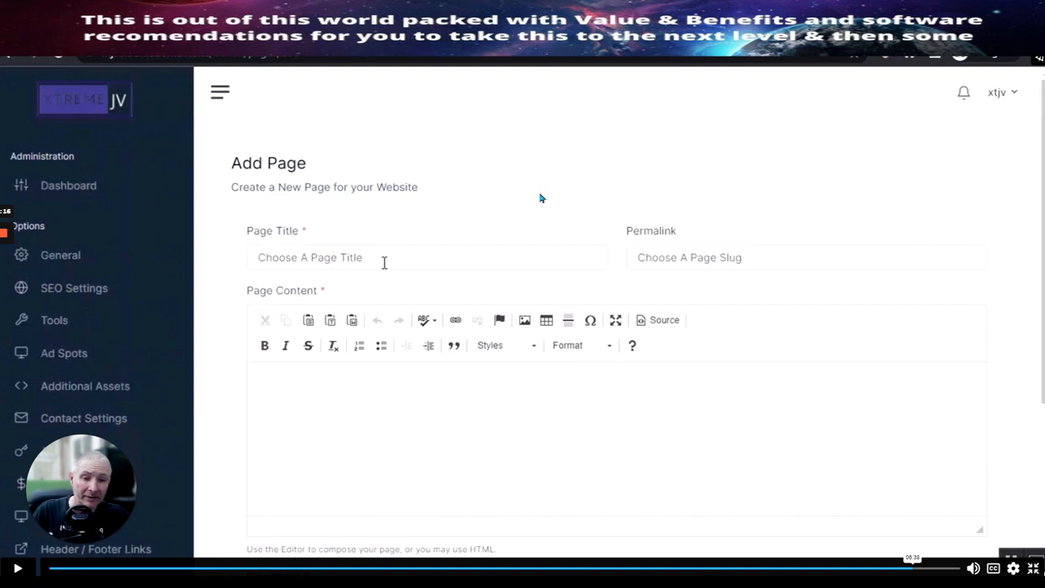
{"action": "mouse_move", "coordinate": [507, 208]}
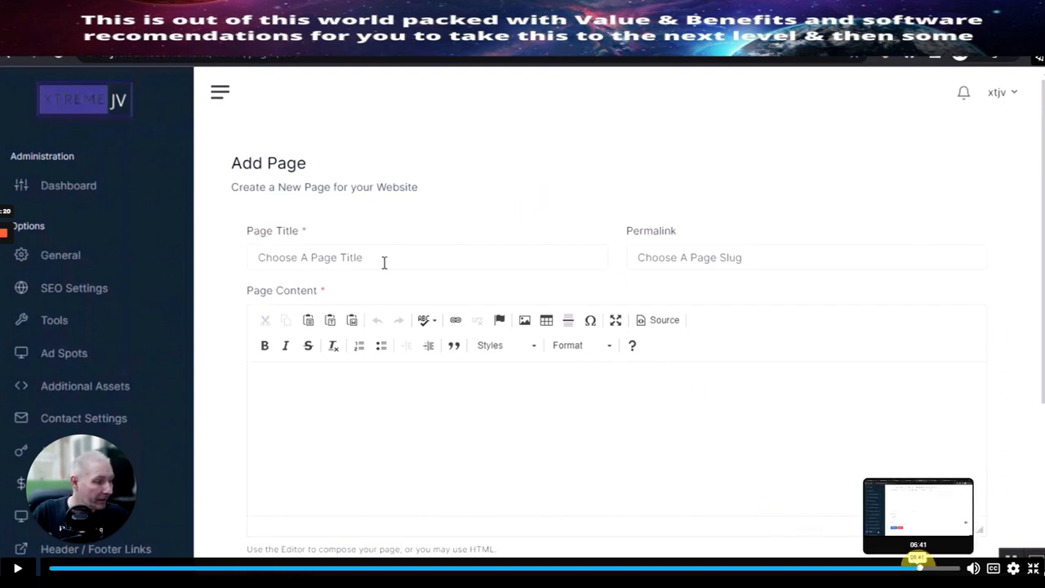
{"action": "scroll", "scroll_direction": "down", "scroll_amount": 3}
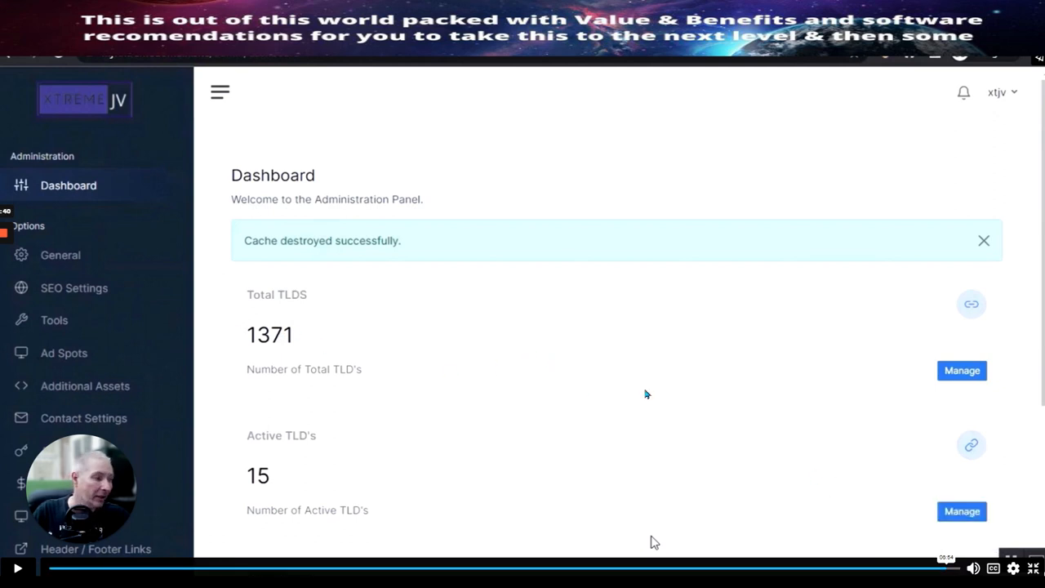
{"action": "mouse_move", "coordinate": [540, 335]}
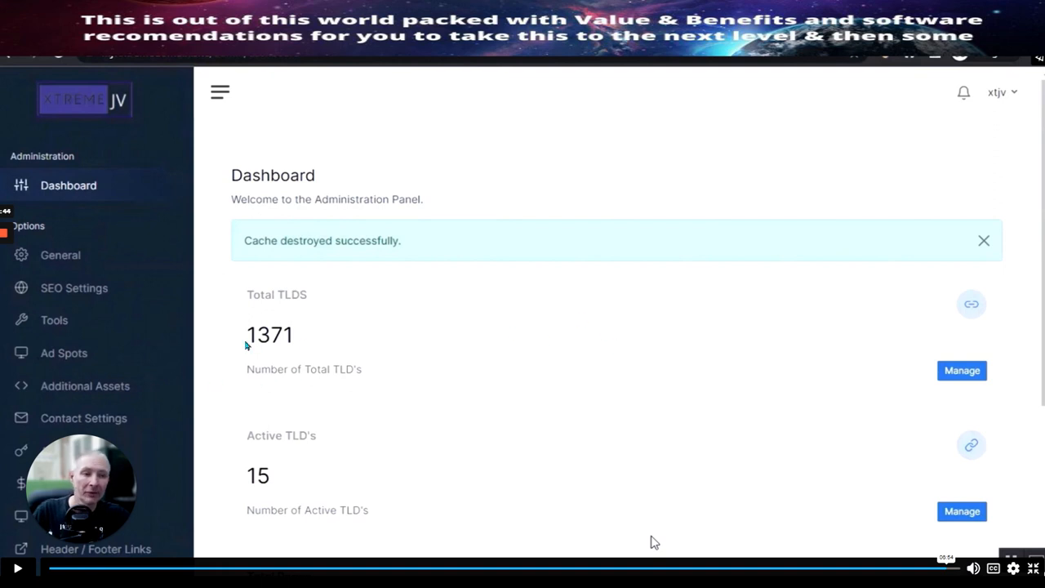
{"action": "mouse_move", "coordinate": [543, 305]}
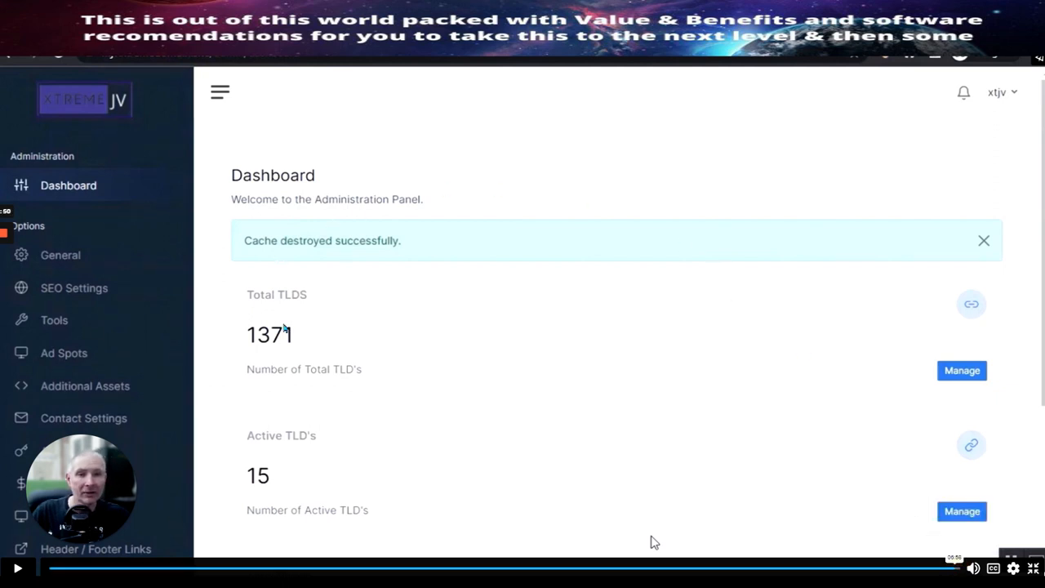
{"action": "mouse_move", "coordinate": [572, 420]}
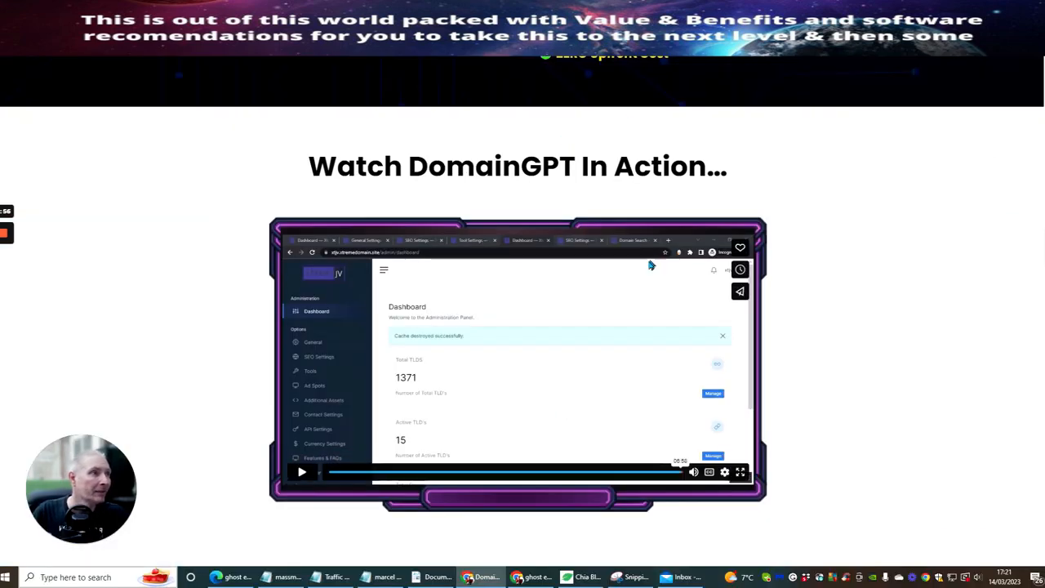
Step: Scroll through the five funnel price tiers, highlighting the $47 PRO price, to the affiliate stats screenshots
{"action": "scroll", "scroll_direction": "down", "scroll_amount": 3}
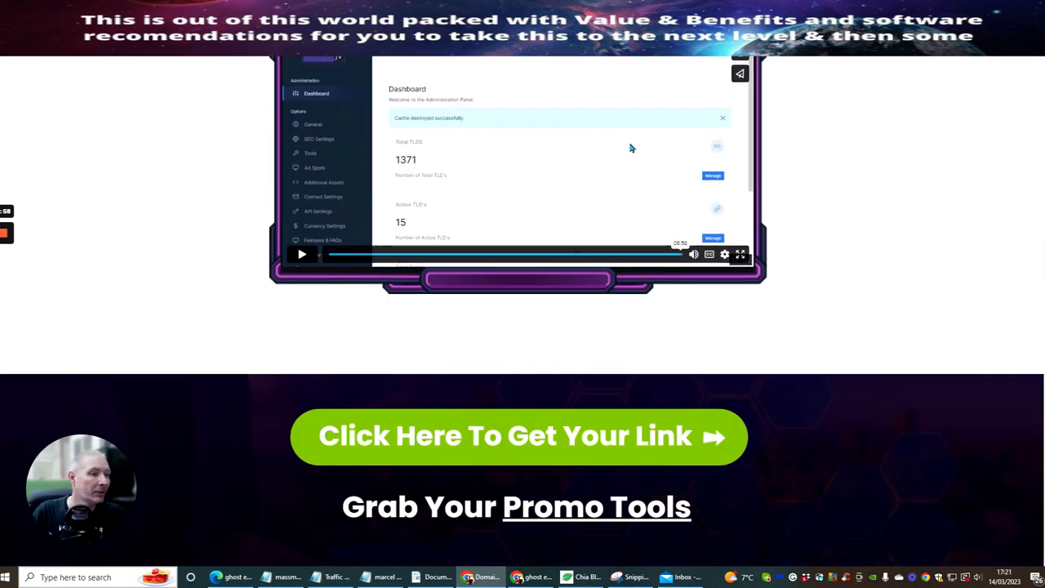
{"action": "scroll", "scroll_direction": "down", "scroll_amount": 3}
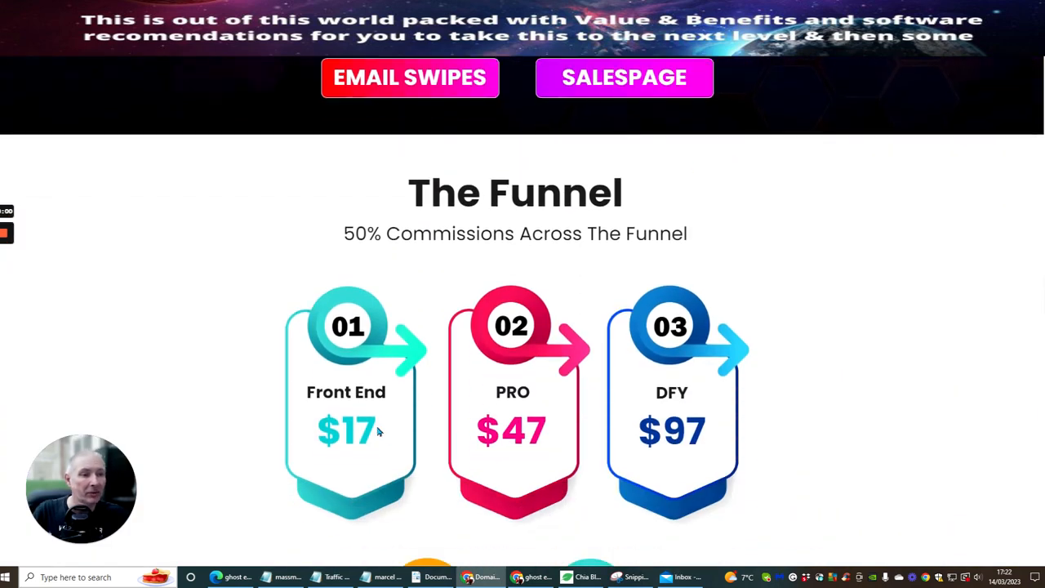
{"action": "mouse_move", "coordinate": [401, 443]}
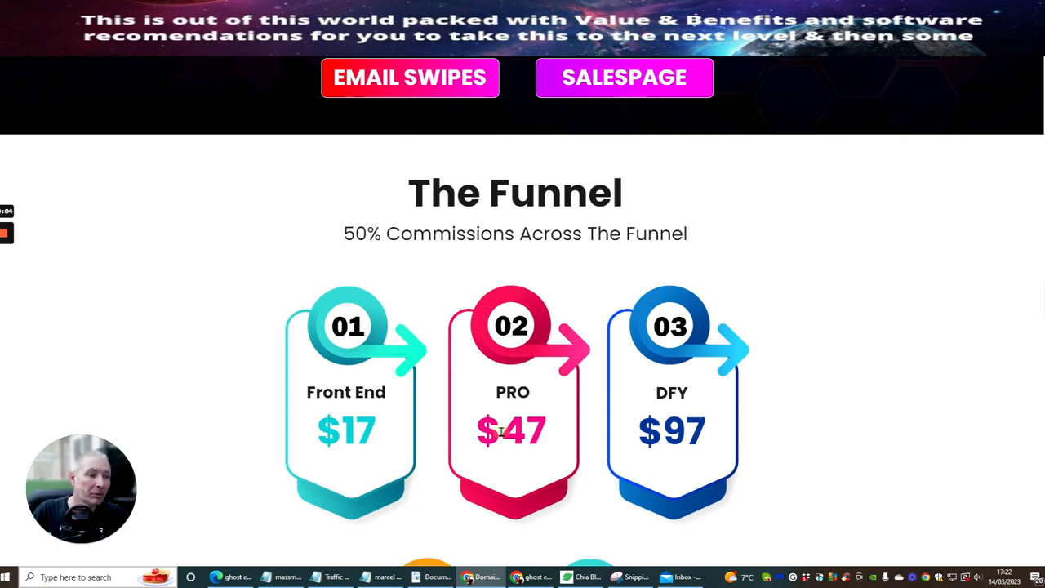
{"action": "double_click", "coordinate": [522, 431]}
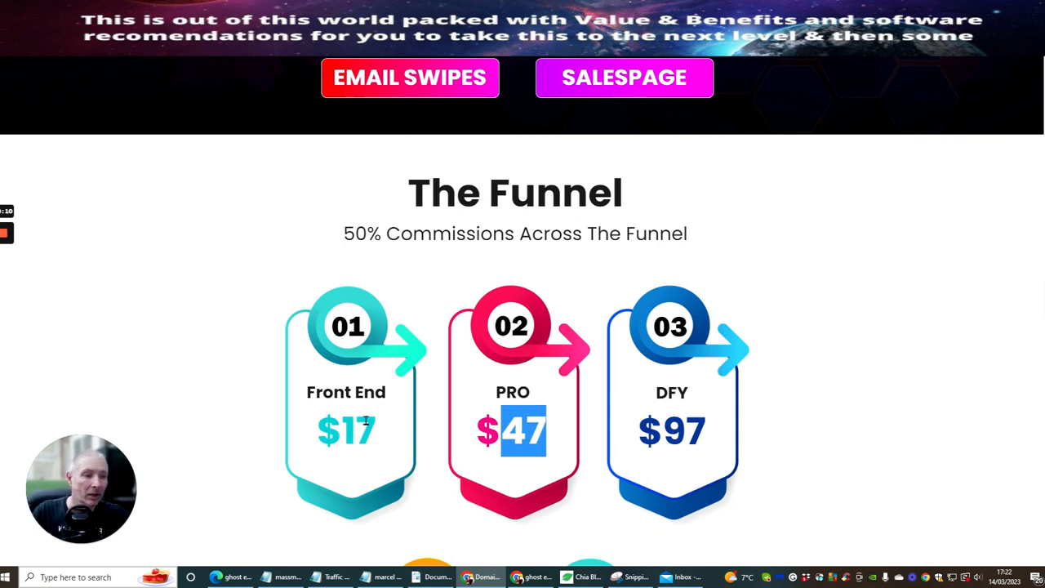
{"action": "mouse_move", "coordinate": [490, 389]}
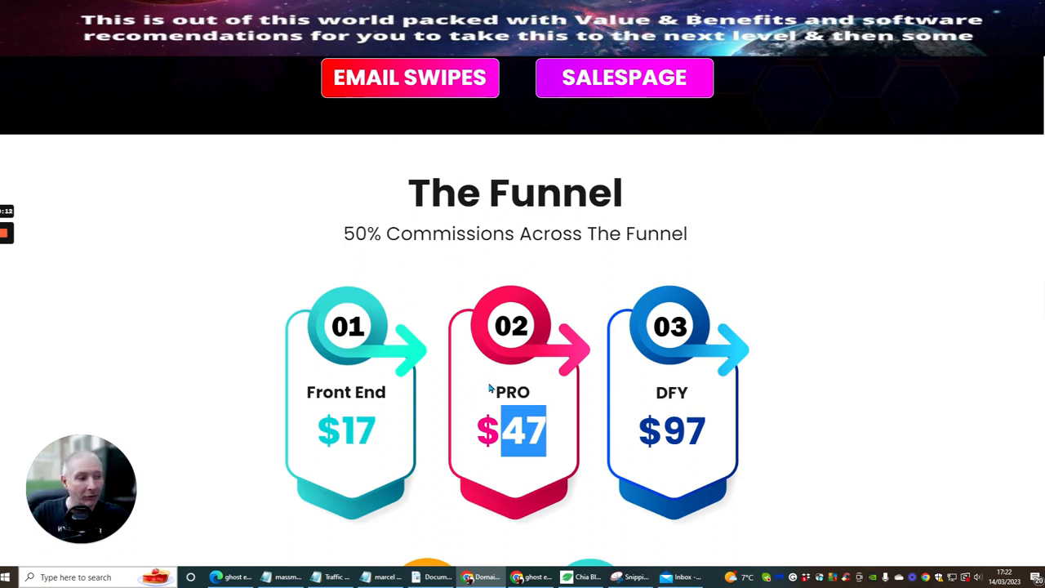
{"action": "scroll", "scroll_direction": "down", "scroll_amount": 3}
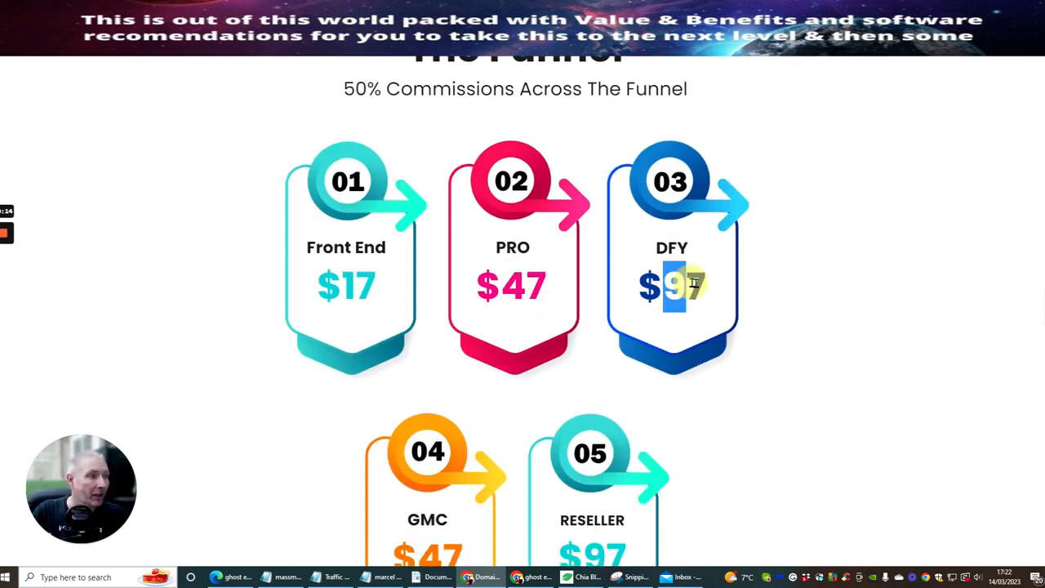
{"action": "scroll", "scroll_direction": "down", "scroll_amount": 3}
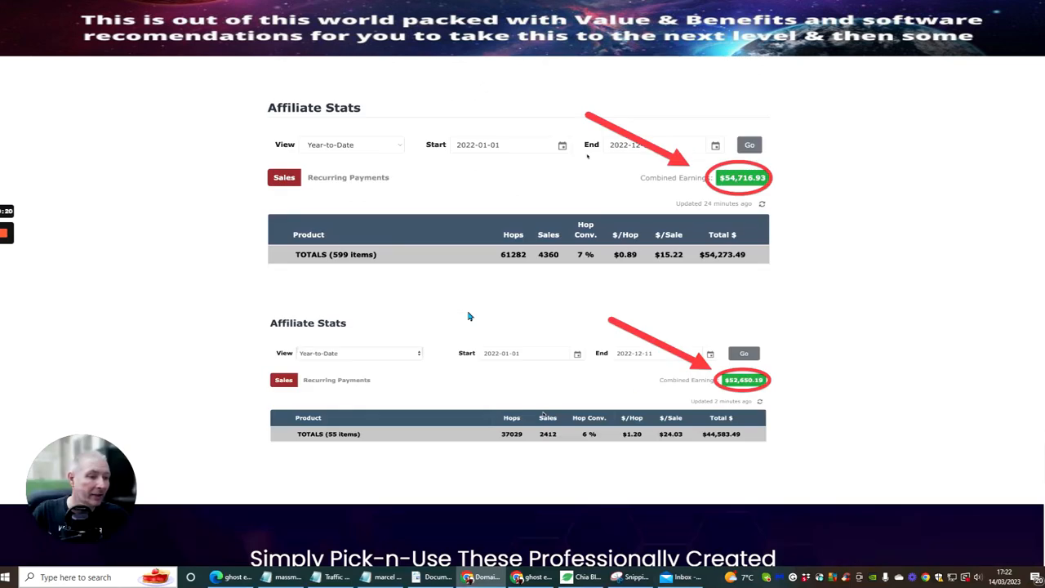
Step: Scroll back and forth past Affiliate Stats, Promo Tools and contact details to the launch-date boxes
{"action": "scroll", "scroll_direction": "down", "scroll_amount": 3}
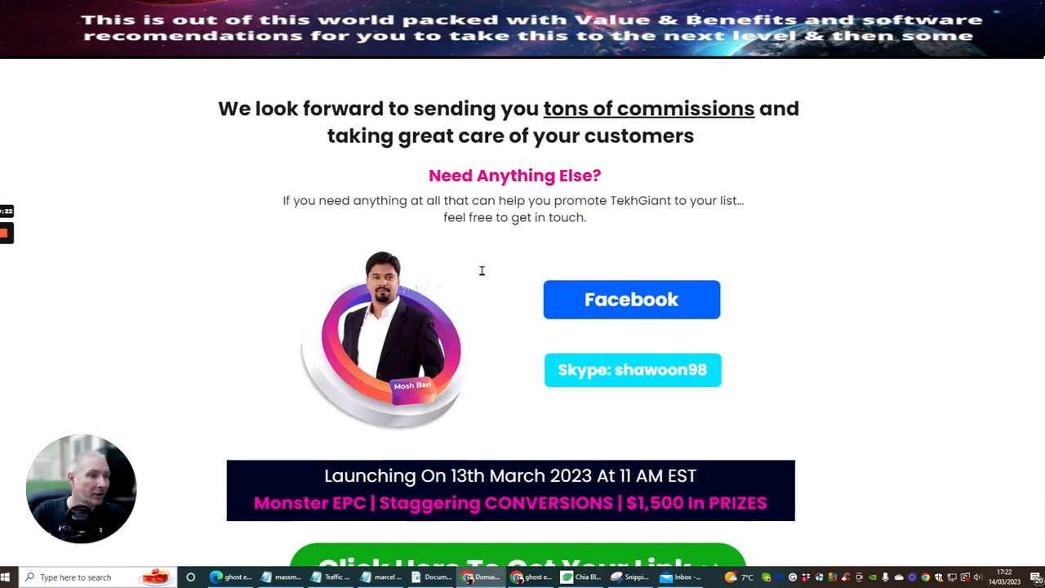
{"action": "scroll", "scroll_direction": "down", "scroll_amount": 3}
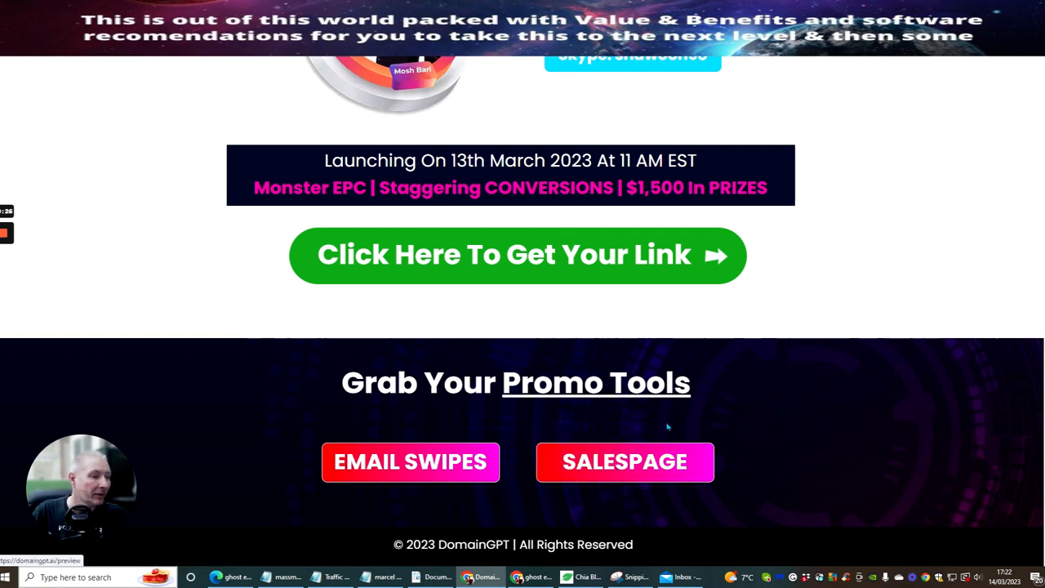
{"action": "scroll", "scroll_direction": "up", "scroll_amount": 3}
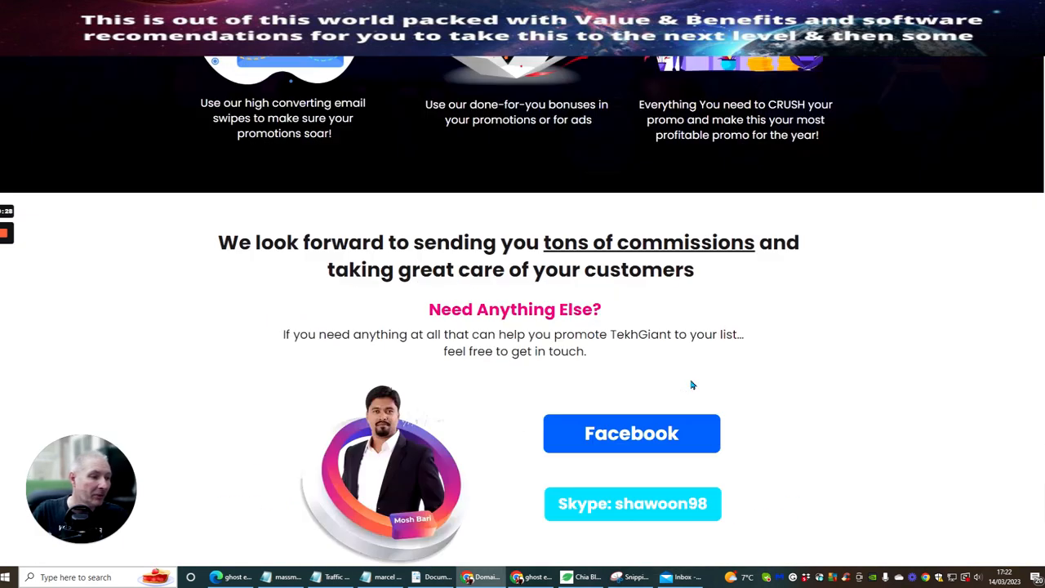
{"action": "scroll", "scroll_direction": "down", "scroll_amount": 3}
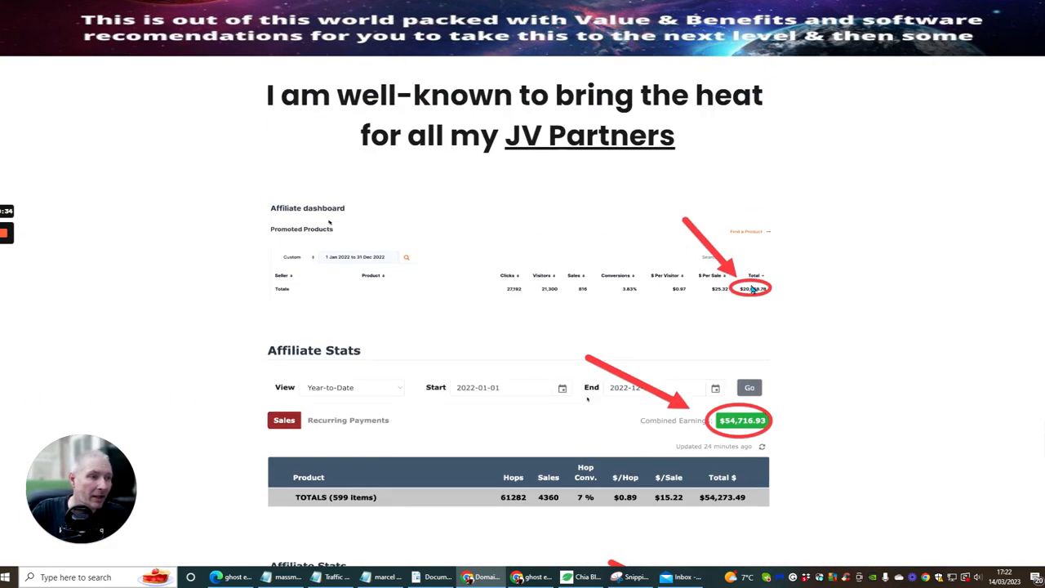
{"action": "scroll", "scroll_direction": "down", "scroll_amount": 3}
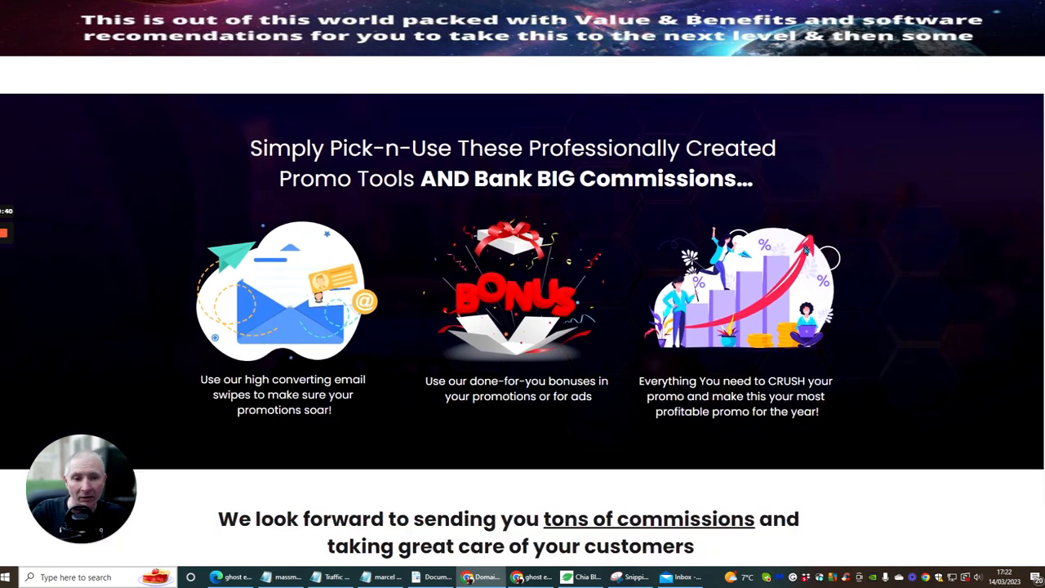
{"action": "mouse_move", "coordinate": [858, 299]}
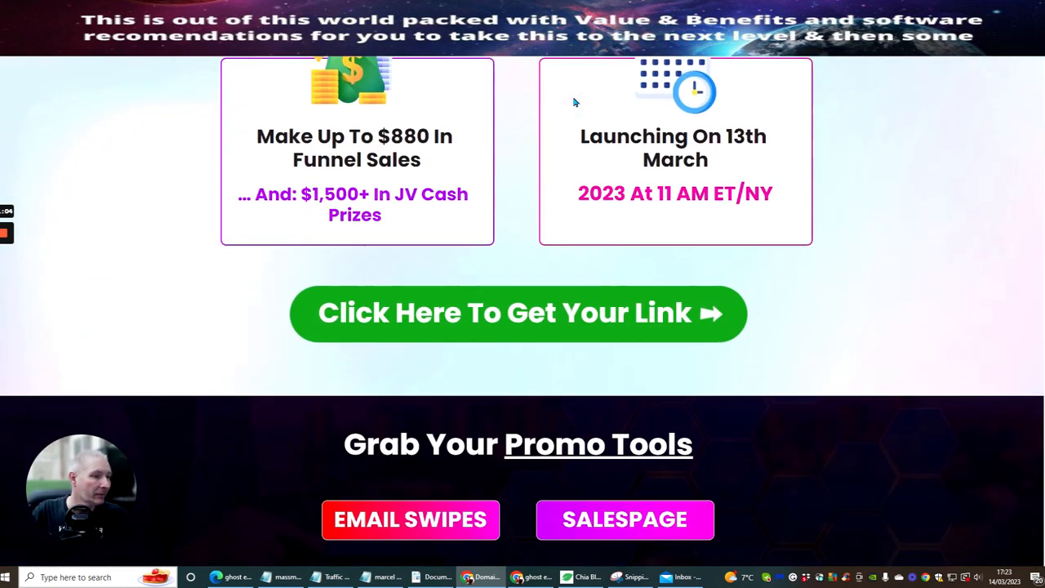
{"action": "scroll", "scroll_direction": "down", "scroll_amount": 3}
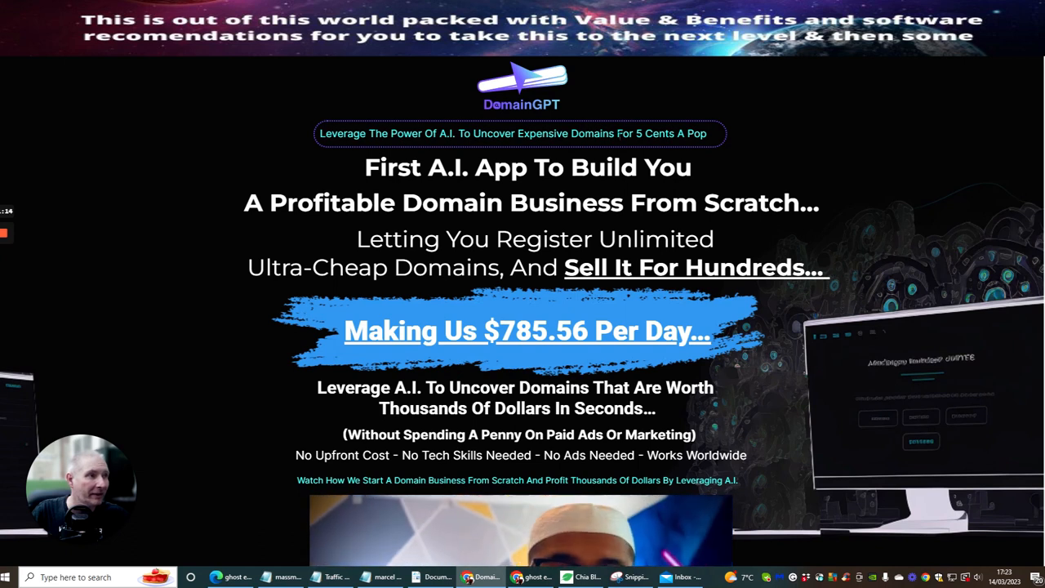
Step: Scroll from the three-step section to 'Introducing DomainGPT', where a $2 discount offer ($17 to $15) appears
{"action": "scroll", "scroll_direction": "down", "scroll_amount": 3}
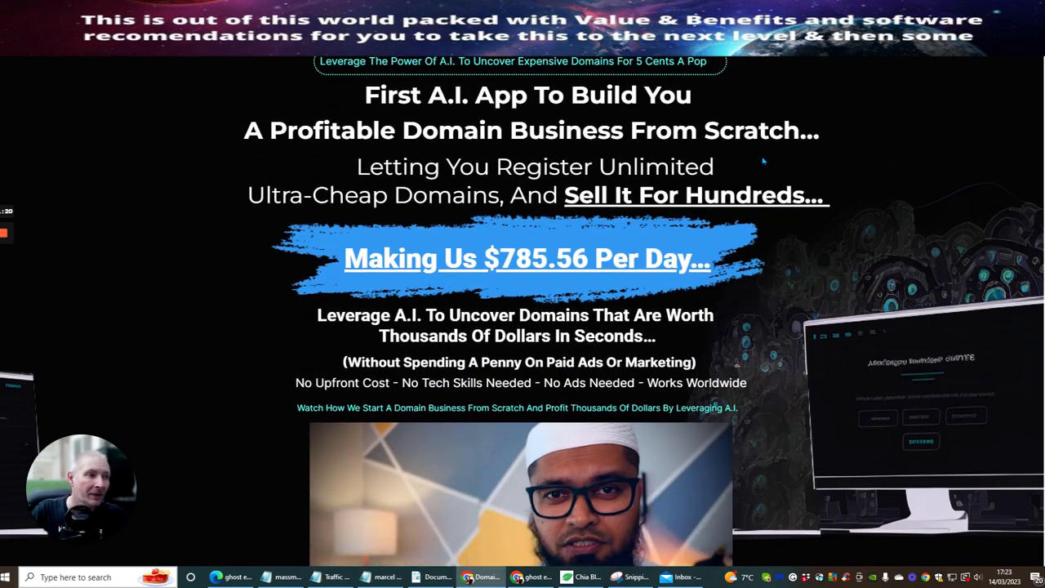
{"action": "scroll", "scroll_direction": "down", "scroll_amount": 3}
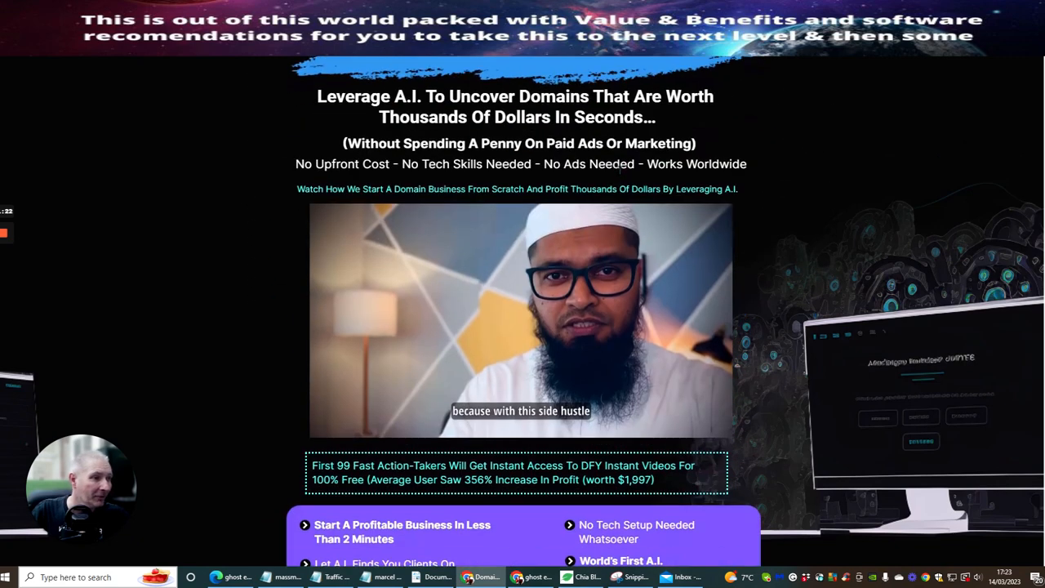
{"action": "scroll", "scroll_direction": "down", "scroll_amount": 3}
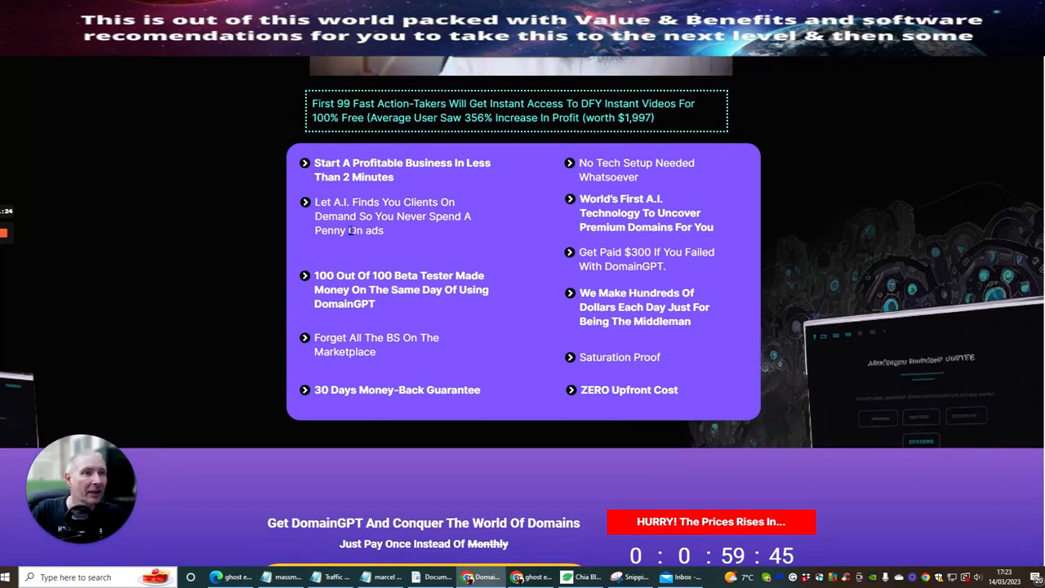
{"action": "mouse_move", "coordinate": [432, 333]}
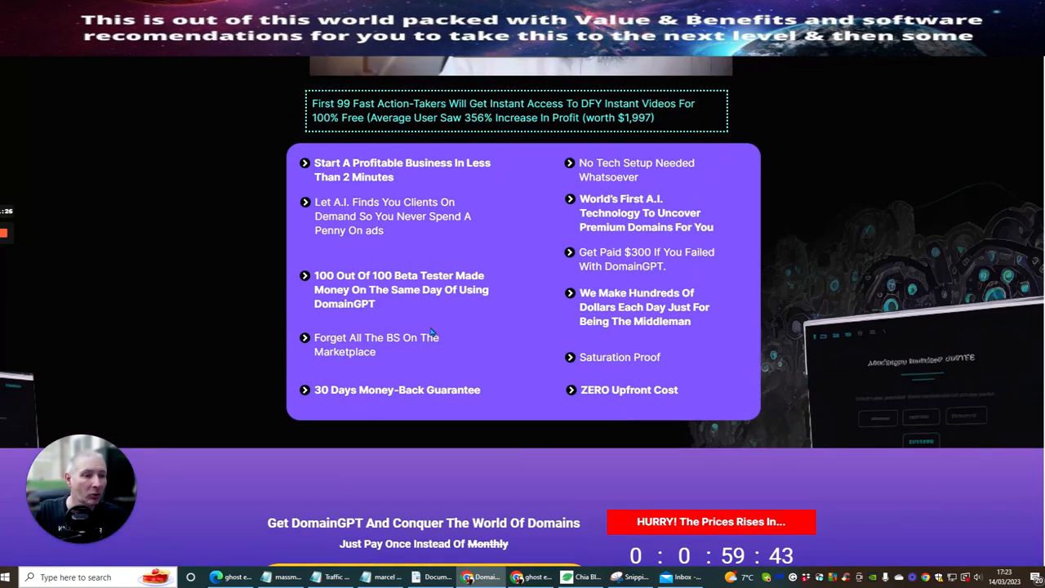
{"action": "scroll", "scroll_direction": "down", "scroll_amount": 3}
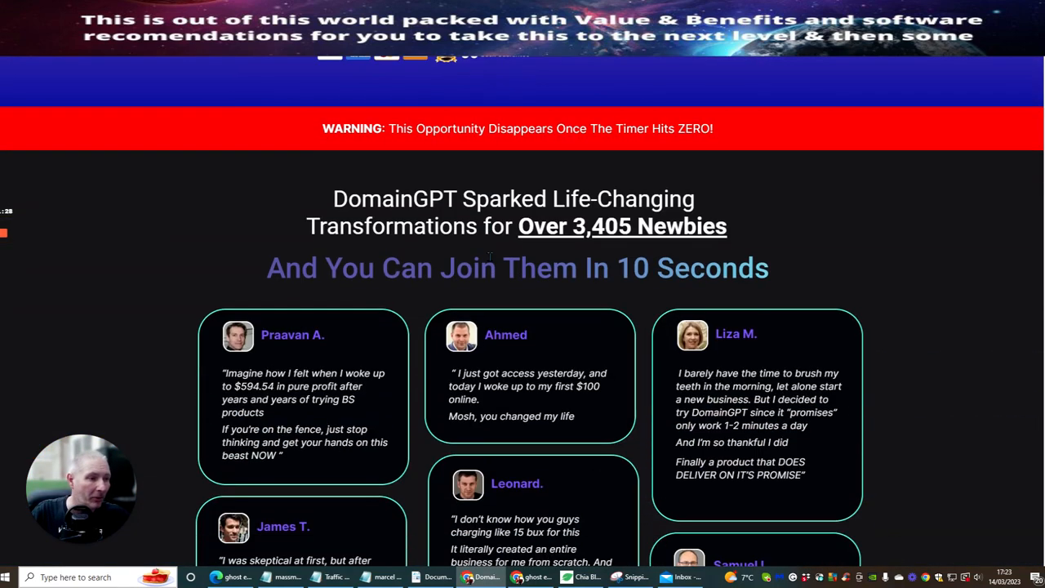
{"action": "scroll", "scroll_direction": "down", "scroll_amount": 3}
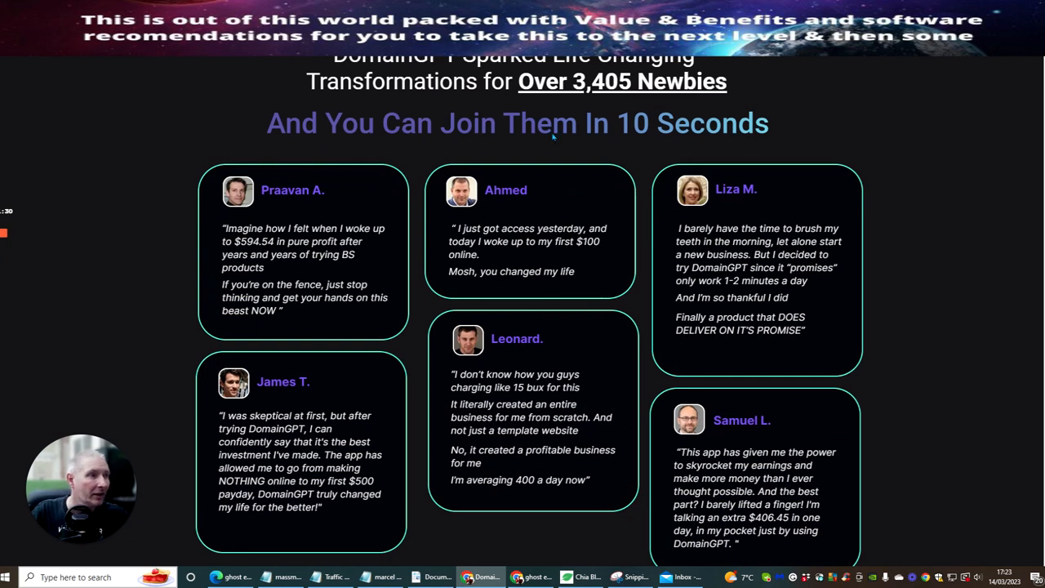
{"action": "mouse_move", "coordinate": [366, 274]}
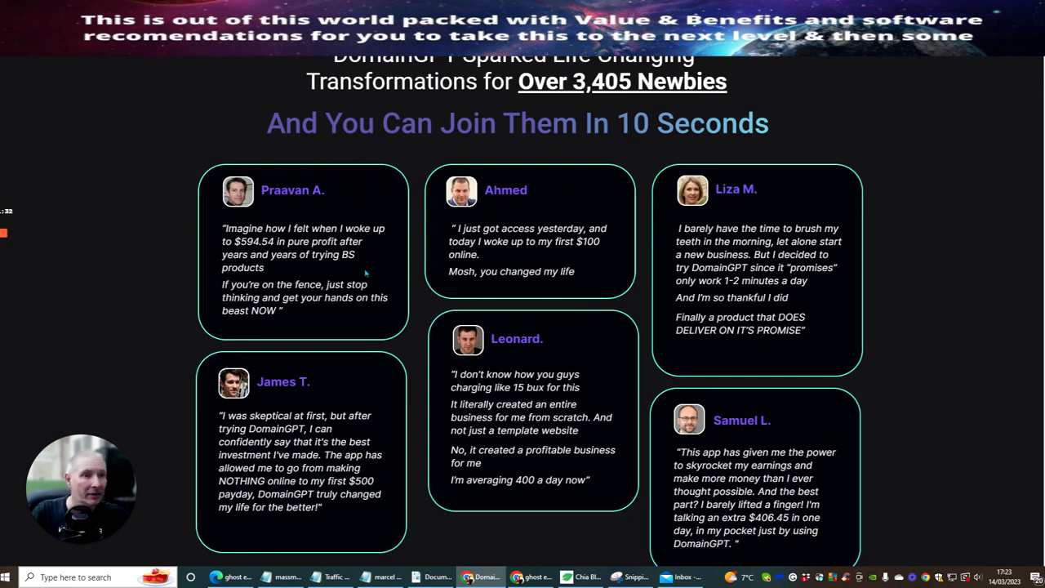
{"action": "scroll", "scroll_direction": "down", "scroll_amount": 3}
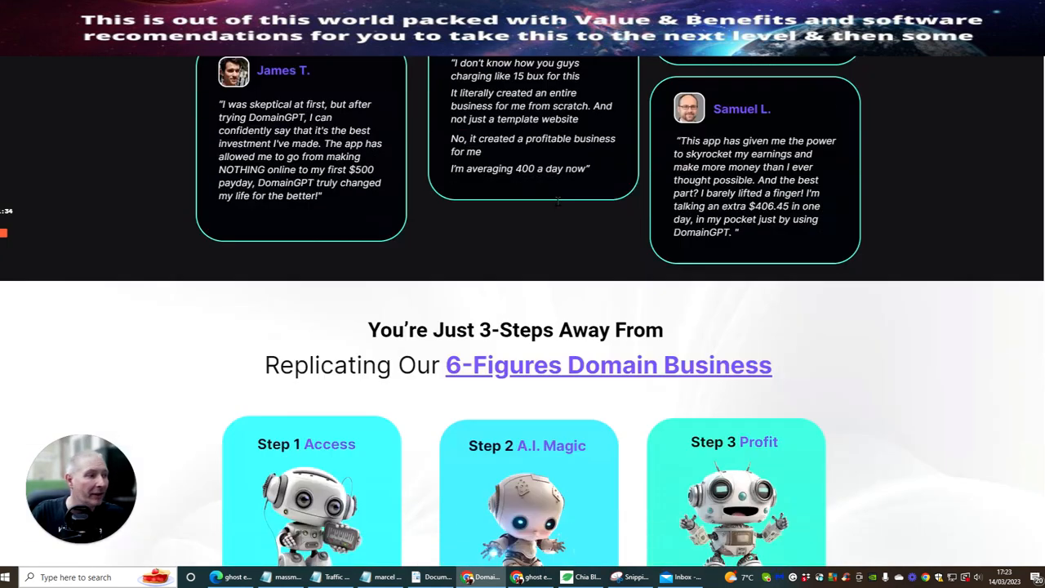
{"action": "scroll", "scroll_direction": "down", "scroll_amount": 3}
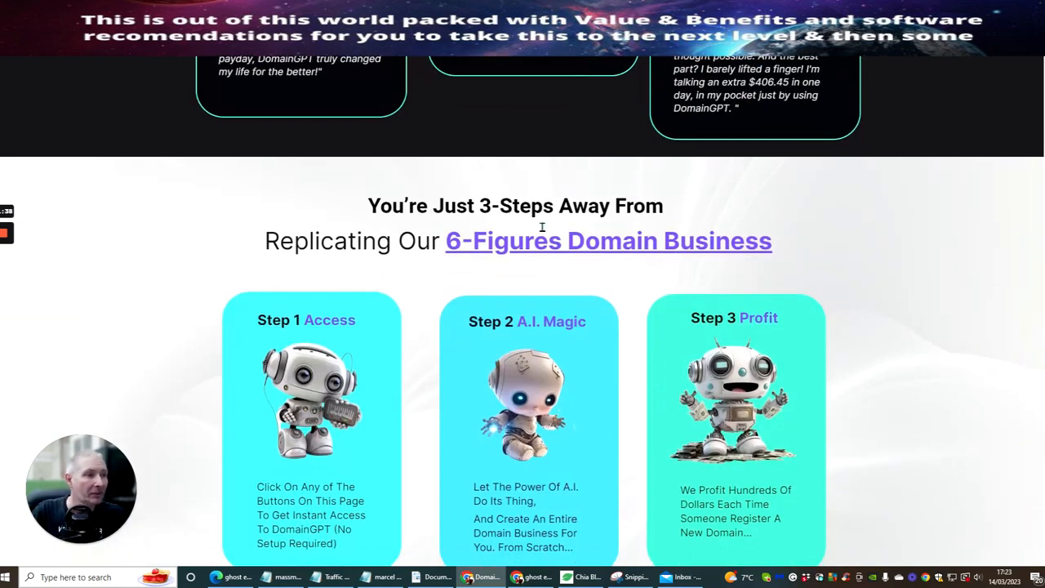
{"action": "mouse_move", "coordinate": [851, 237]}
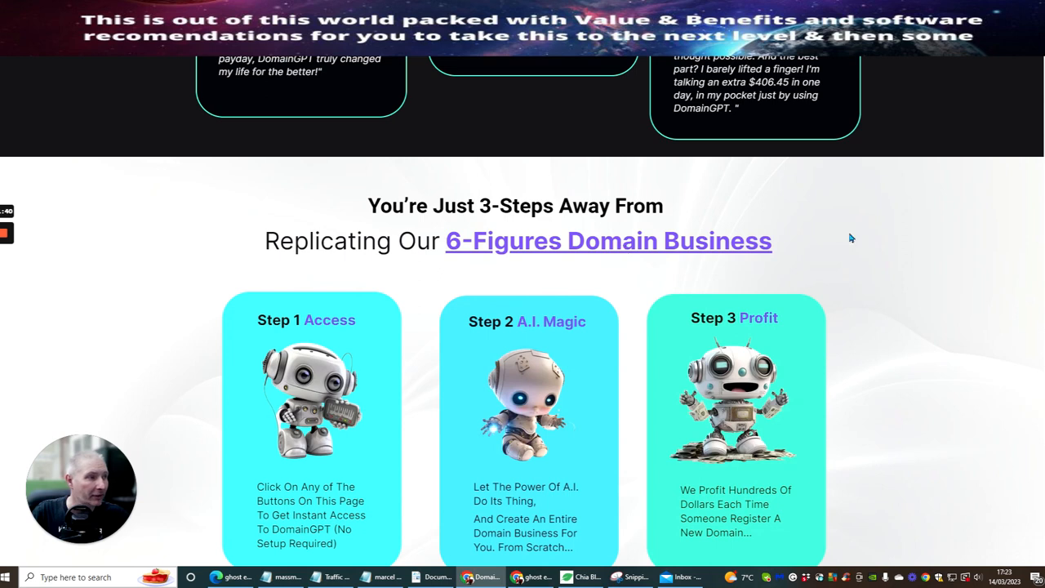
{"action": "scroll", "scroll_direction": "down", "scroll_amount": 3}
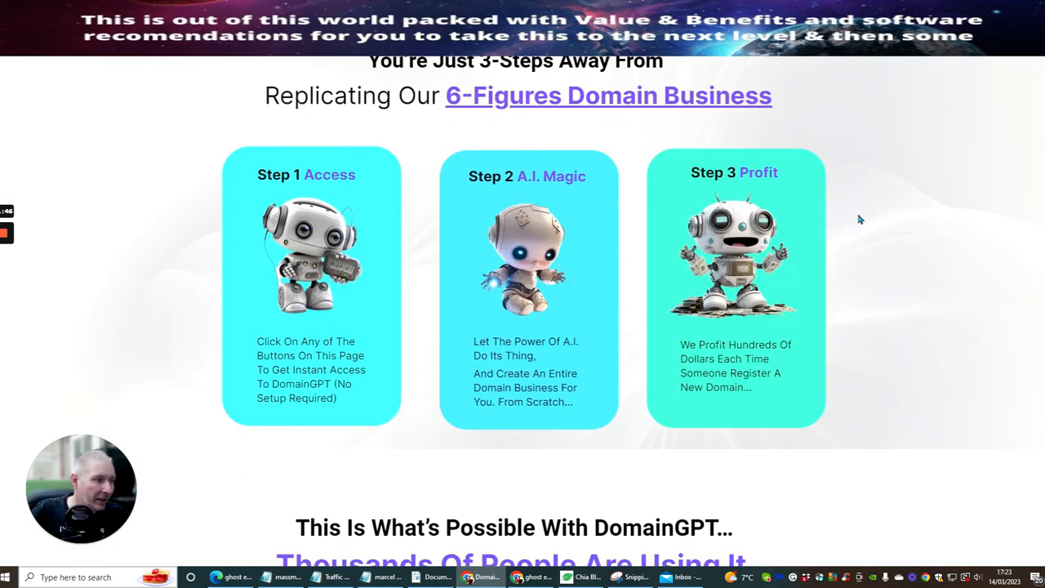
{"action": "mouse_move", "coordinate": [347, 300]}
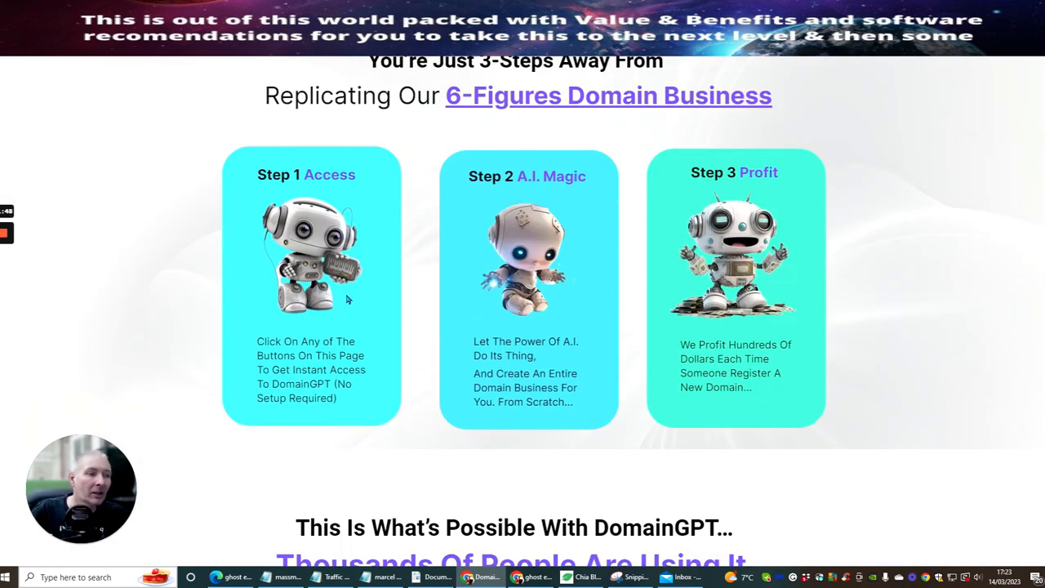
{"action": "scroll", "scroll_direction": "down", "scroll_amount": 3}
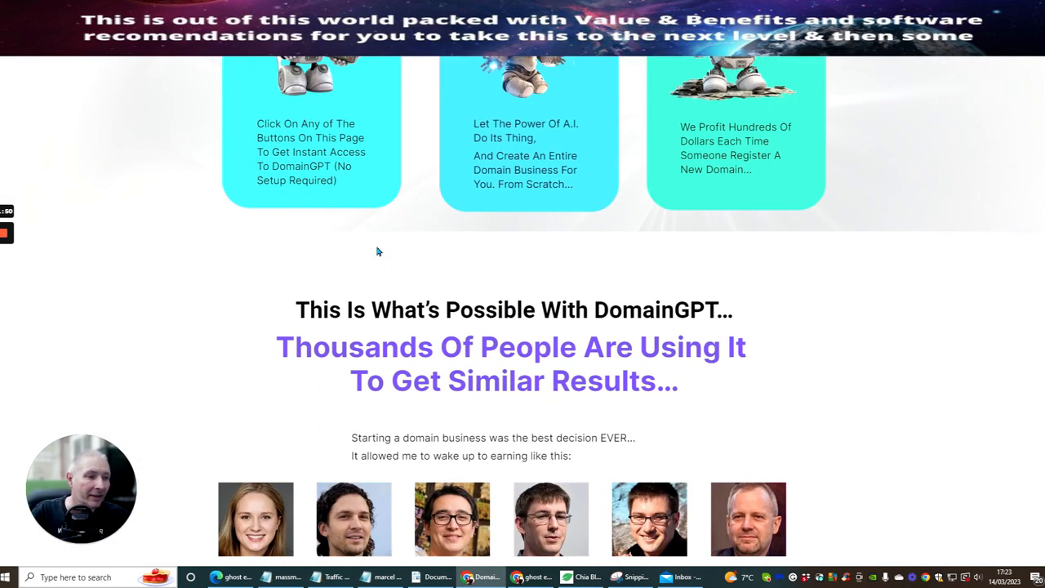
{"action": "scroll", "scroll_direction": "down", "scroll_amount": 3}
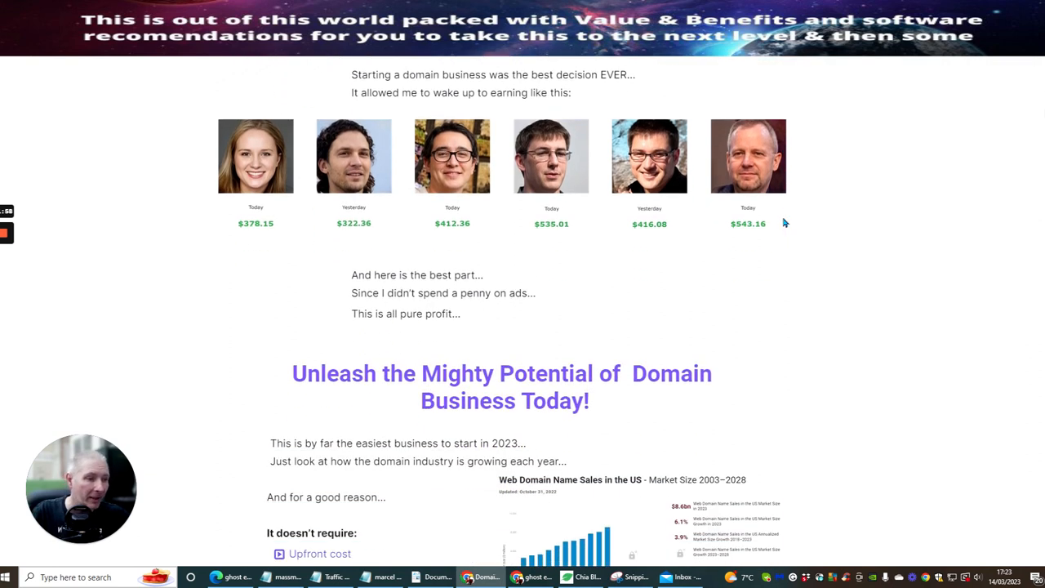
{"action": "scroll", "scroll_direction": "down", "scroll_amount": 3}
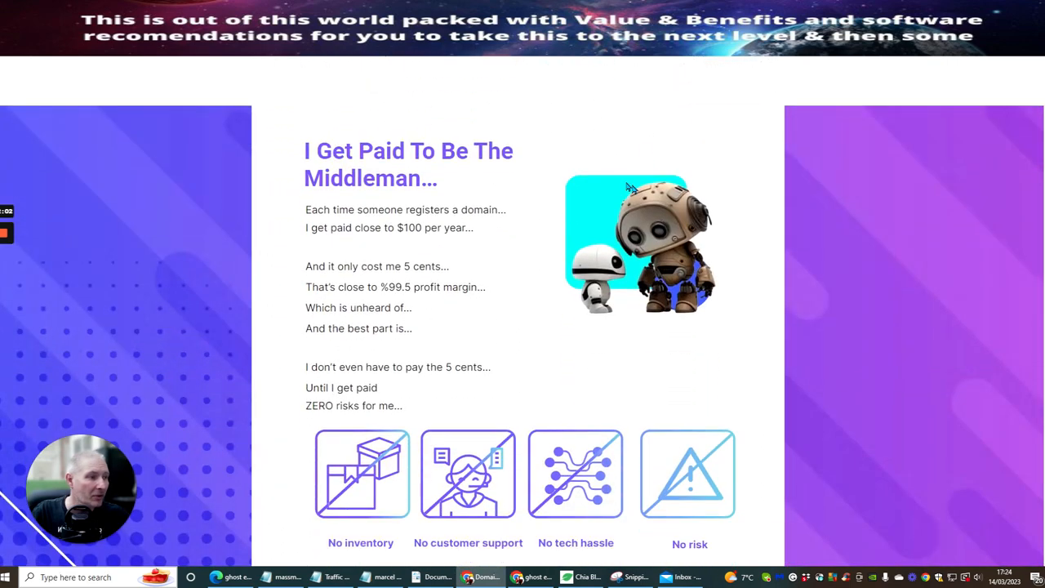
{"action": "scroll", "scroll_direction": "down", "scroll_amount": 3}
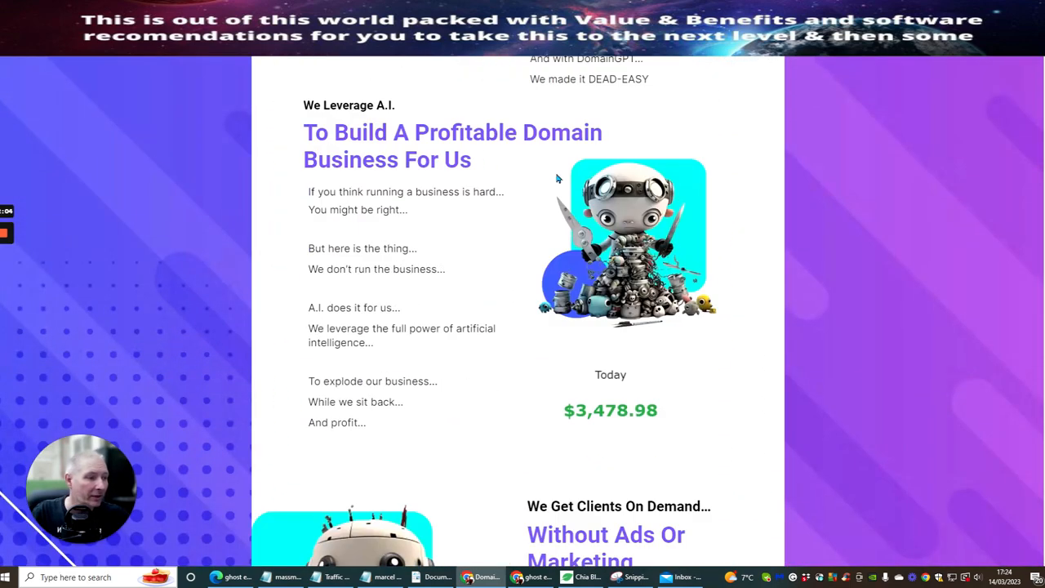
{"action": "scroll", "scroll_direction": "down", "scroll_amount": 3}
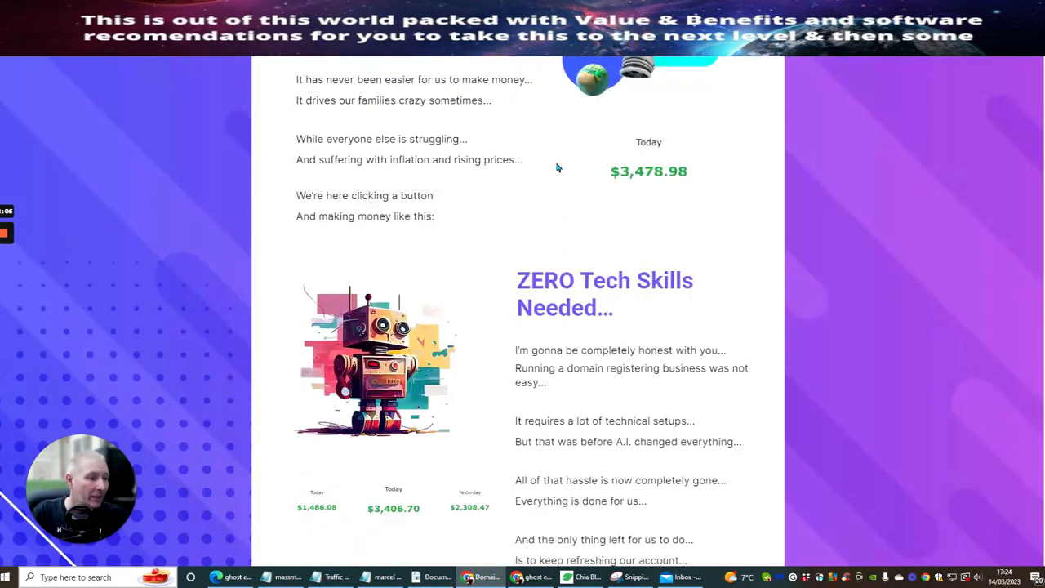
{"action": "scroll", "scroll_direction": "down", "scroll_amount": 3}
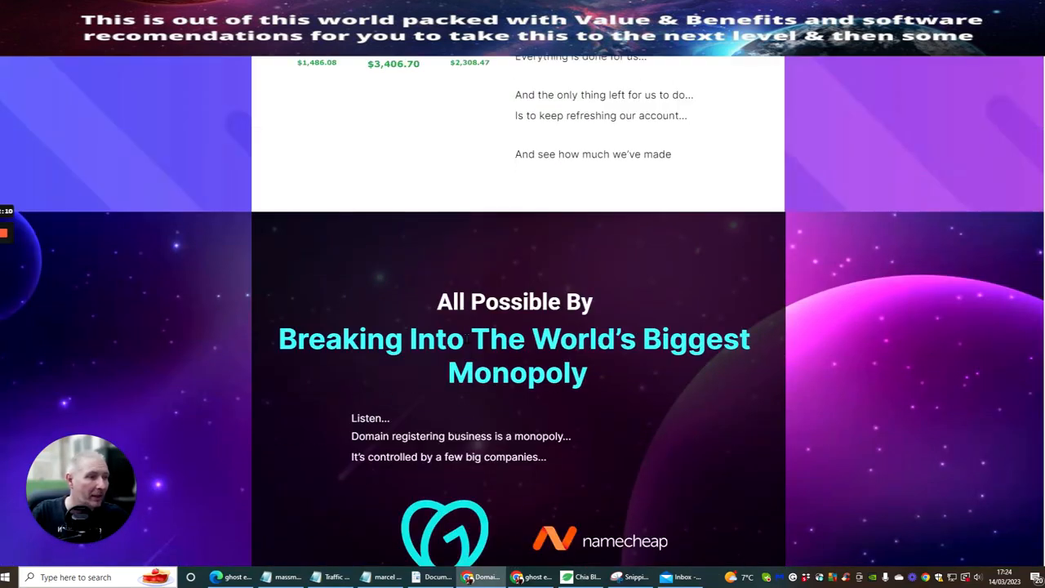
{"action": "scroll", "scroll_direction": "down", "scroll_amount": 3}
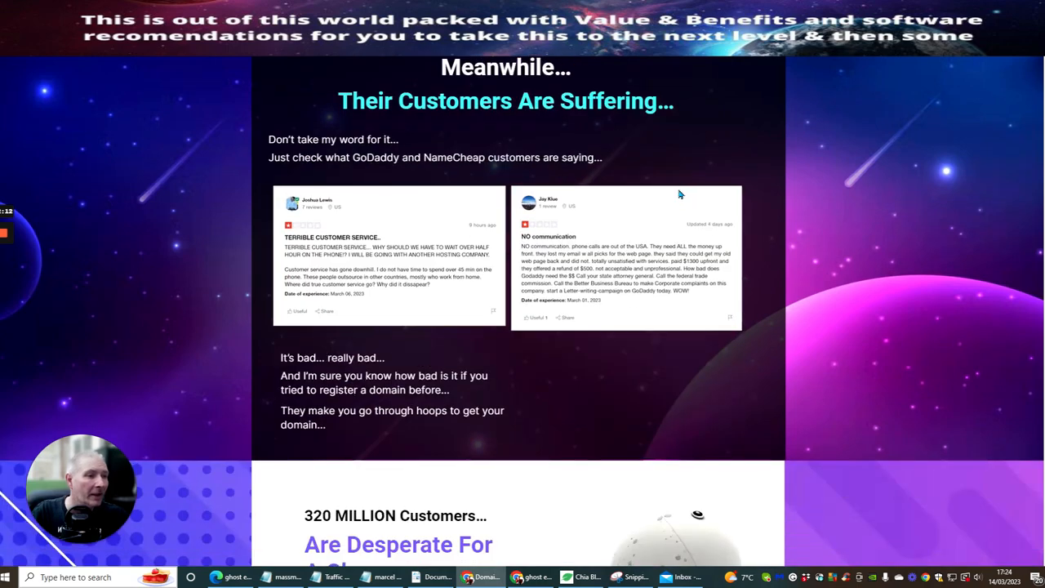
{"action": "scroll", "scroll_direction": "down", "scroll_amount": 3}
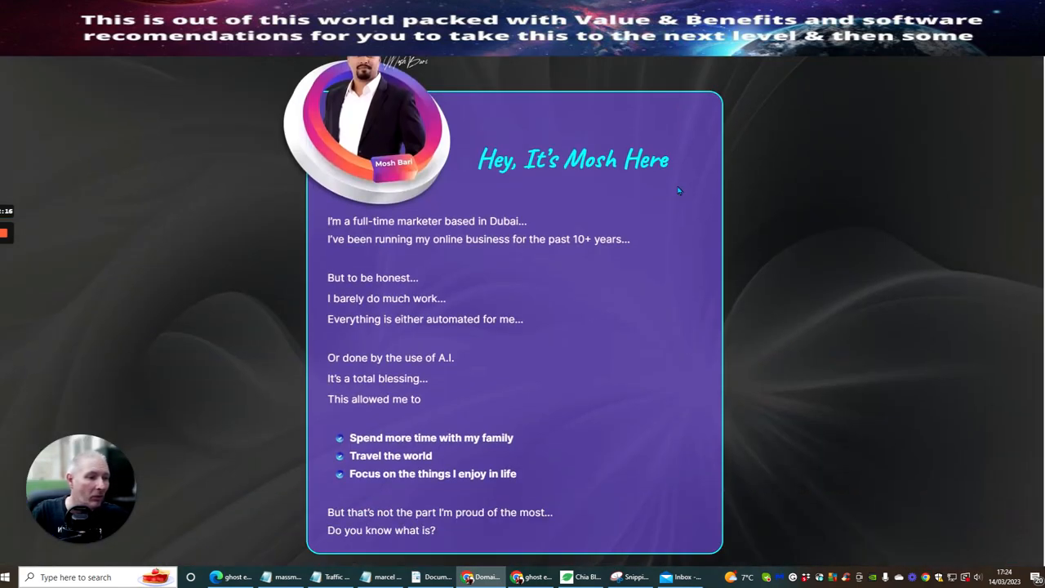
{"action": "scroll", "scroll_direction": "down", "scroll_amount": 3}
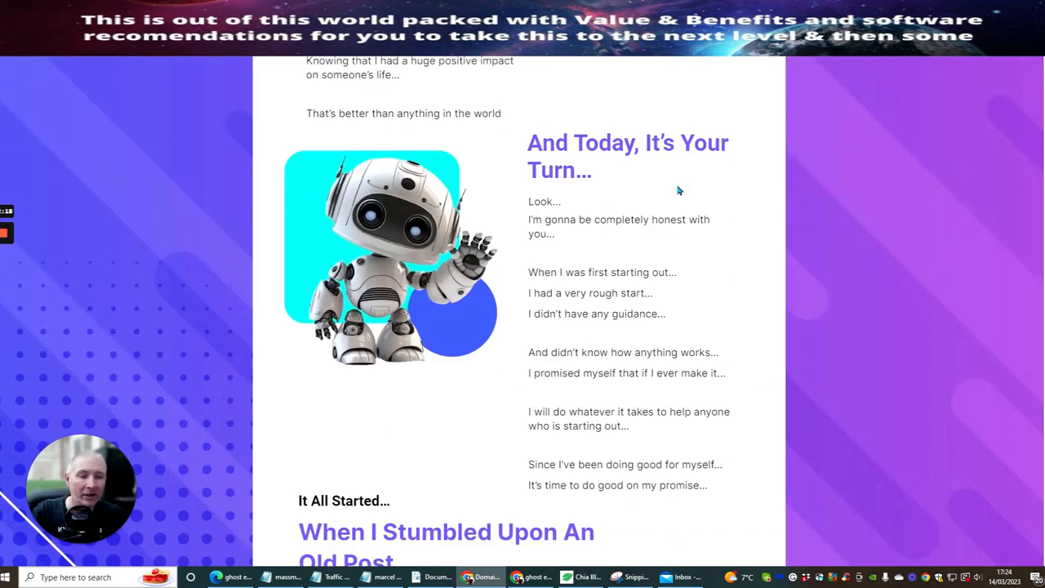
{"action": "scroll", "scroll_direction": "down", "scroll_amount": 3}
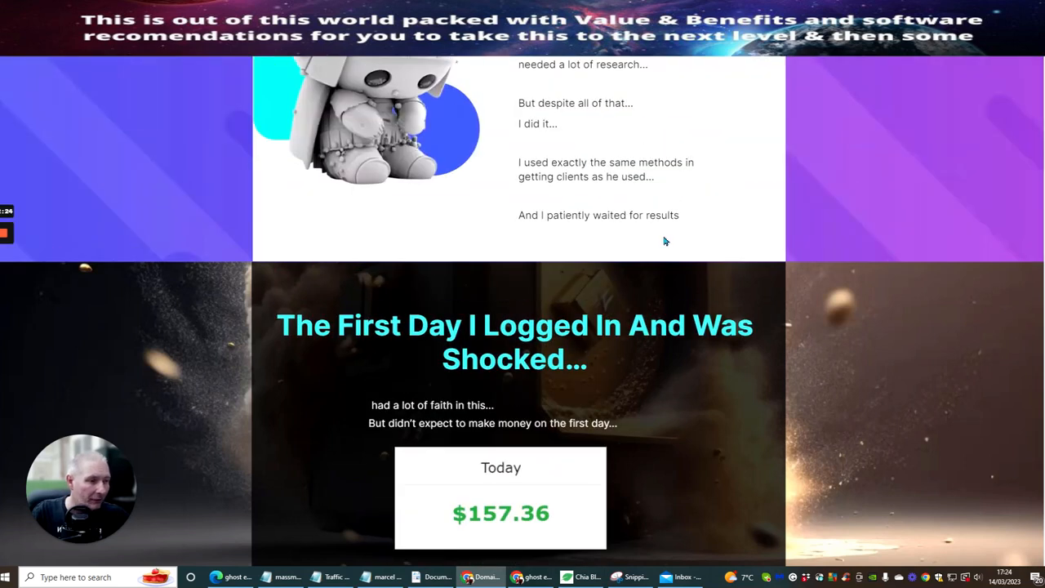
{"action": "scroll", "scroll_direction": "down", "scroll_amount": 3}
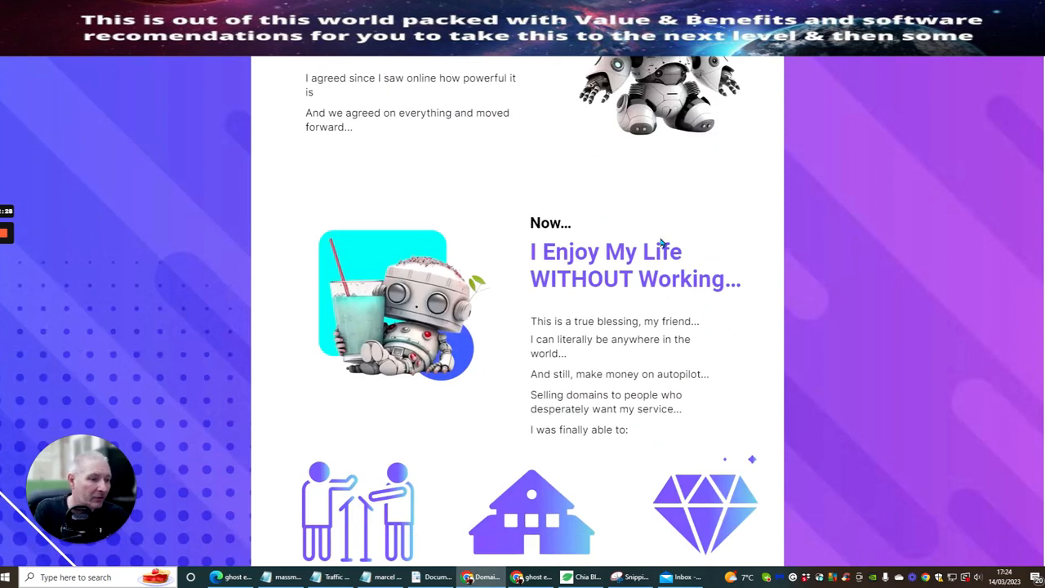
{"action": "scroll", "scroll_direction": "down", "scroll_amount": 3}
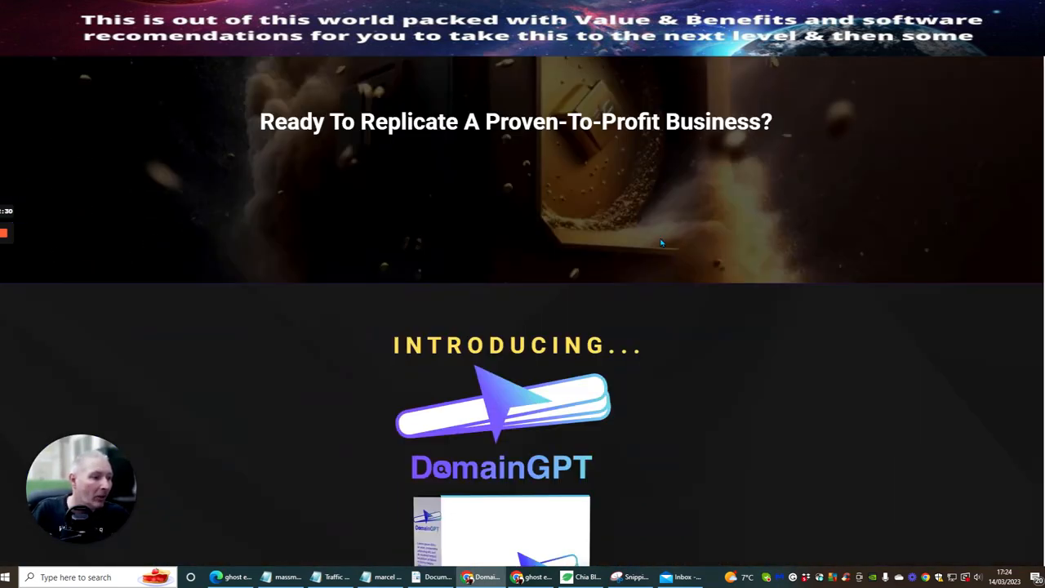
{"action": "scroll", "scroll_direction": "down", "scroll_amount": 3}
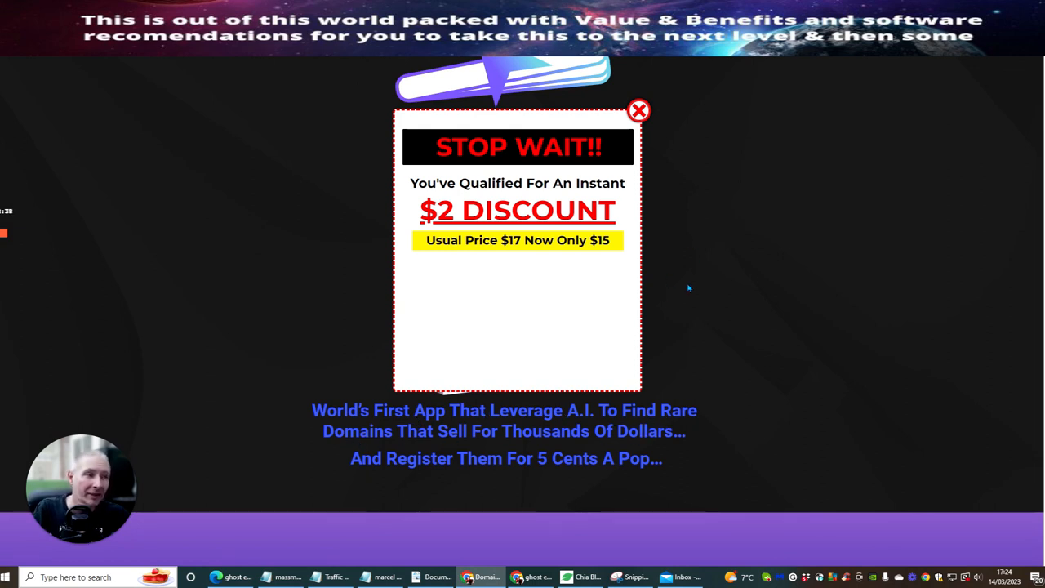
{"action": "mouse_move", "coordinate": [698, 254]}
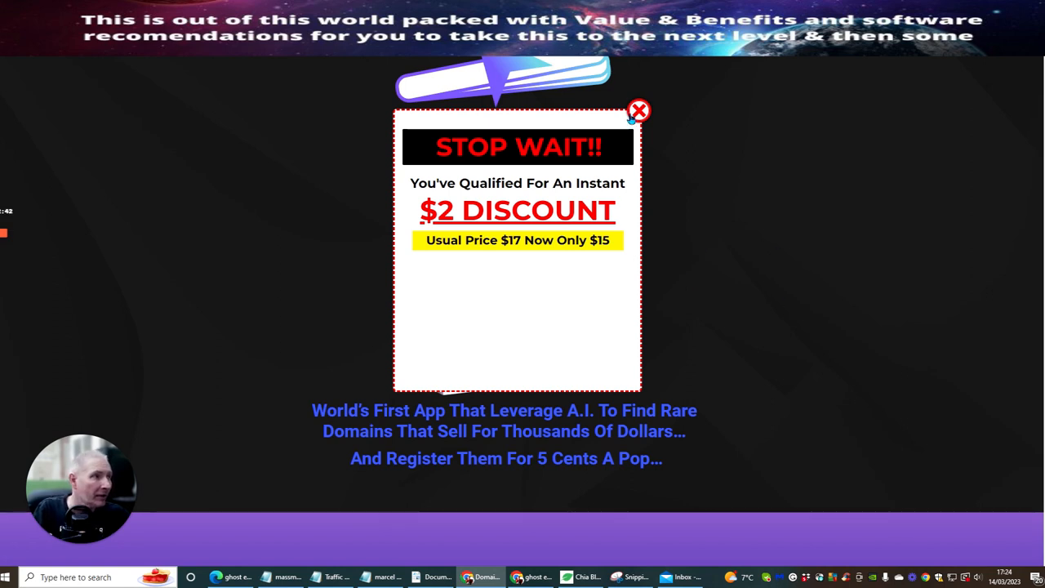
Step: Close the 'STOP WAIT!! $2 DISCOUNT' exit popup with its red X
{"action": "left_click", "coordinate": [639, 110]}
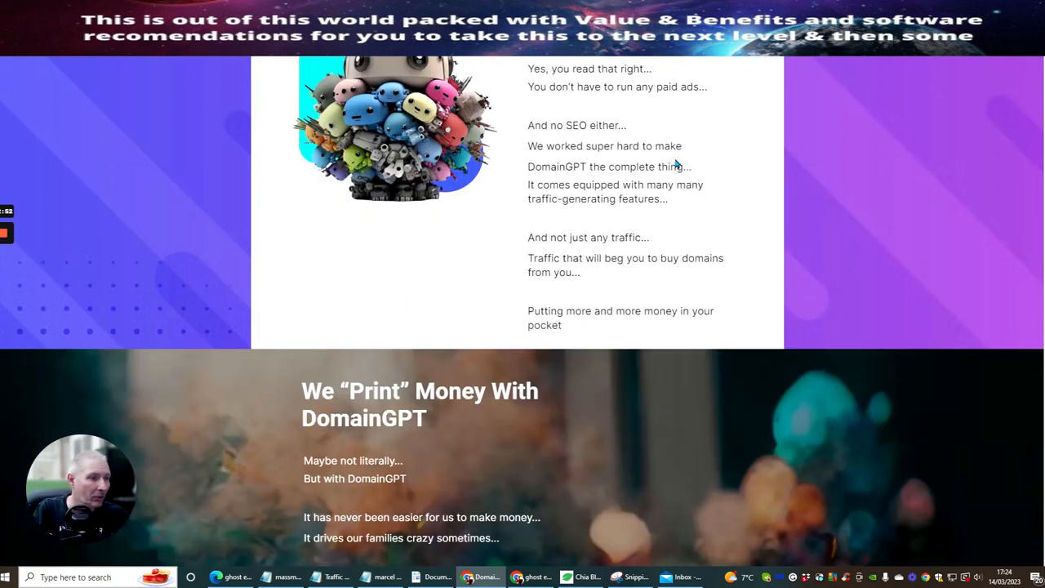
Step: Scroll past 'How Does It Work?' and the countdown order box to 'DomainGPT Is A Complete Solution'
{"action": "scroll", "scroll_direction": "down", "scroll_amount": 3}
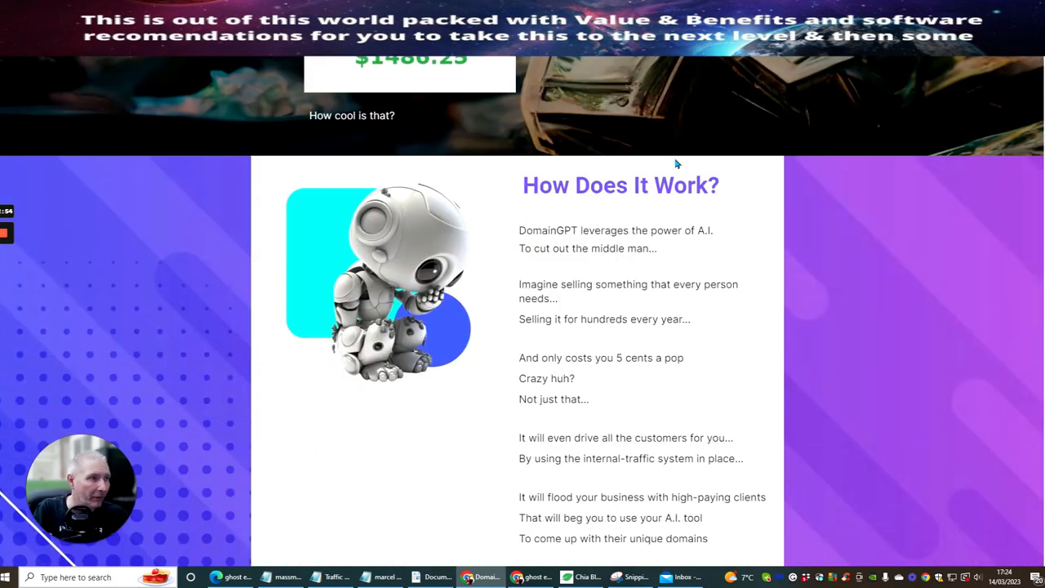
{"action": "scroll", "scroll_direction": "down", "scroll_amount": 3}
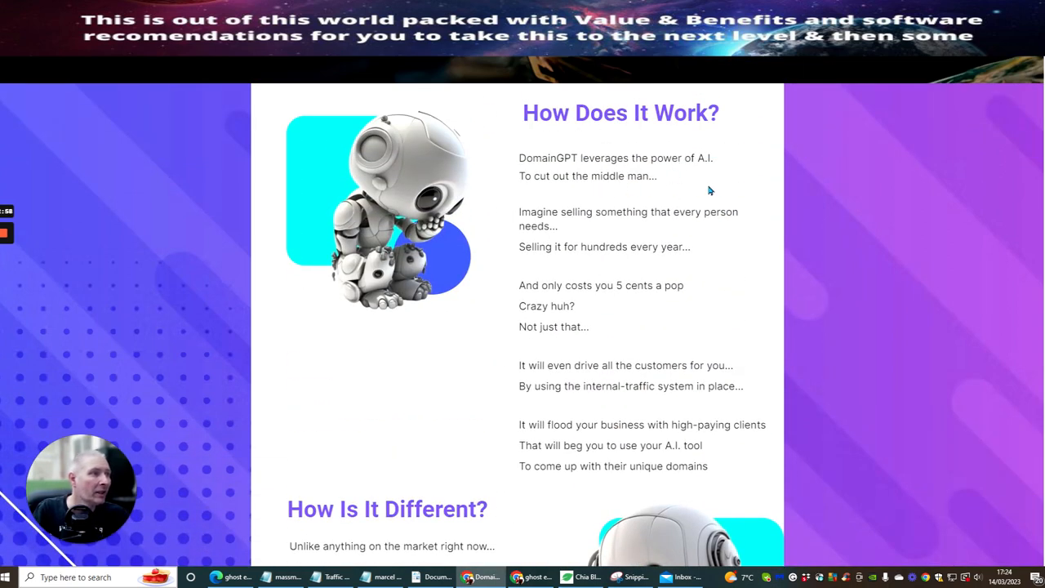
{"action": "scroll", "scroll_direction": "down", "scroll_amount": 3}
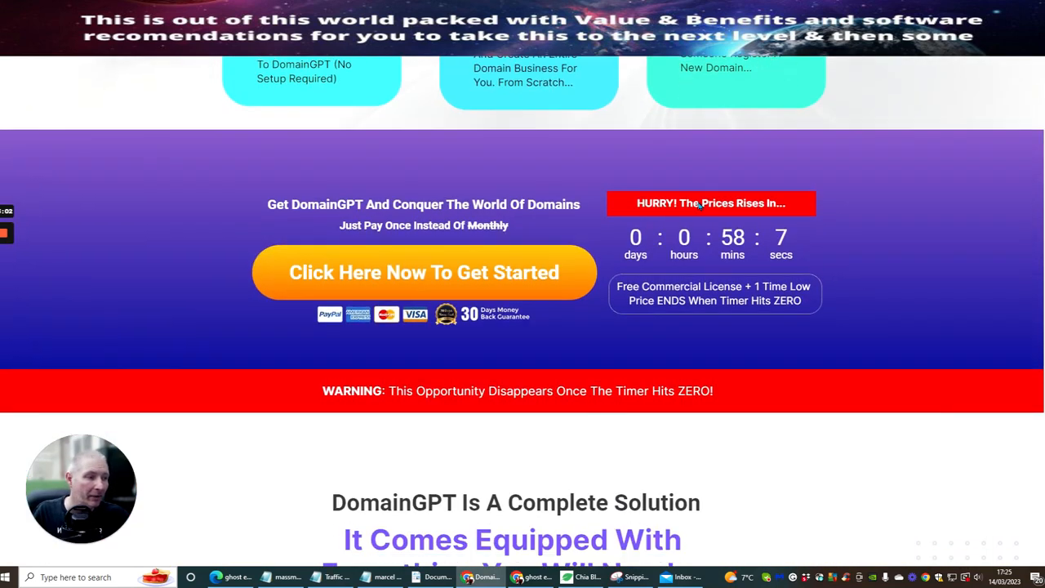
{"action": "scroll", "scroll_direction": "down", "scroll_amount": 3}
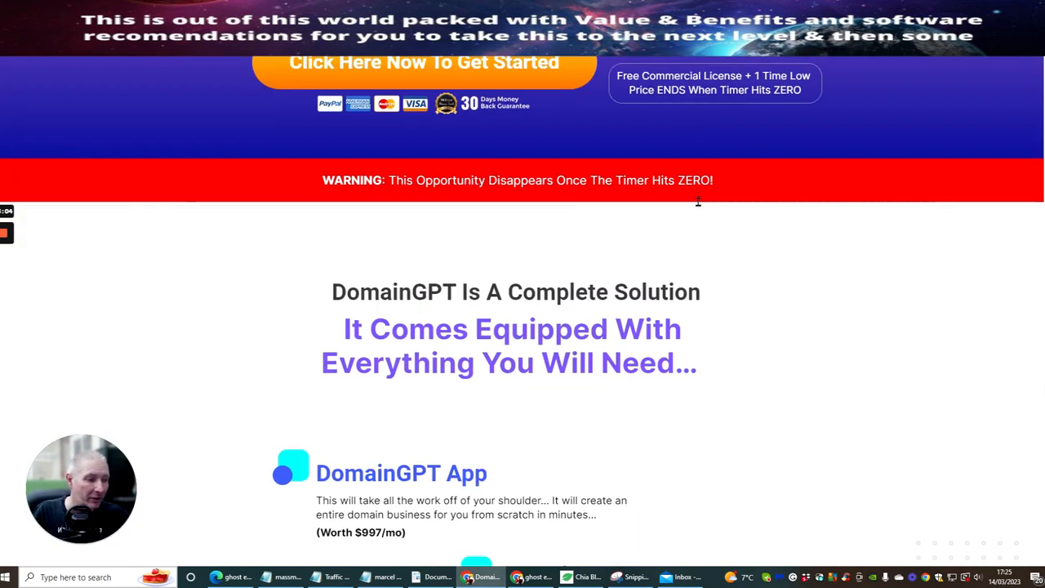
{"action": "scroll", "scroll_direction": "down", "scroll_amount": 3}
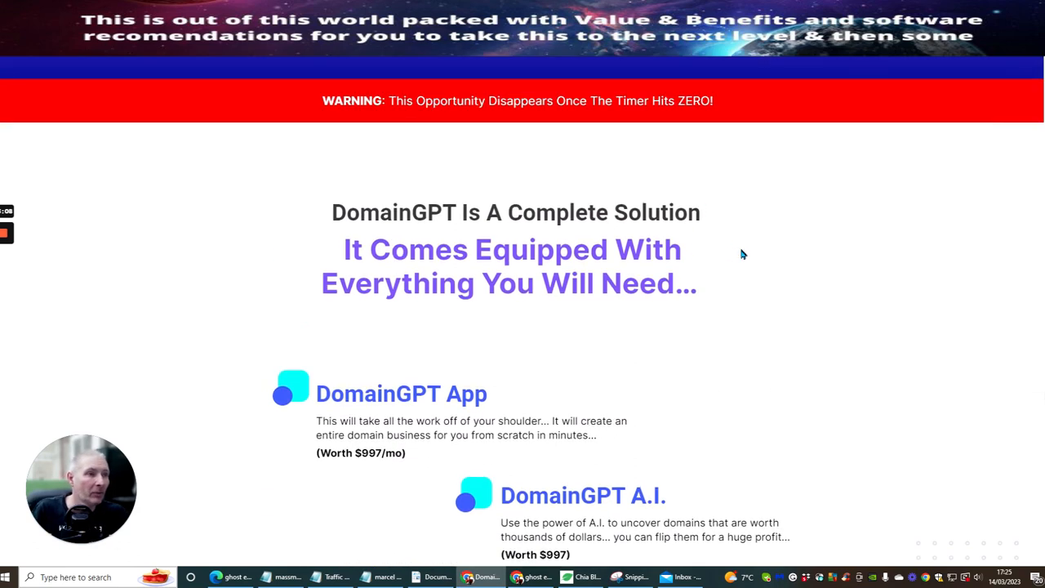
{"action": "mouse_move", "coordinate": [546, 337]}
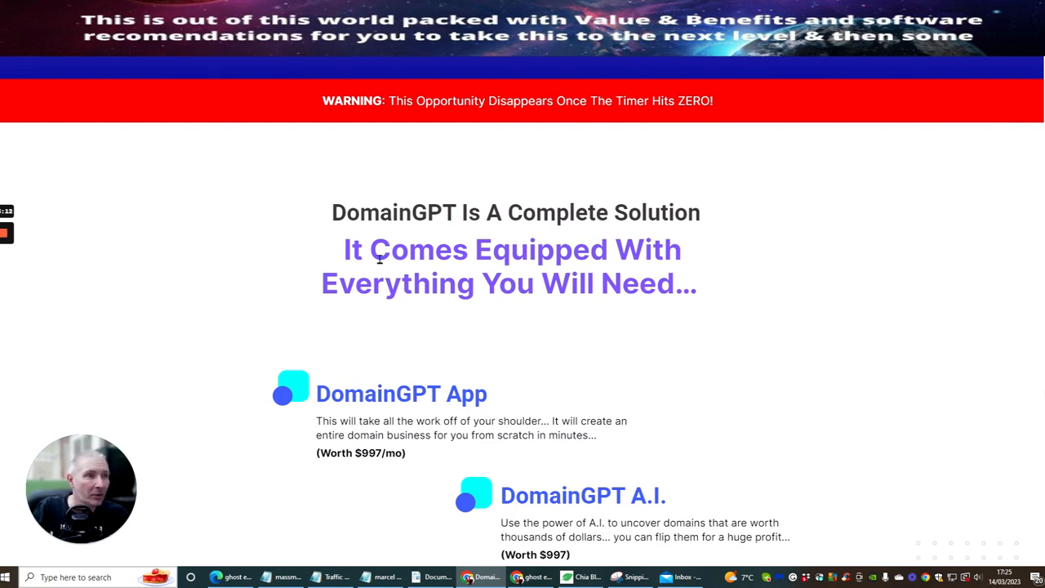
{"action": "mouse_move", "coordinate": [527, 289]}
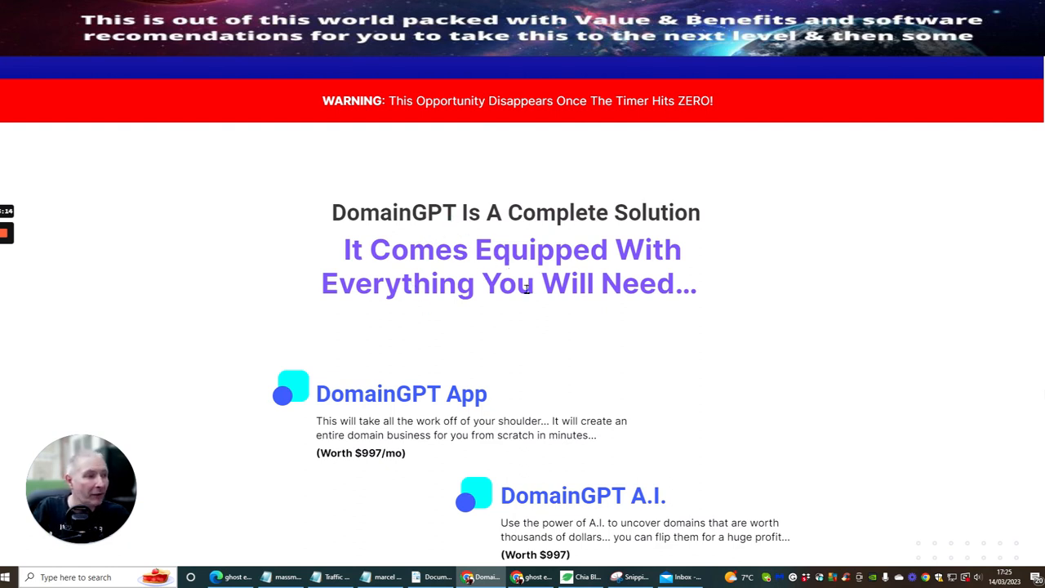
Step: Scroll past Training videos, World-Class Support and the order box to 'That's Not Everything...'
{"action": "scroll", "scroll_direction": "down", "scroll_amount": 3}
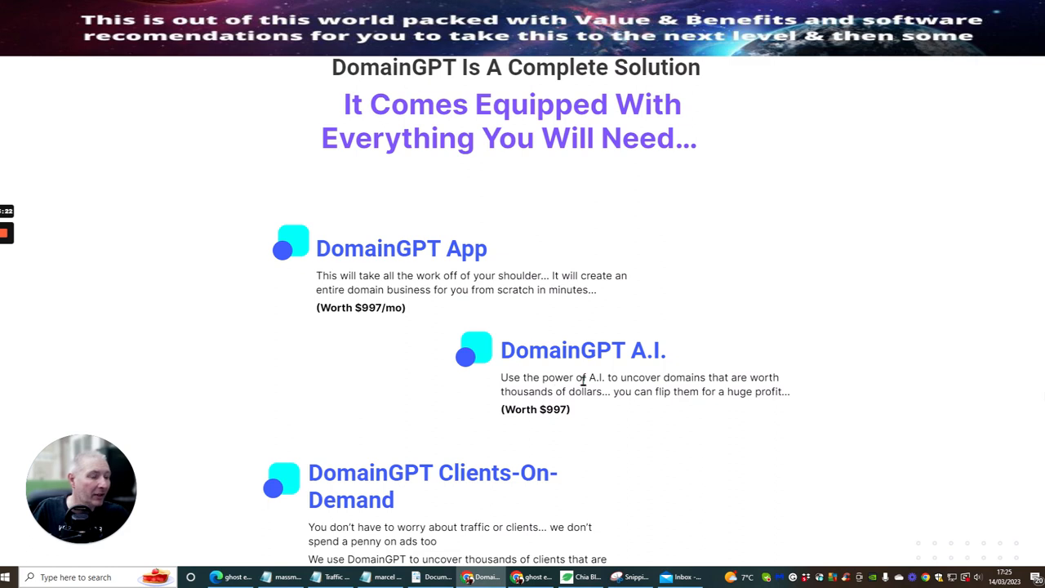
{"action": "scroll", "scroll_direction": "down", "scroll_amount": 3}
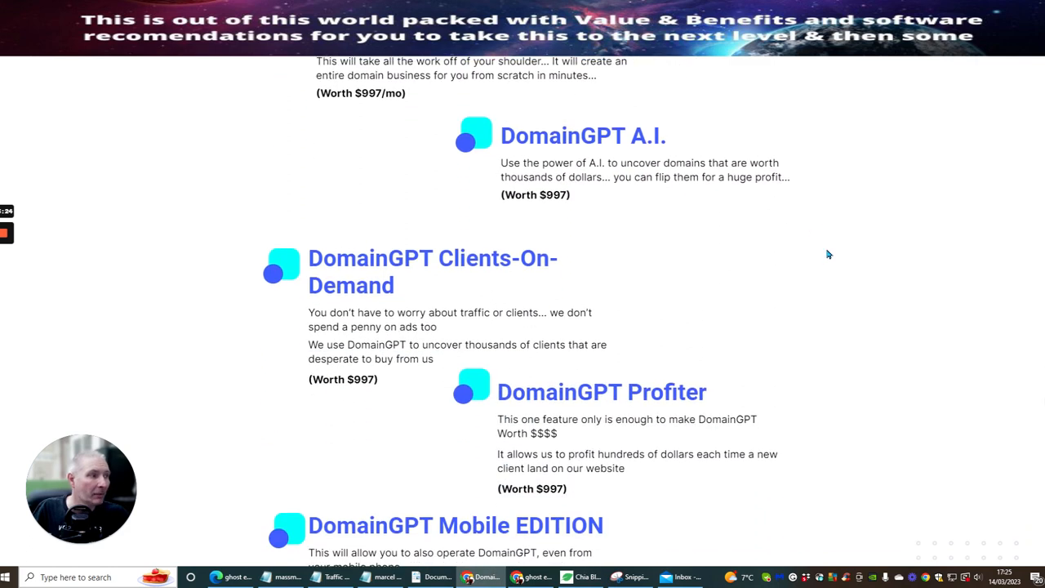
{"action": "scroll", "scroll_direction": "down", "scroll_amount": 3}
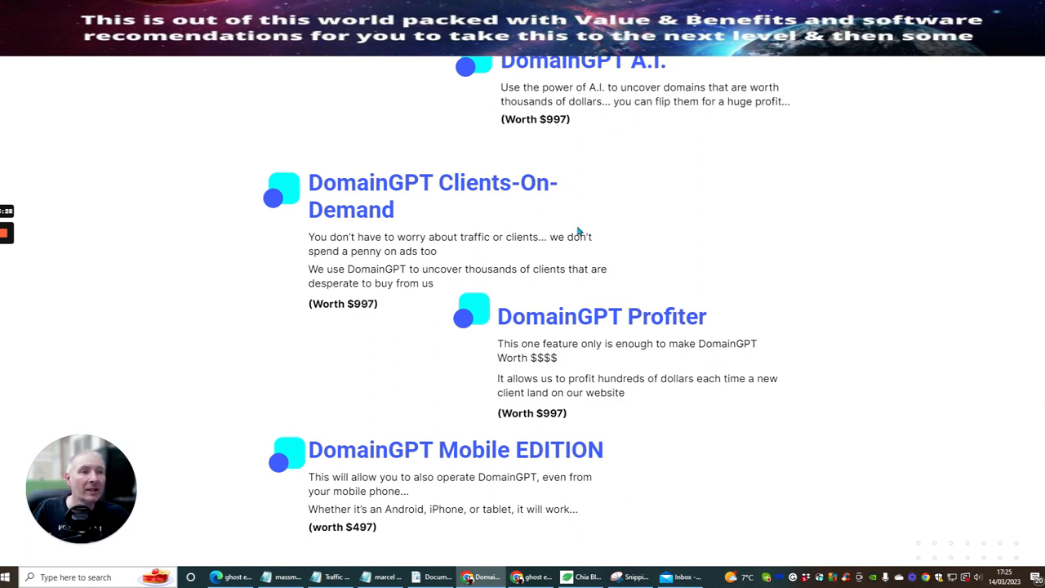
{"action": "mouse_move", "coordinate": [419, 264]}
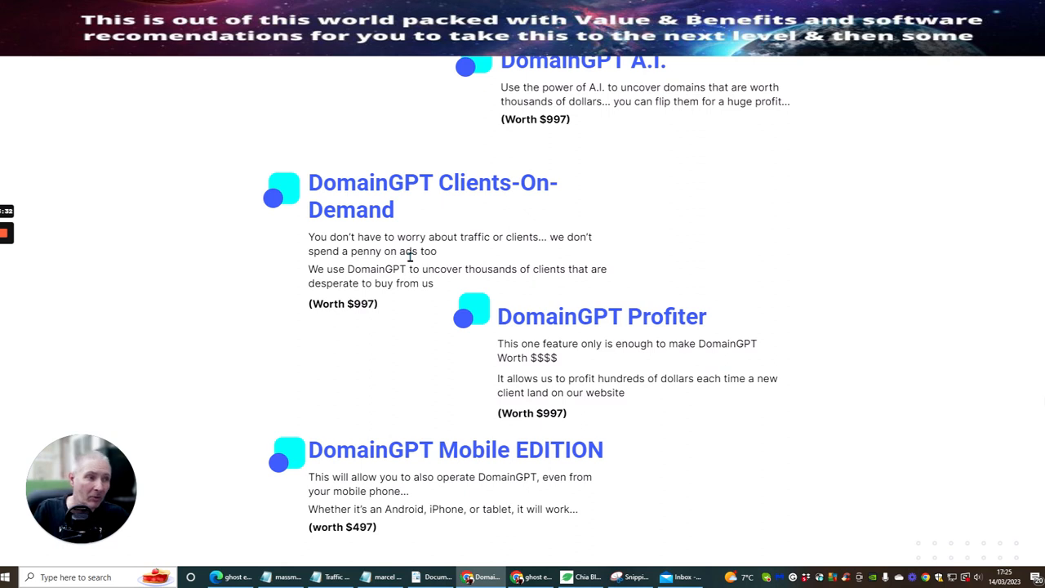
{"action": "mouse_move", "coordinate": [837, 273]}
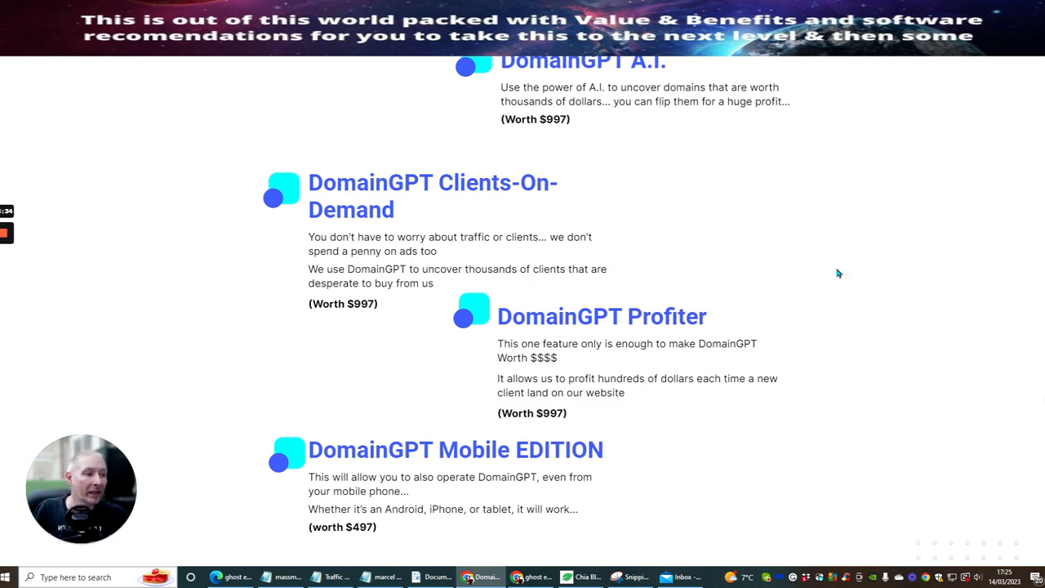
{"action": "mouse_move", "coordinate": [604, 329]}
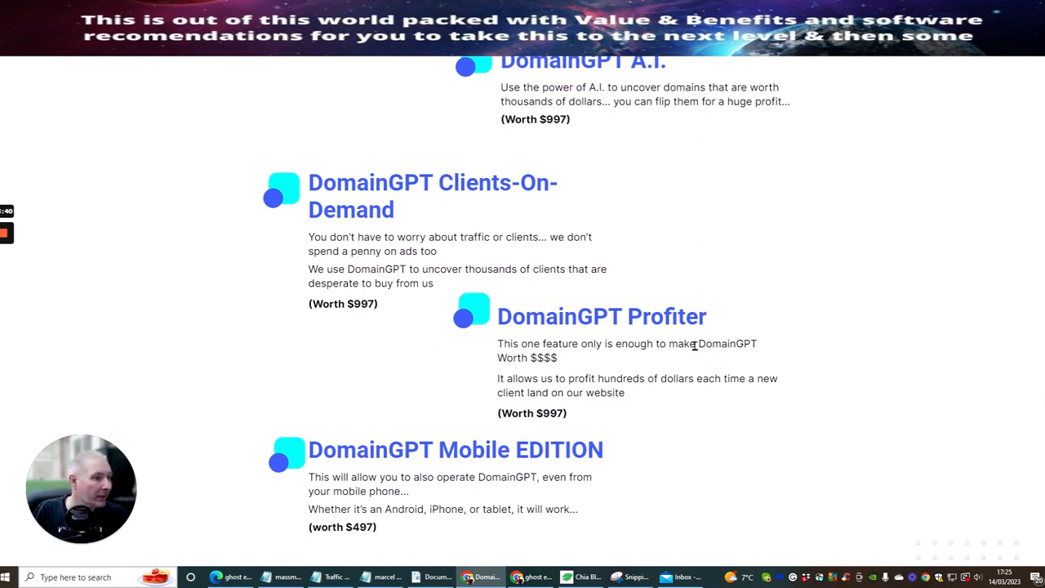
{"action": "mouse_move", "coordinate": [600, 390]}
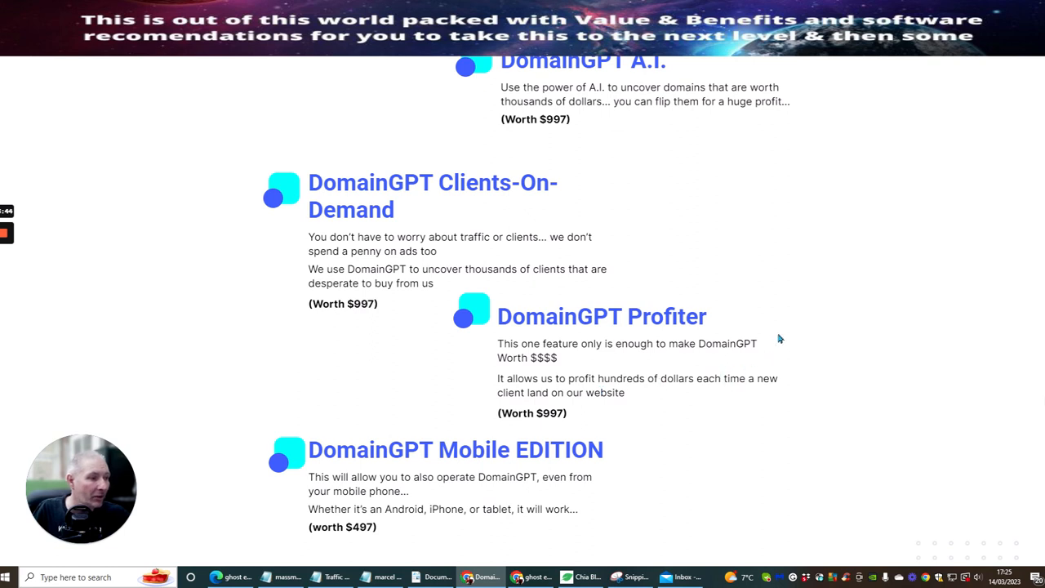
{"action": "scroll", "scroll_direction": "down", "scroll_amount": 3}
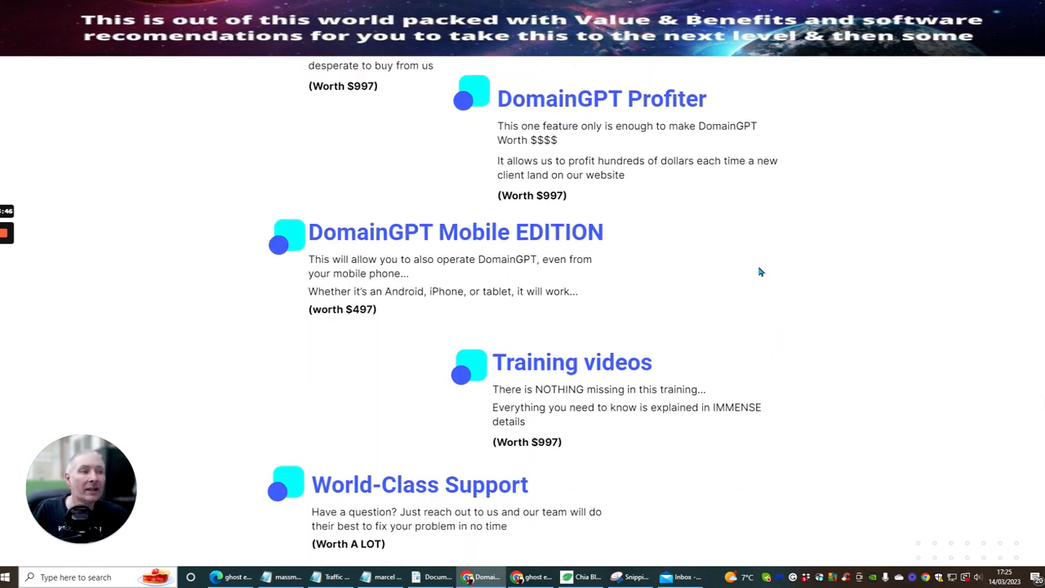
{"action": "mouse_move", "coordinate": [643, 249]}
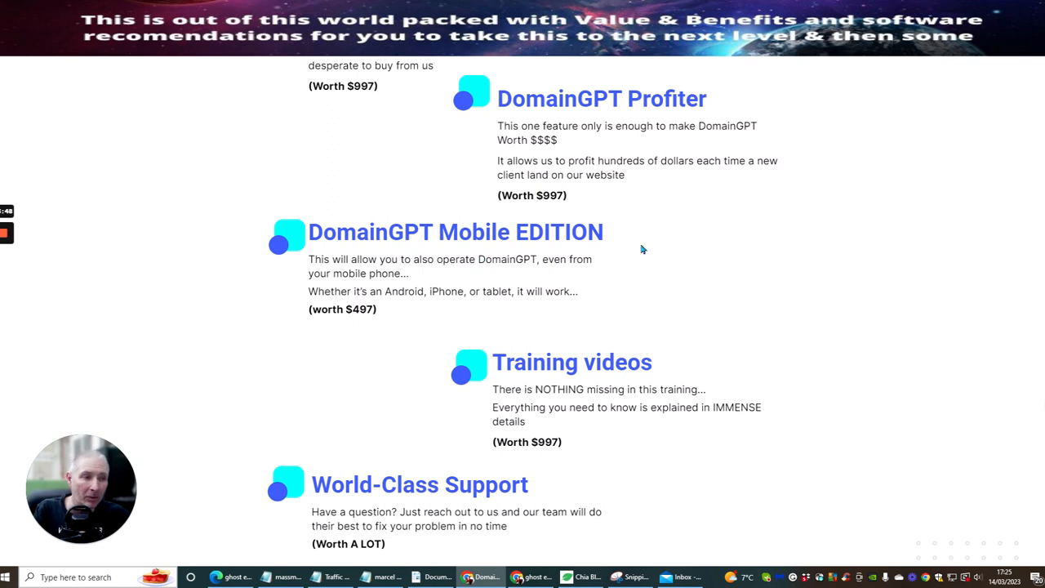
{"action": "scroll", "scroll_direction": "down", "scroll_amount": 3}
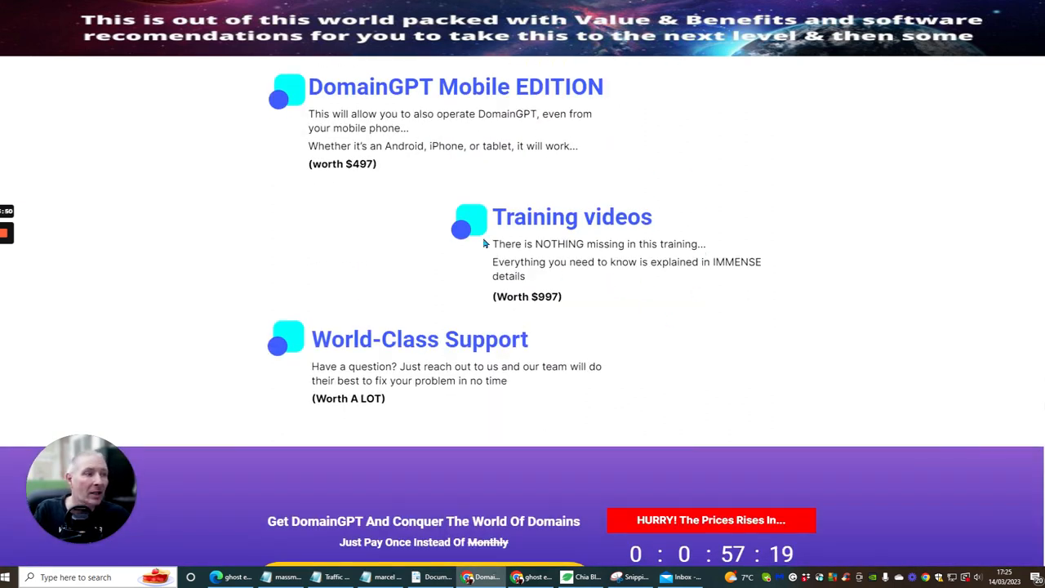
{"action": "mouse_move", "coordinate": [523, 227]}
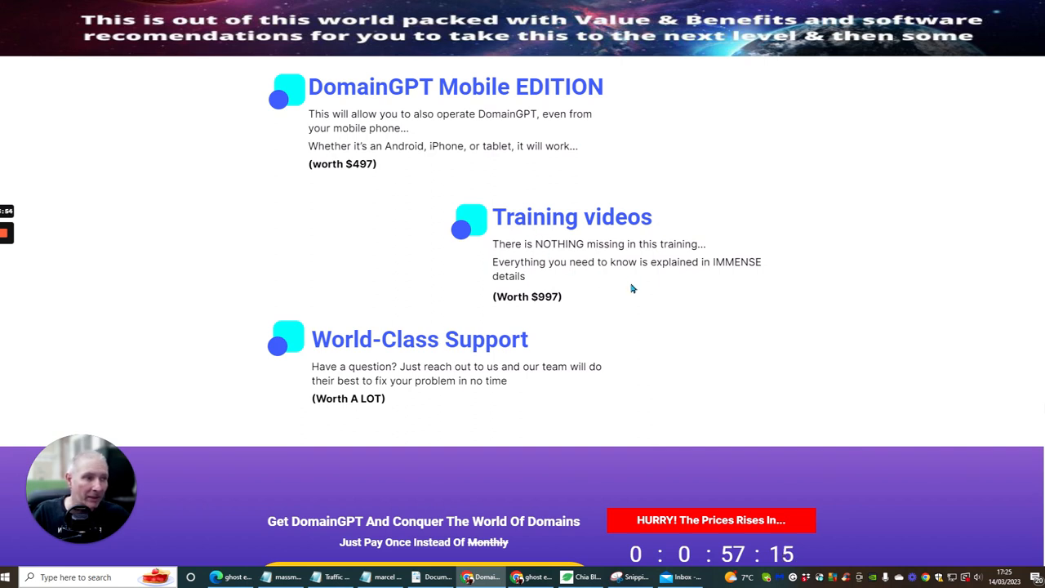
{"action": "mouse_move", "coordinate": [673, 324]}
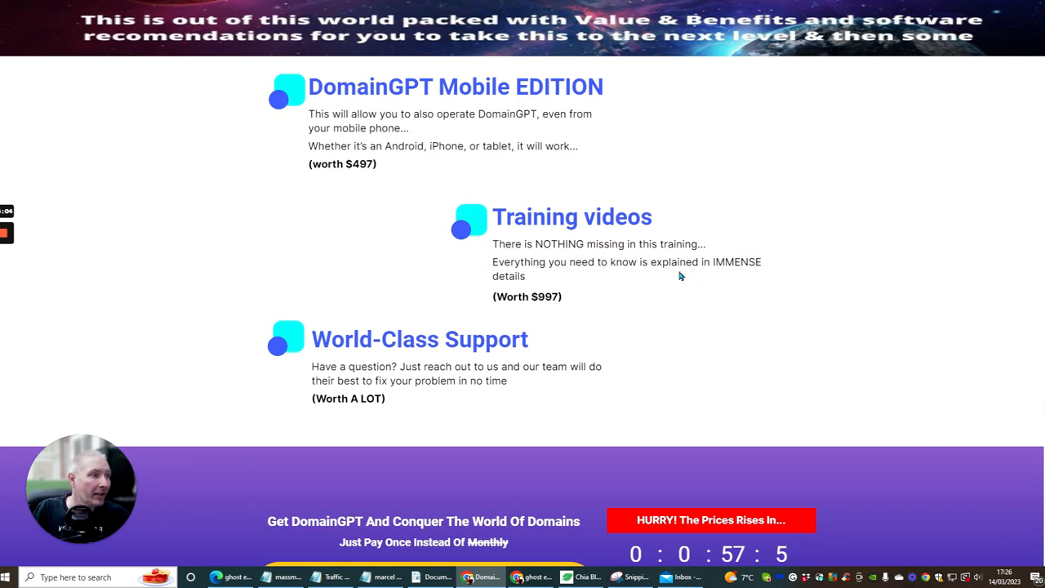
{"action": "scroll", "scroll_direction": "down", "scroll_amount": 3}
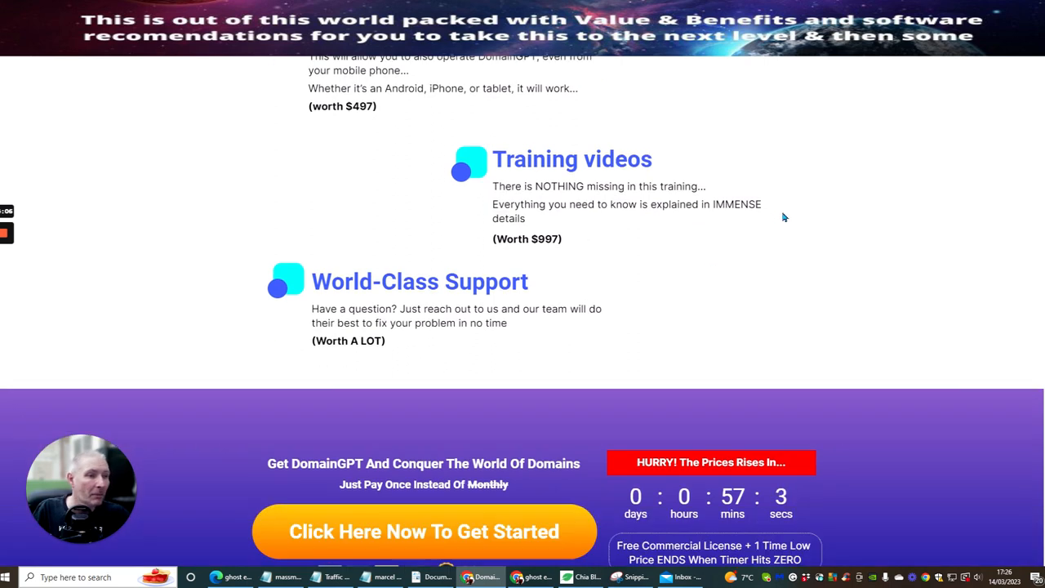
{"action": "scroll", "scroll_direction": "down", "scroll_amount": 3}
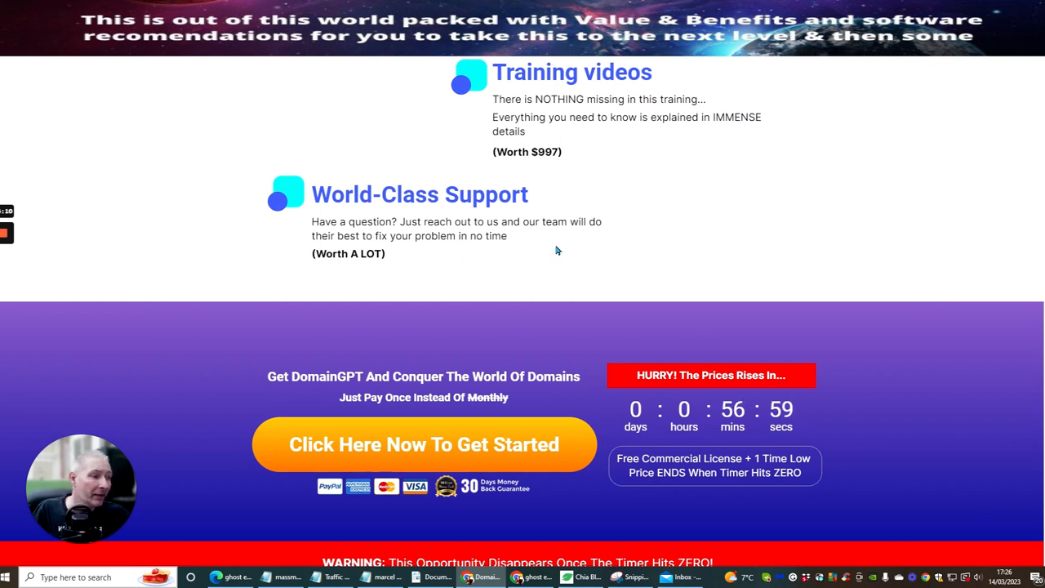
{"action": "scroll", "scroll_direction": "down", "scroll_amount": 3}
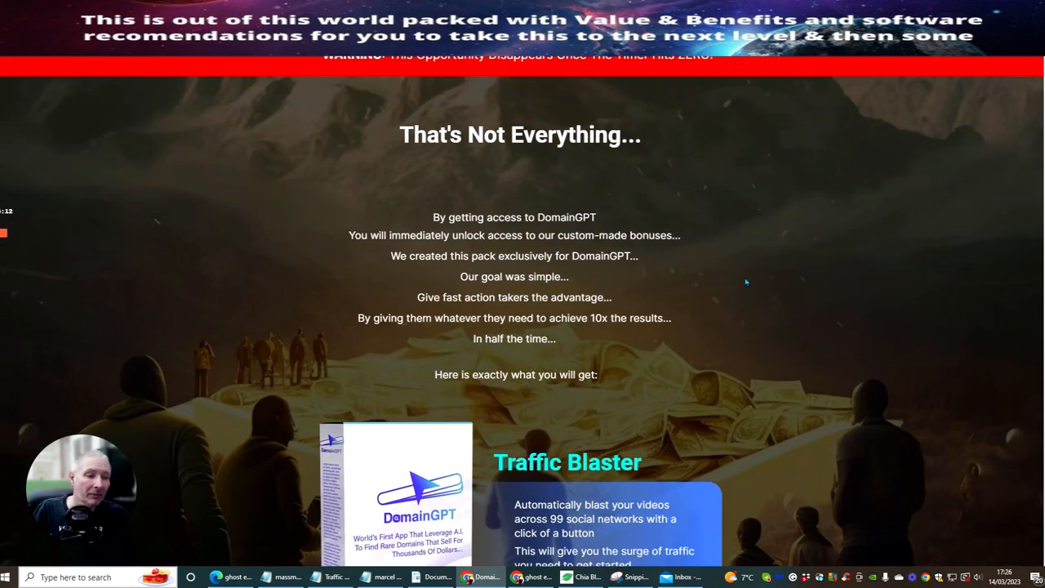
{"action": "mouse_move", "coordinate": [770, 260]}
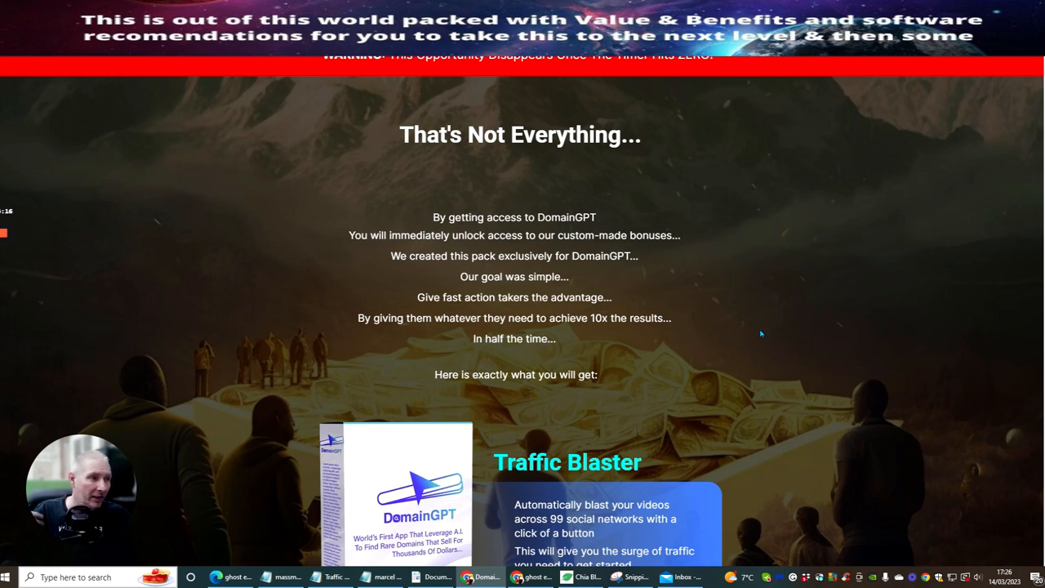
{"action": "mouse_move", "coordinate": [742, 276]}
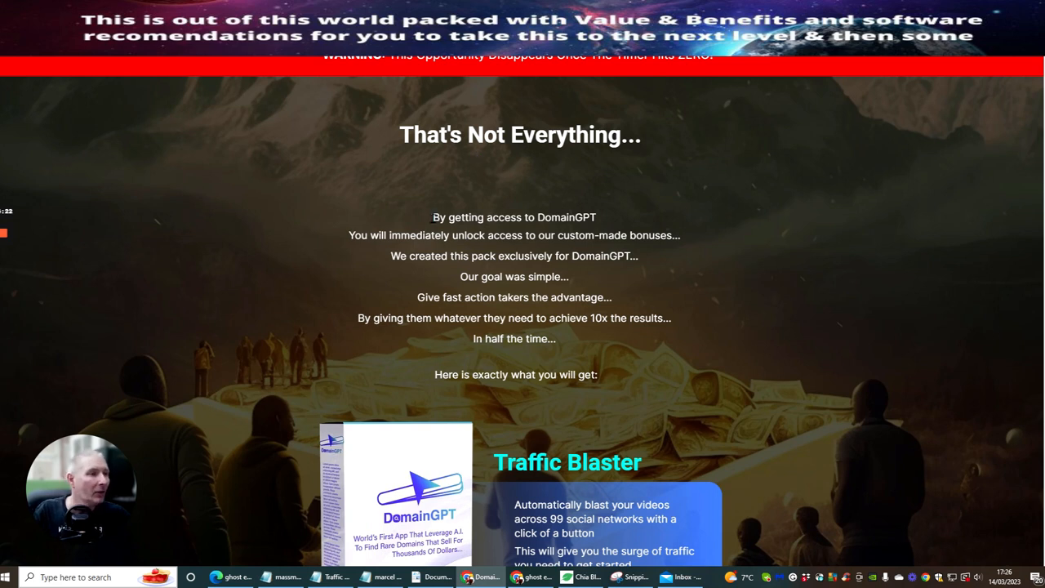
{"action": "mouse_move", "coordinate": [767, 177]}
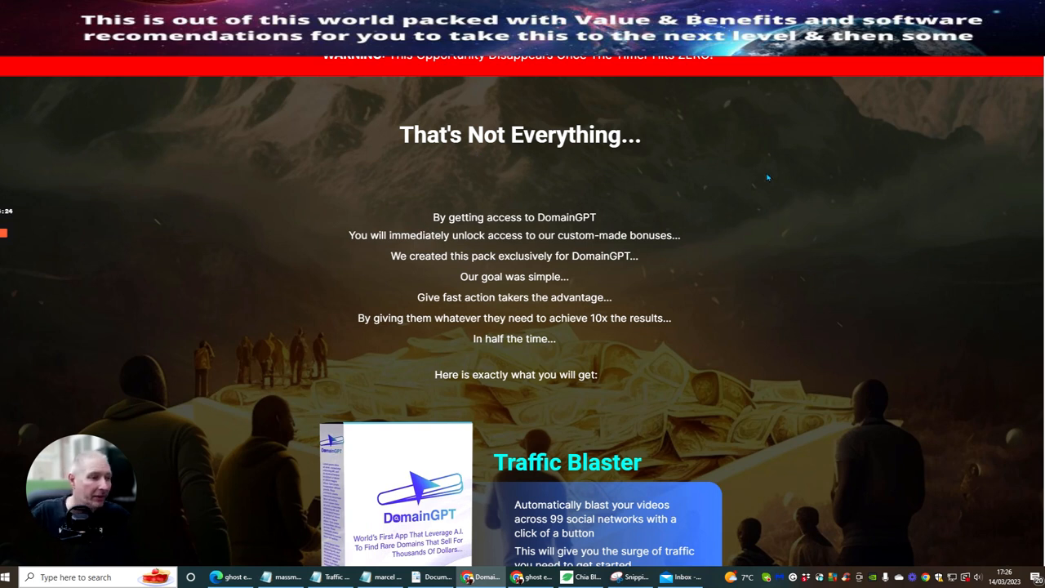
{"action": "mouse_move", "coordinate": [416, 255]}
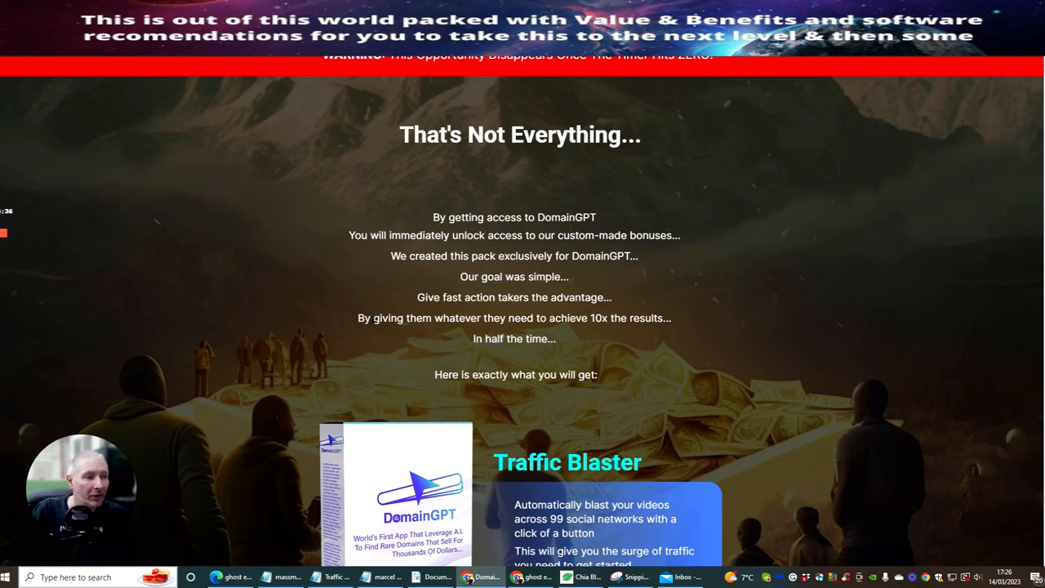
{"action": "mouse_move", "coordinate": [524, 321]}
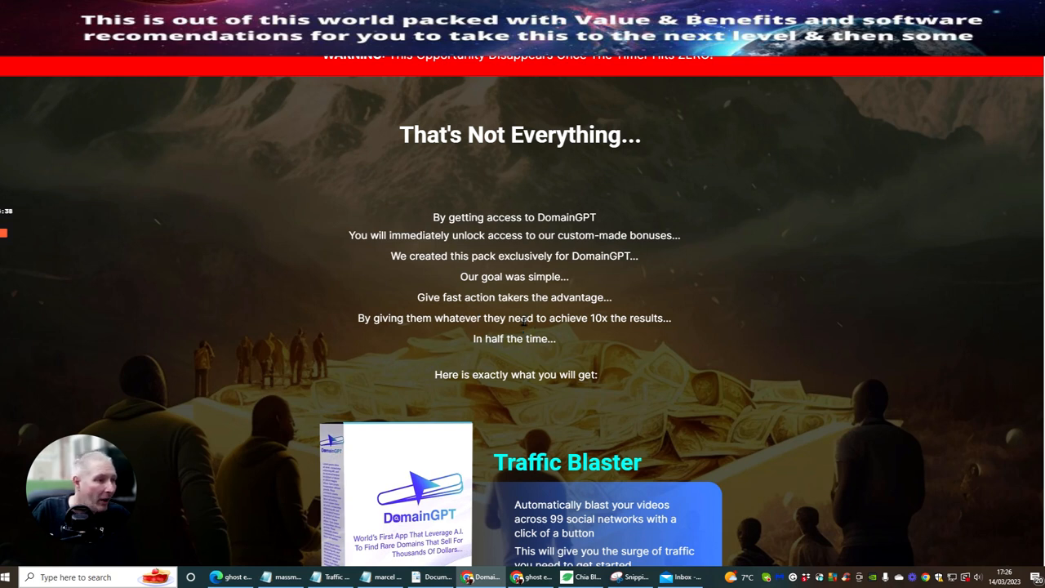
{"action": "scroll", "scroll_direction": "down", "scroll_amount": 3}
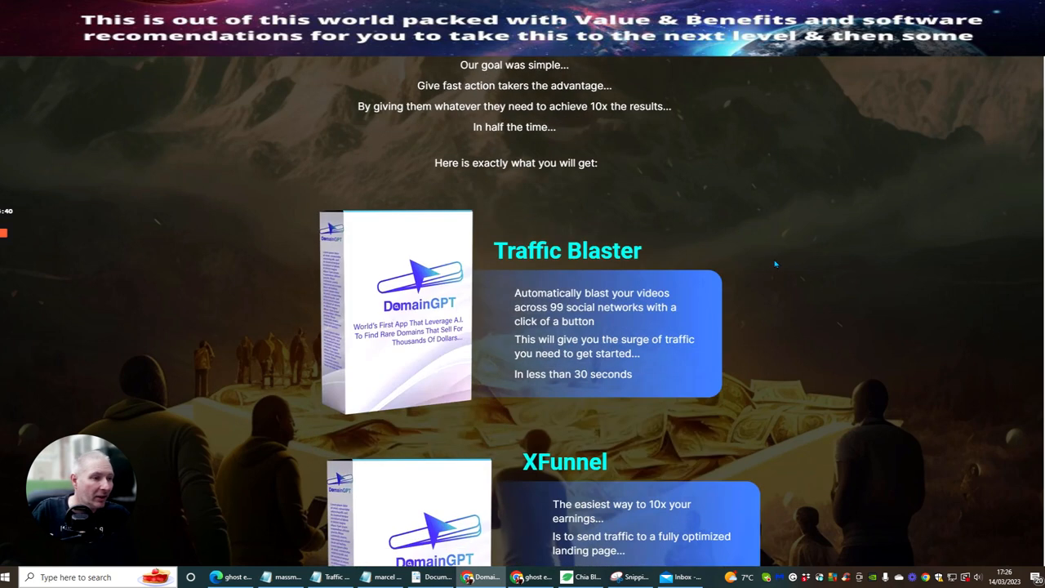
{"action": "scroll", "scroll_direction": "down", "scroll_amount": 3}
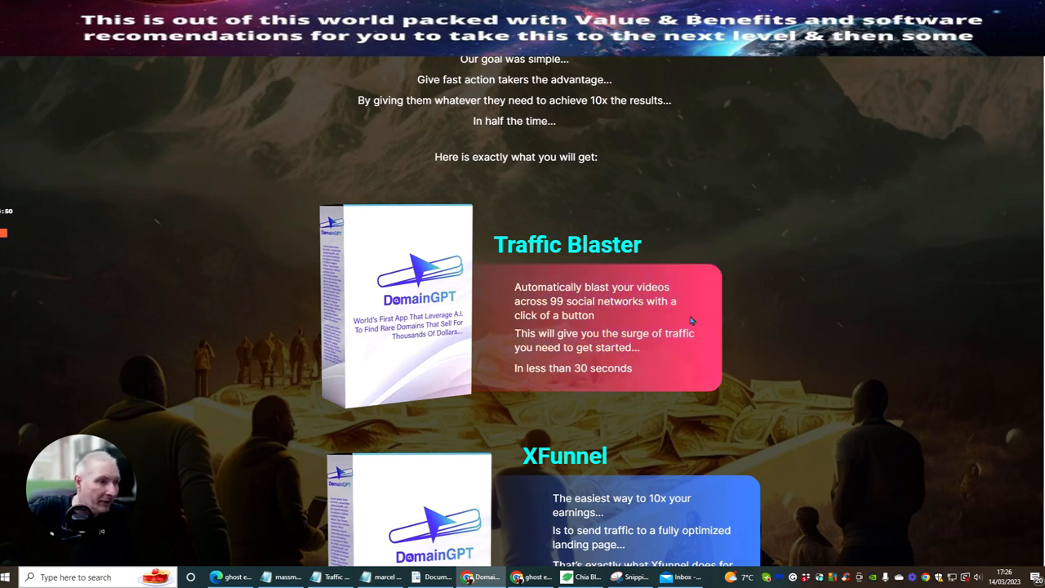
{"action": "mouse_move", "coordinate": [700, 298]}
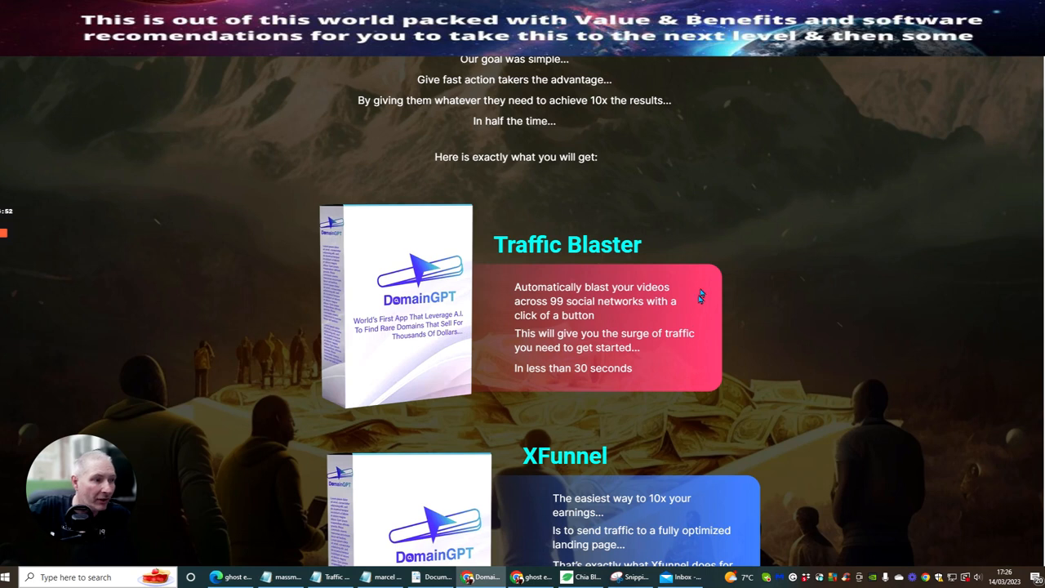
{"action": "scroll", "scroll_direction": "down", "scroll_amount": 3}
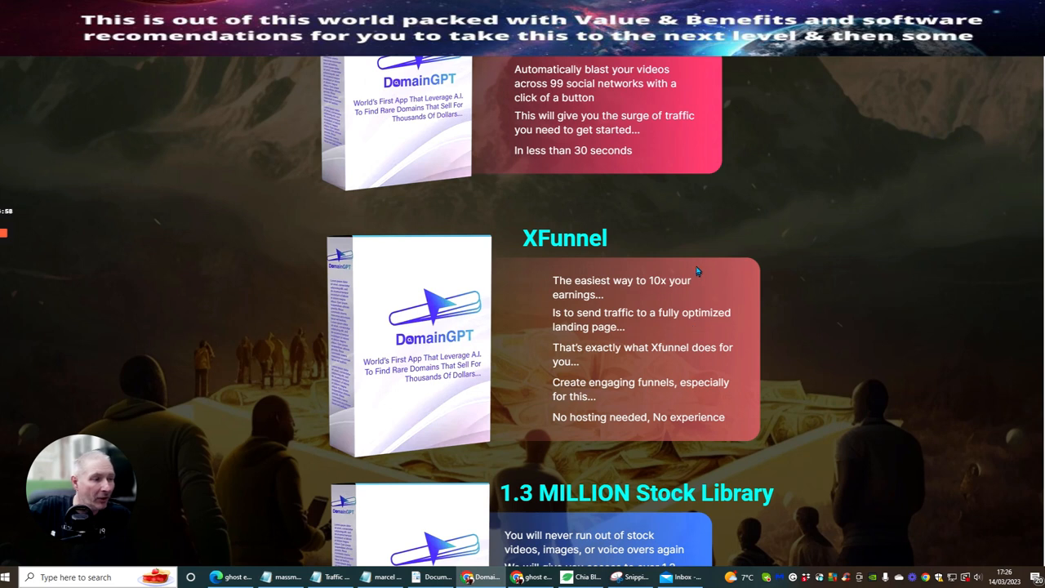
{"action": "scroll", "scroll_direction": "down", "scroll_amount": 3}
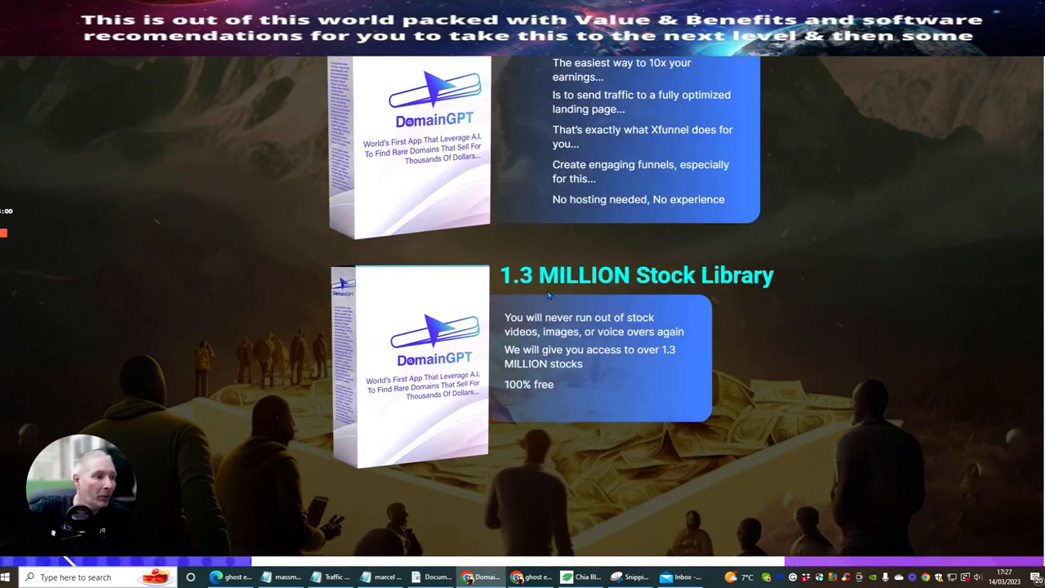
{"action": "mouse_move", "coordinate": [757, 358]}
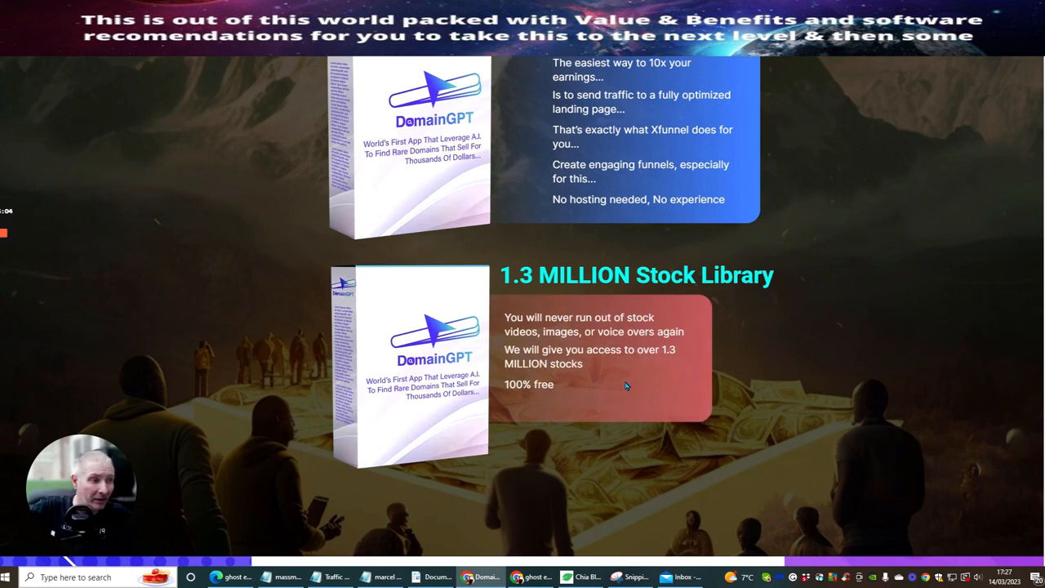
{"action": "mouse_move", "coordinate": [614, 335]}
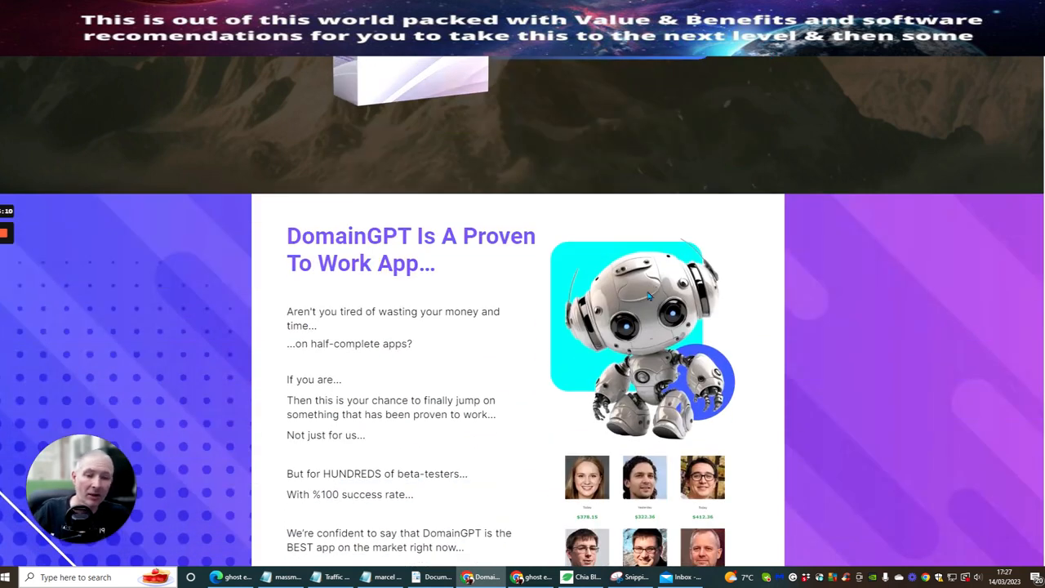
{"action": "scroll", "scroll_direction": "down", "scroll_amount": 3}
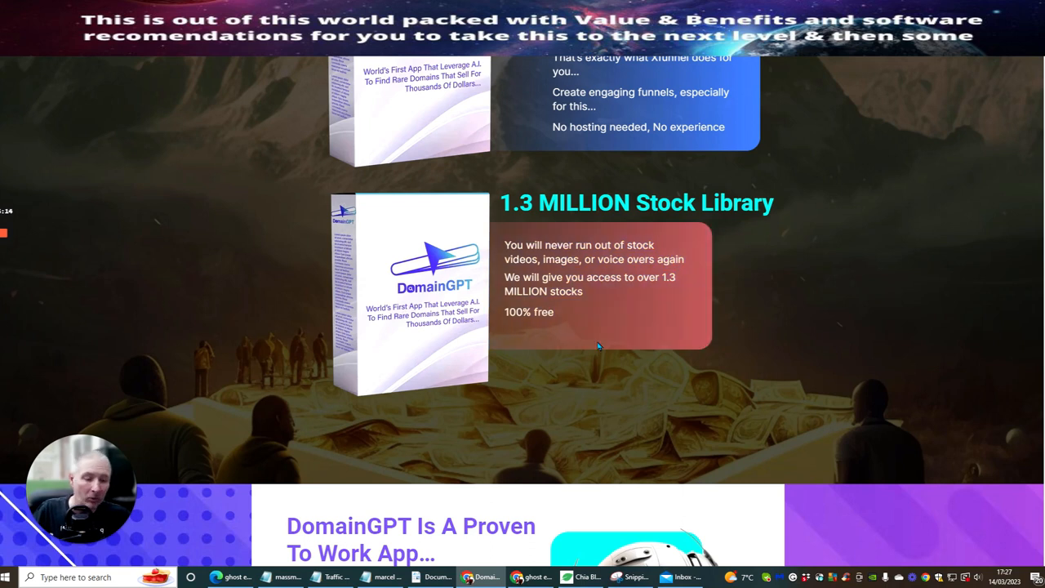
{"action": "mouse_move", "coordinate": [604, 343]}
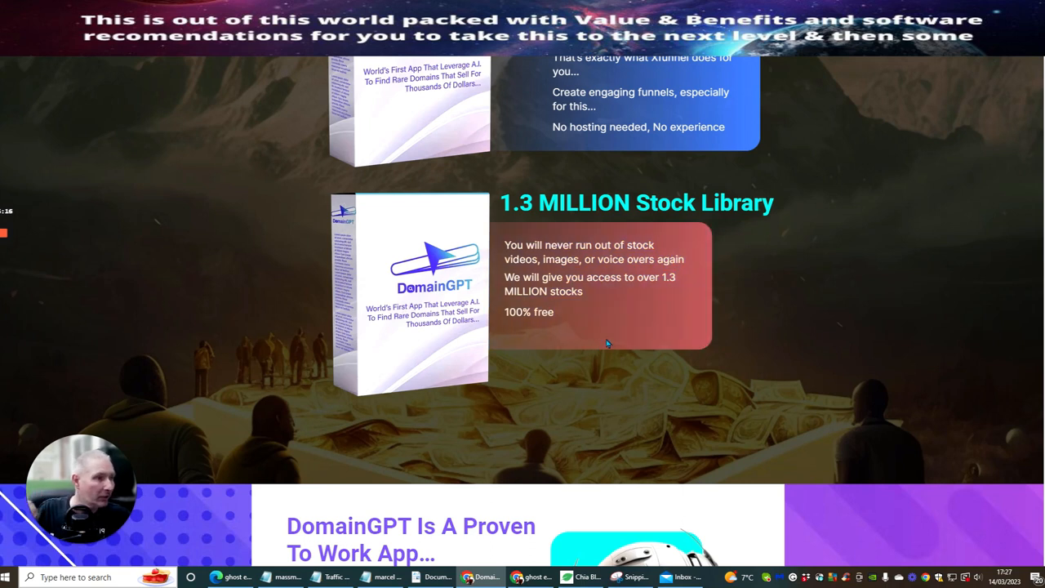
{"action": "mouse_move", "coordinate": [616, 323]}
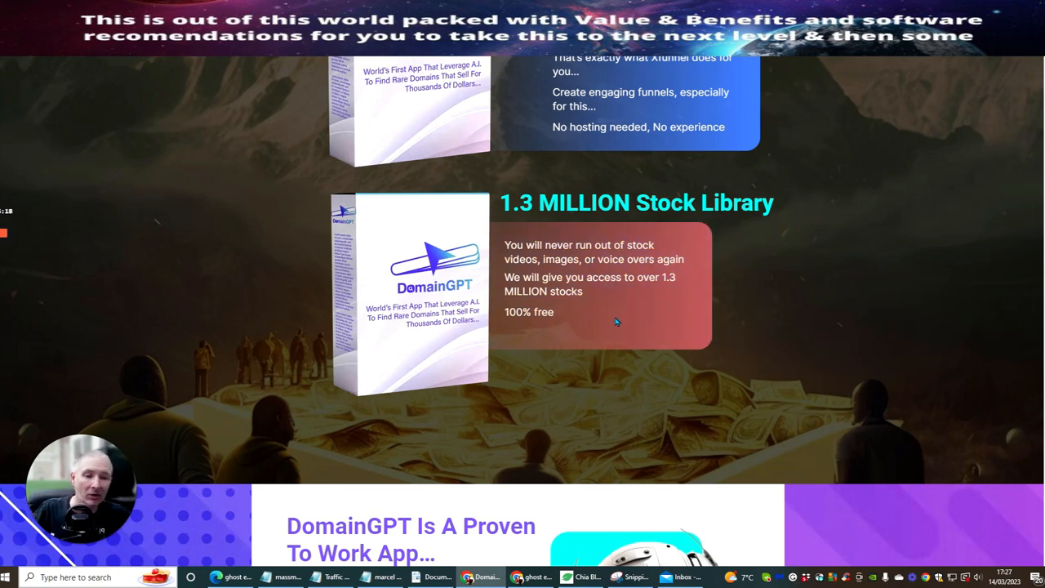
{"action": "mouse_move", "coordinate": [637, 304]}
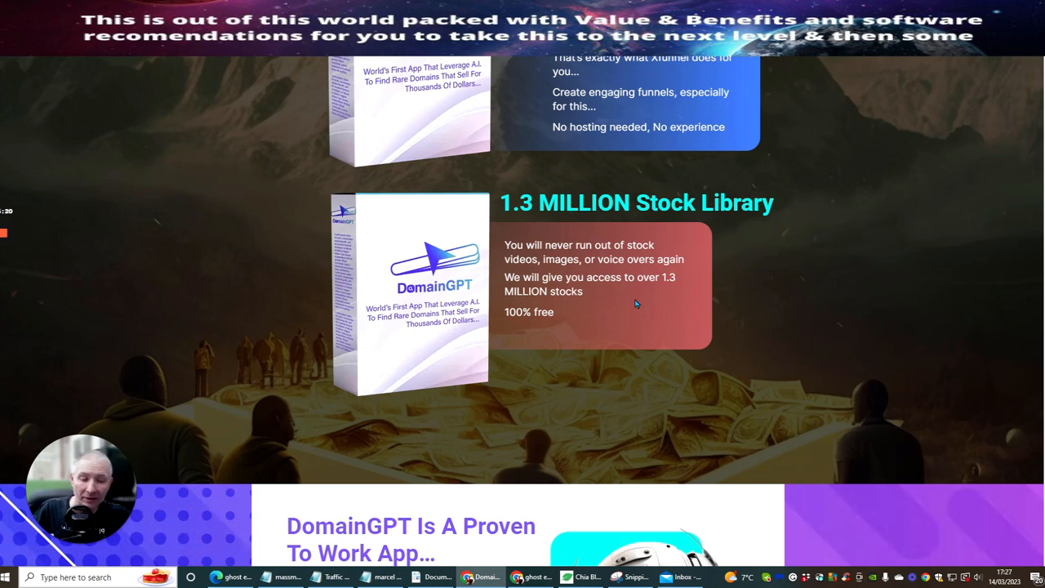
{"action": "mouse_move", "coordinate": [788, 298]}
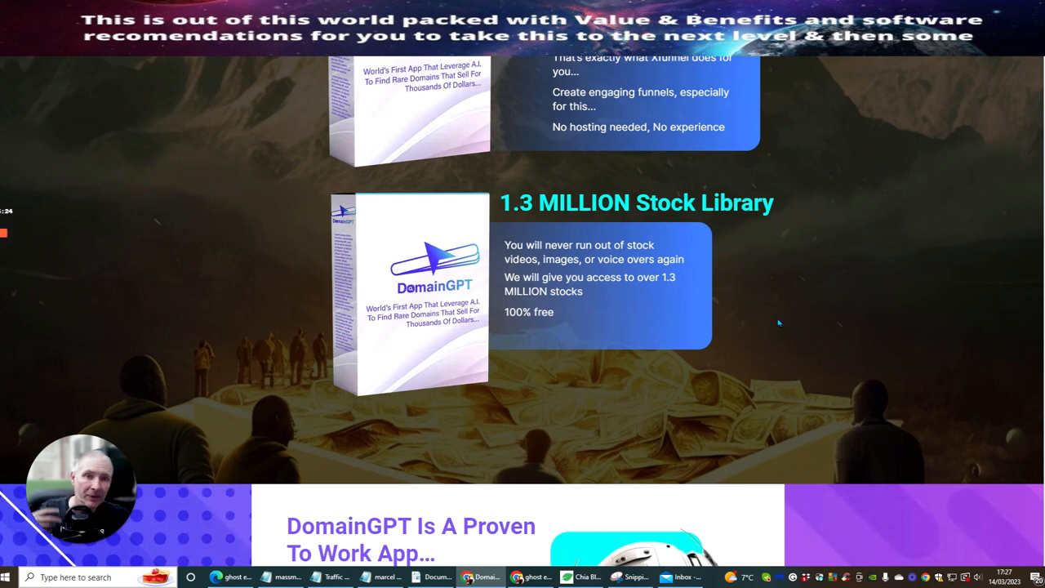
{"action": "mouse_move", "coordinate": [802, 327]}
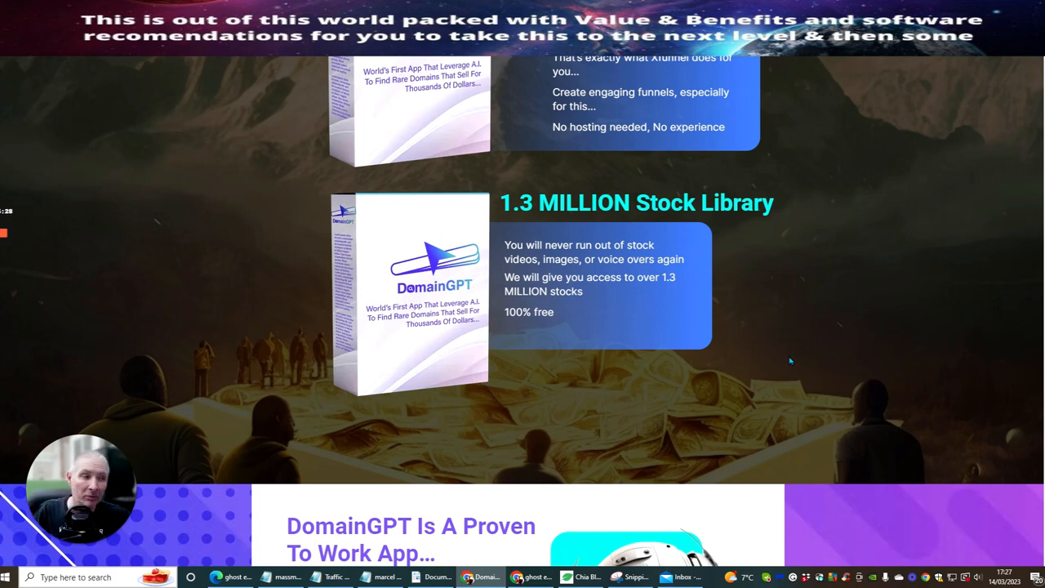
{"action": "mouse_move", "coordinate": [751, 282]}
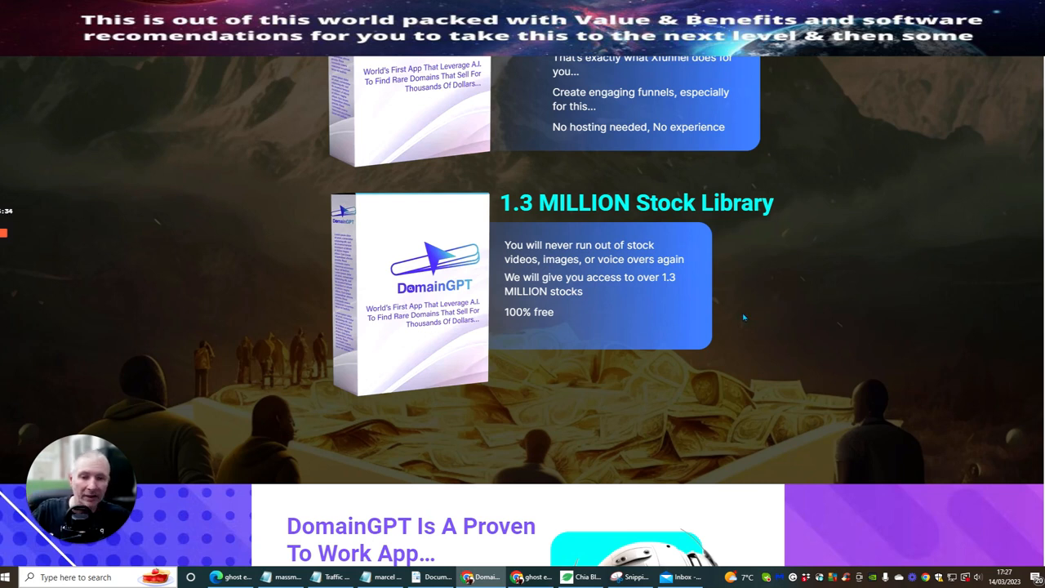
{"action": "mouse_move", "coordinate": [776, 296]}
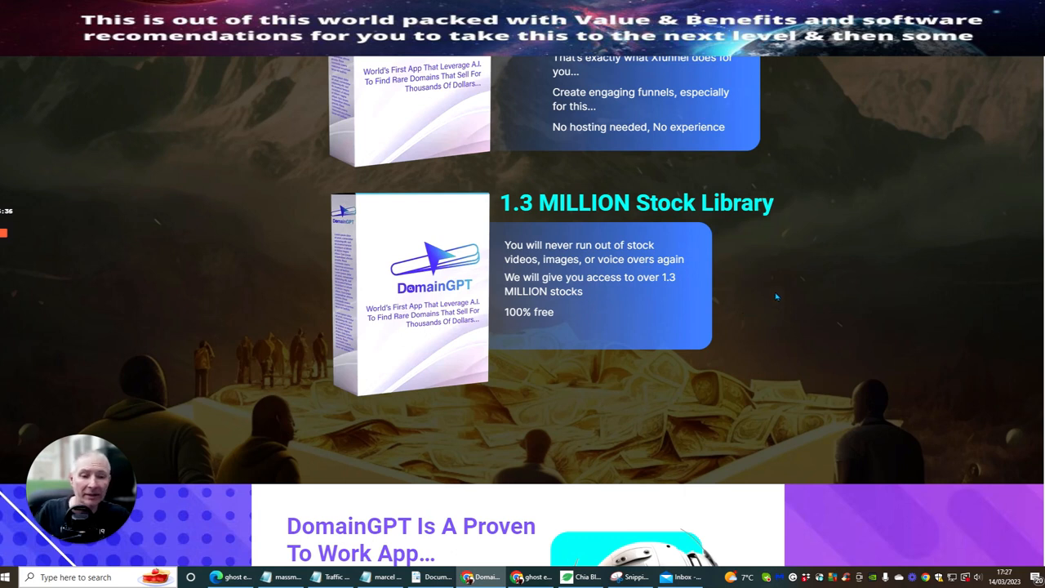
Step: Scroll past the money-back guarantee to 'Here Is What You're About To Access' and its total value
{"action": "scroll", "scroll_direction": "down", "scroll_amount": 3}
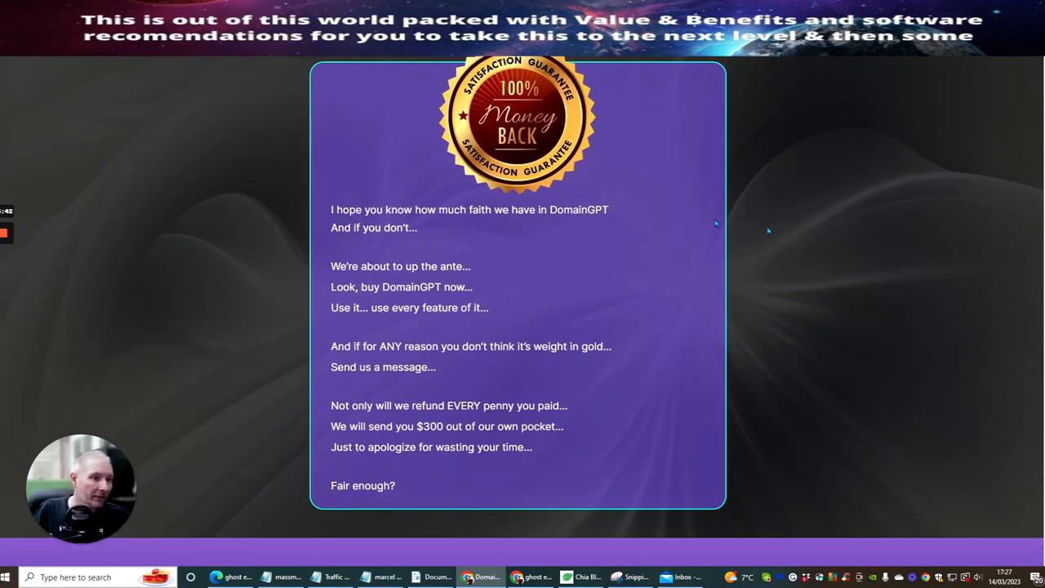
{"action": "mouse_move", "coordinate": [441, 425]}
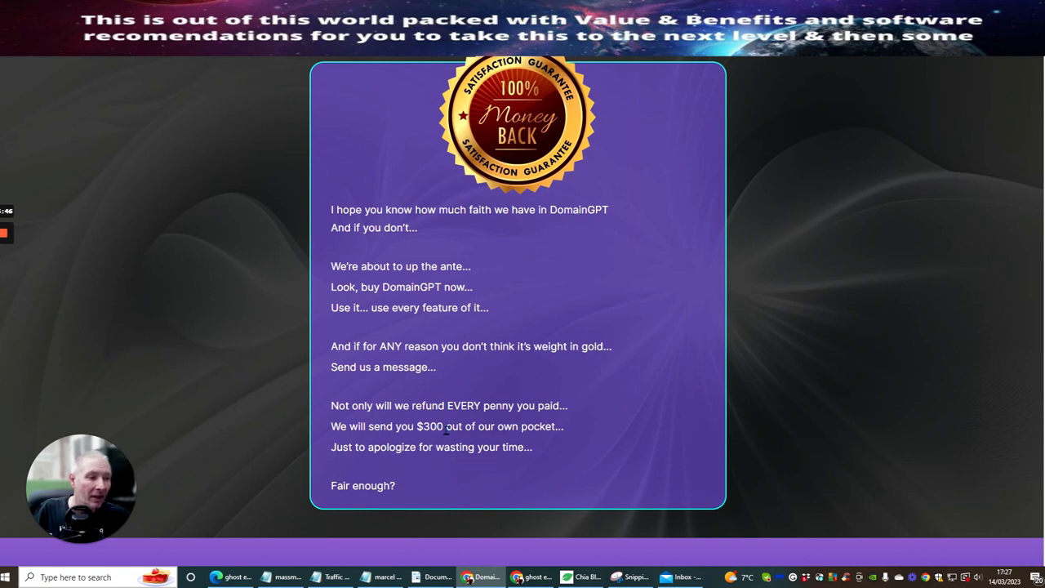
{"action": "scroll", "scroll_direction": "down", "scroll_amount": 3}
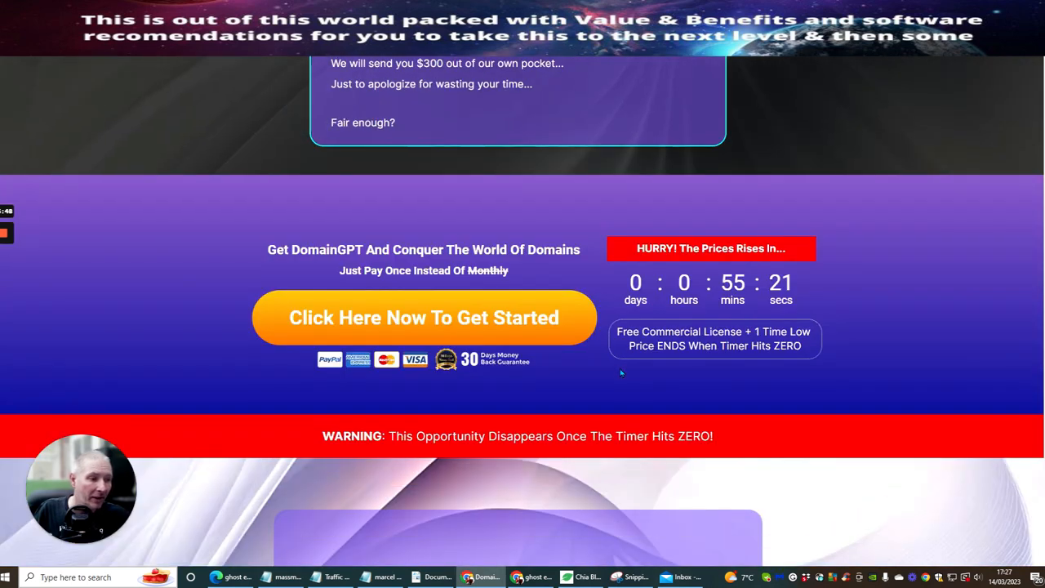
{"action": "scroll", "scroll_direction": "down", "scroll_amount": 3}
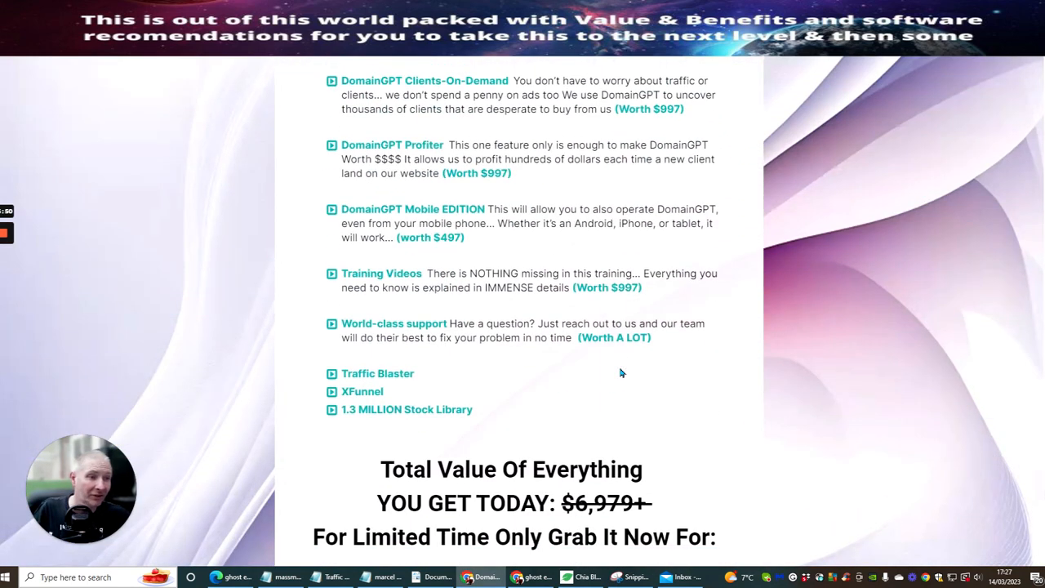
{"action": "scroll", "scroll_direction": "down", "scroll_amount": 3}
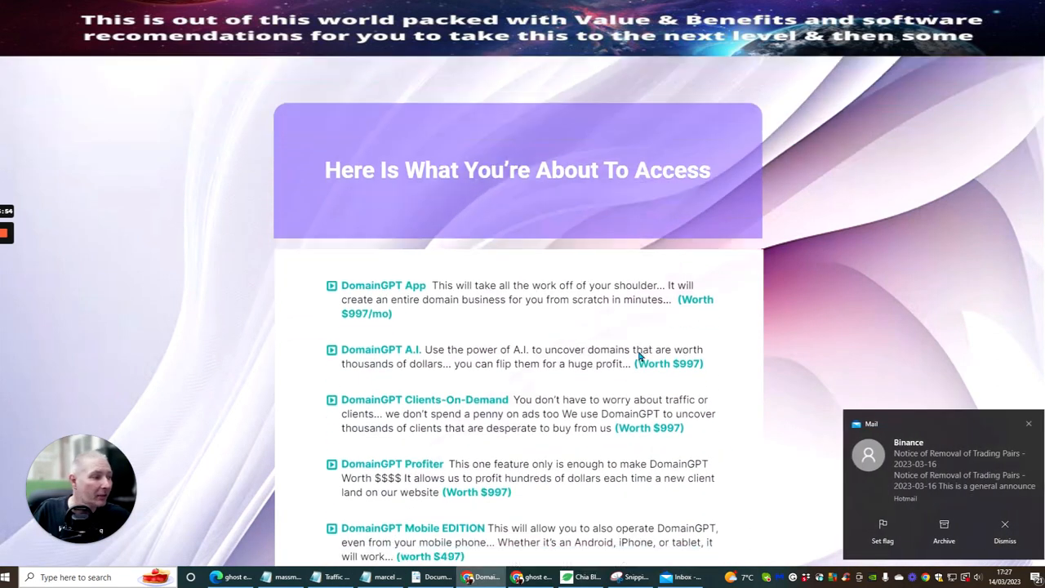
{"action": "scroll", "scroll_direction": "down", "scroll_amount": 3}
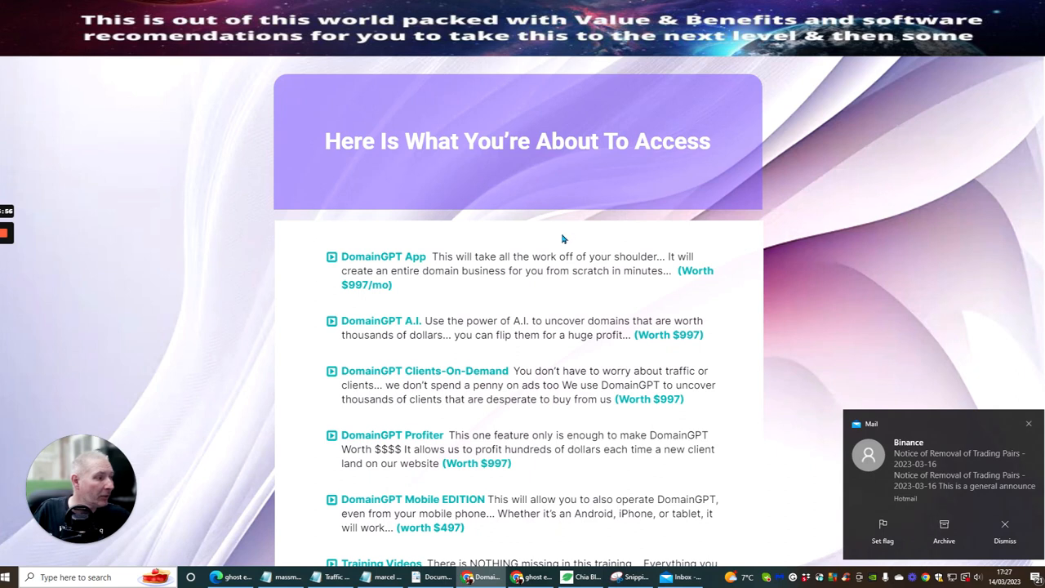
{"action": "mouse_move", "coordinate": [618, 164]}
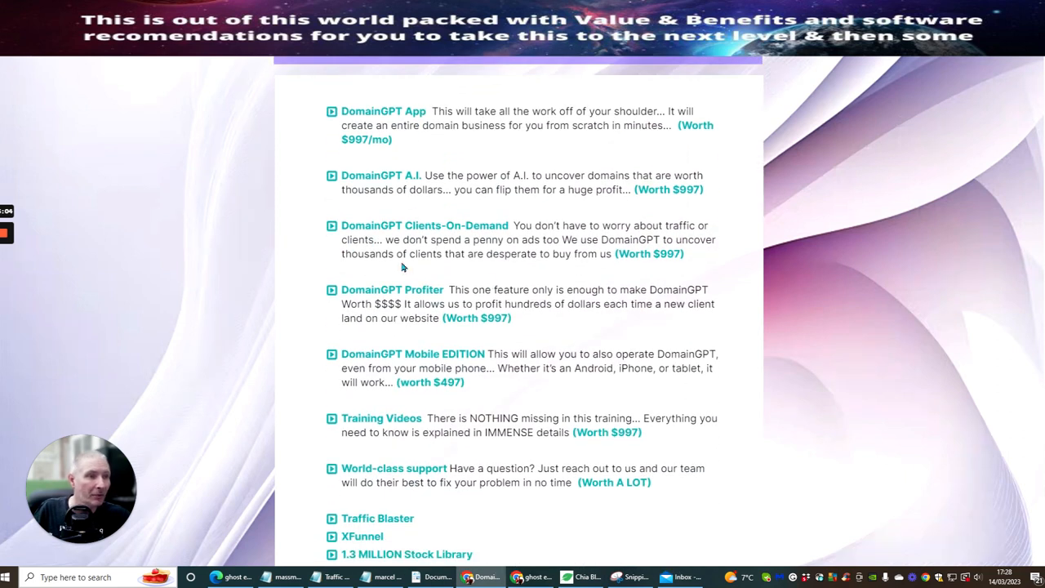
{"action": "mouse_move", "coordinate": [570, 284]}
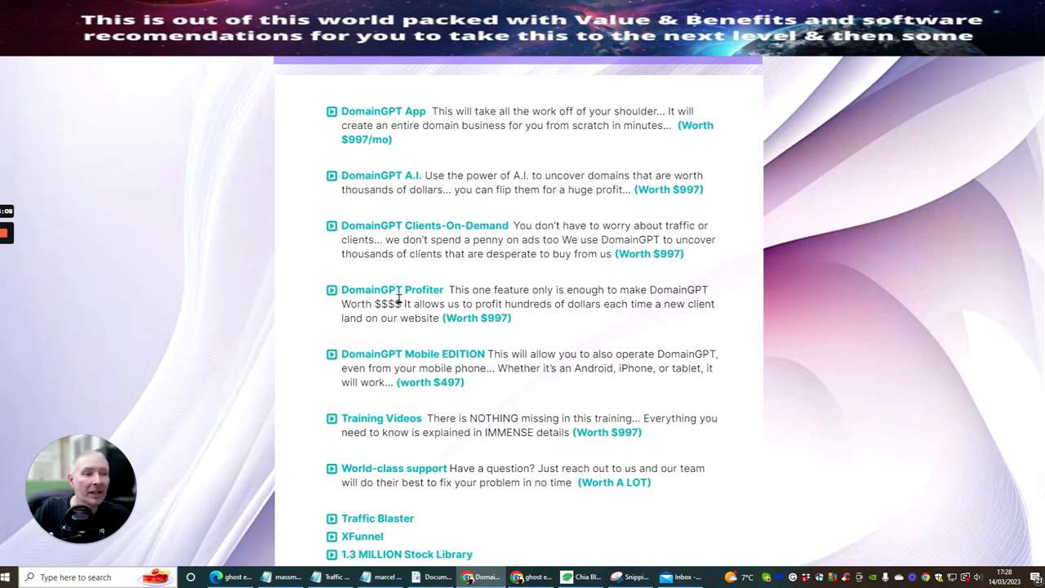
{"action": "mouse_move", "coordinate": [432, 367]}
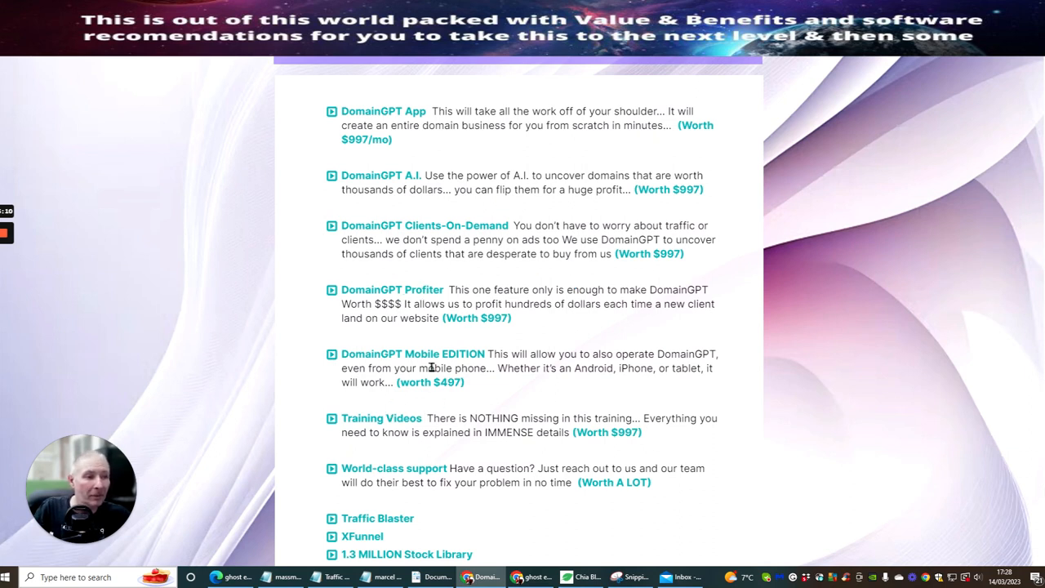
{"action": "scroll", "scroll_direction": "down", "scroll_amount": 3}
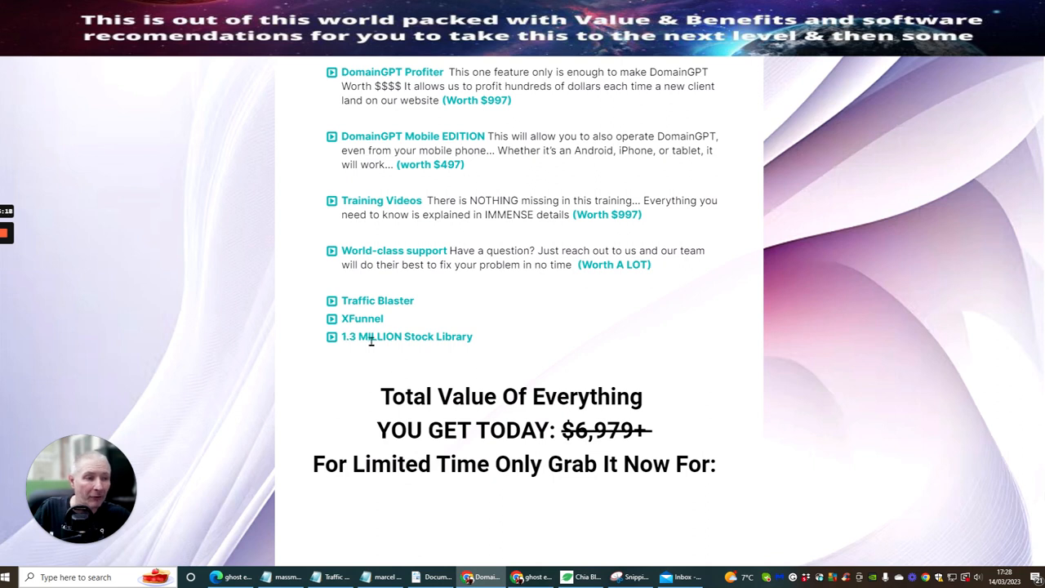
Step: Scroll through the final order box, FAQ and disclaimer down to the copyright footer
{"action": "scroll", "scroll_direction": "down", "scroll_amount": 3}
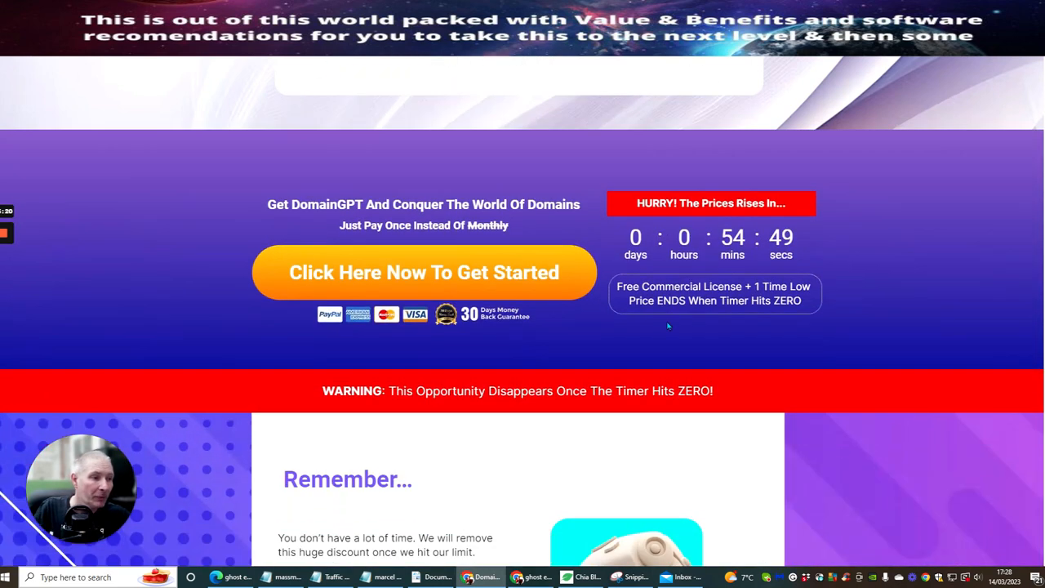
{"action": "scroll", "scroll_direction": "down", "scroll_amount": 3}
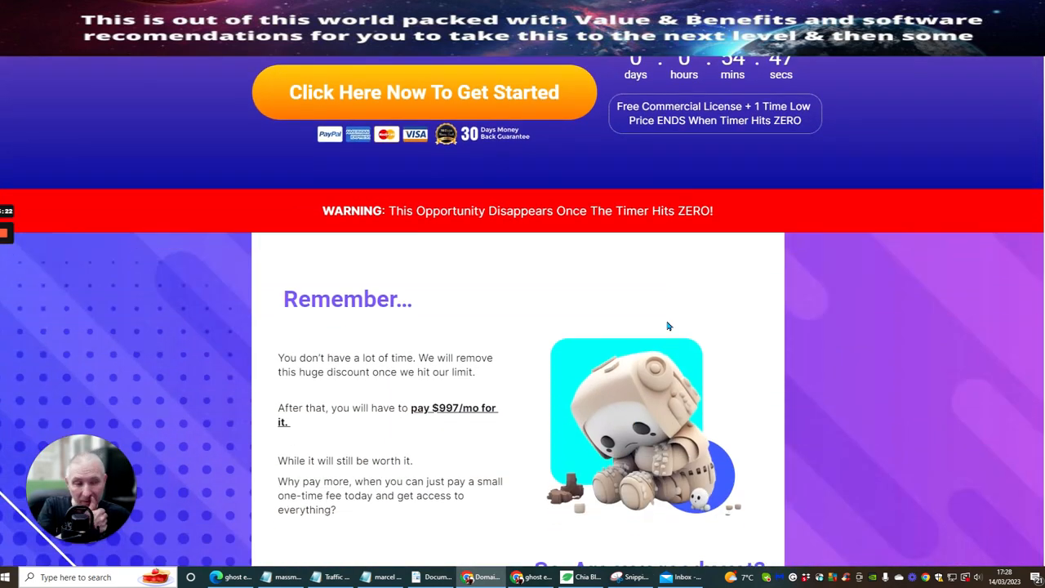
{"action": "mouse_move", "coordinate": [643, 250]}
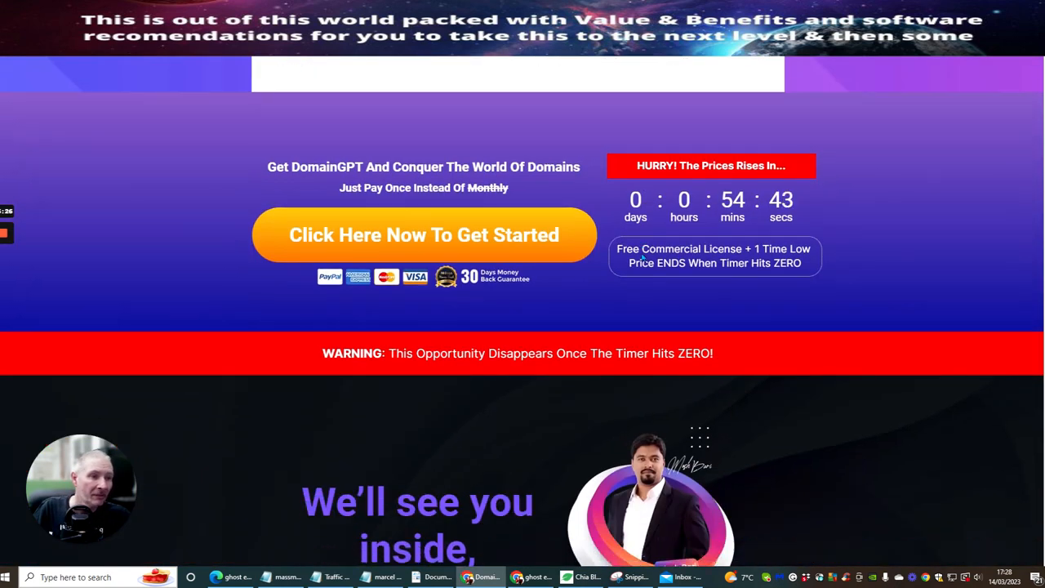
{"action": "scroll", "scroll_direction": "down", "scroll_amount": 3}
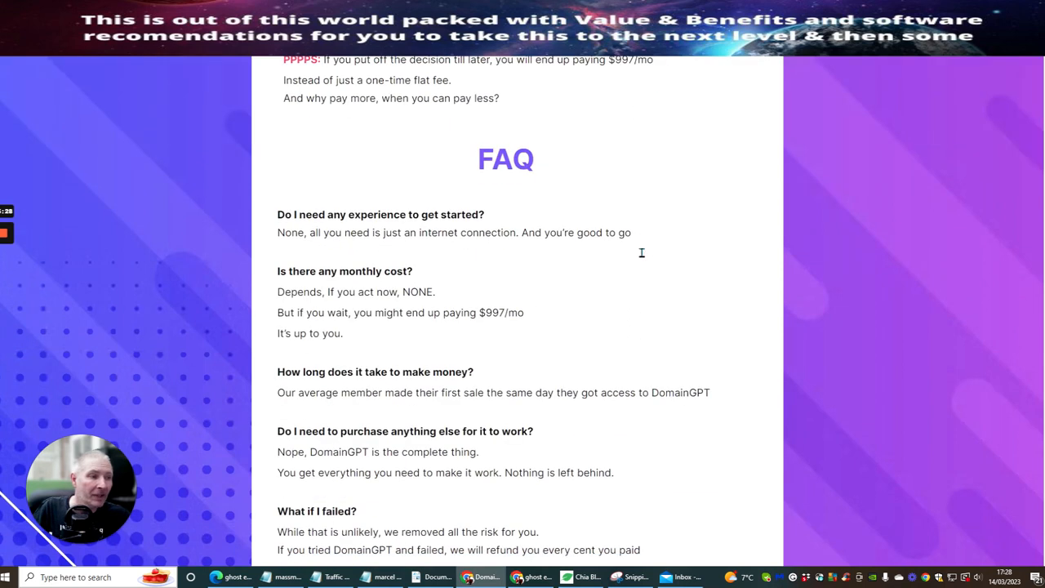
{"action": "scroll", "scroll_direction": "down", "scroll_amount": 3}
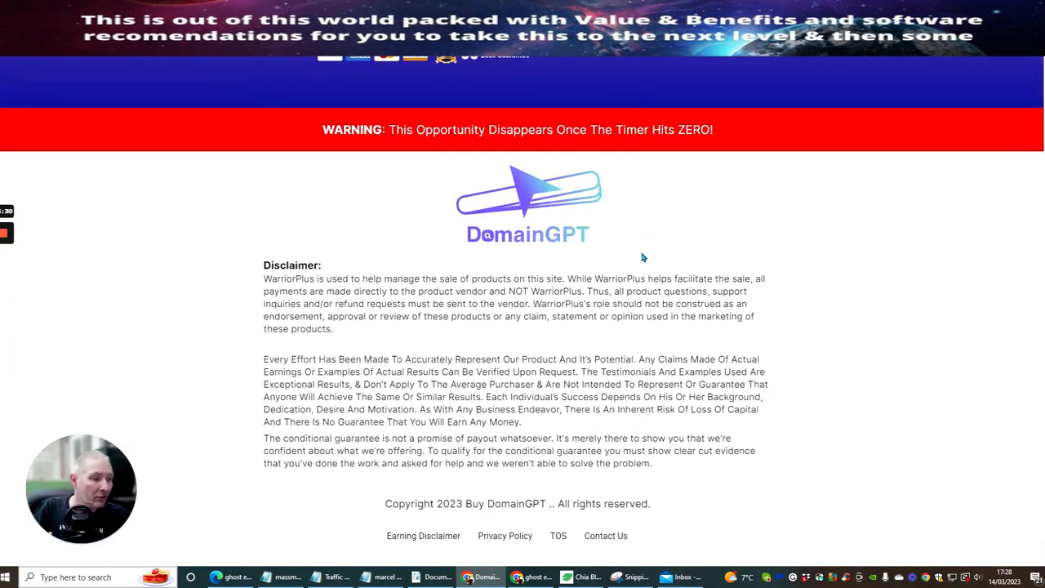
{"action": "mouse_move", "coordinate": [712, 186]}
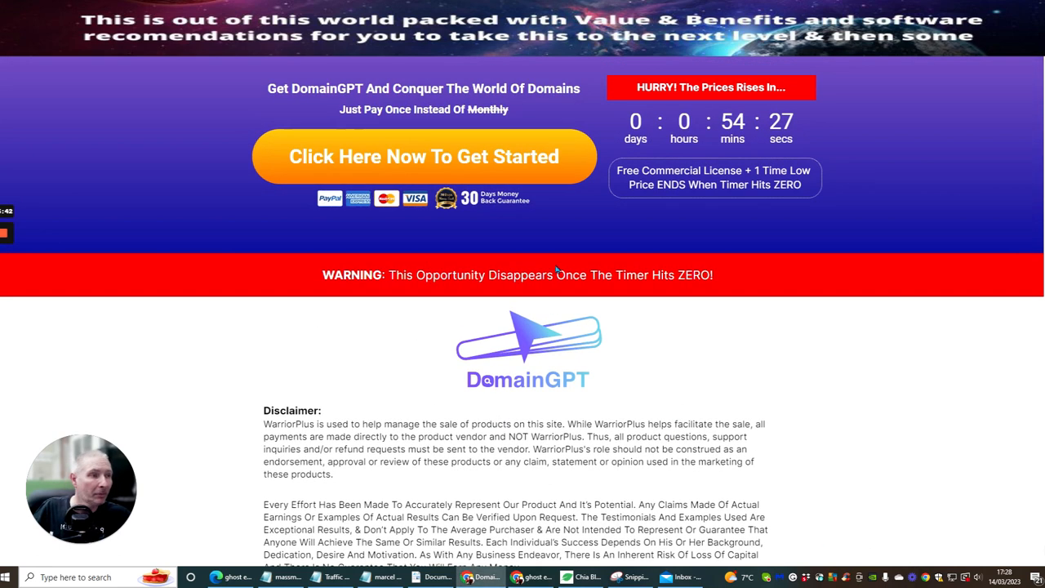
{"action": "mouse_move", "coordinate": [274, 363]}
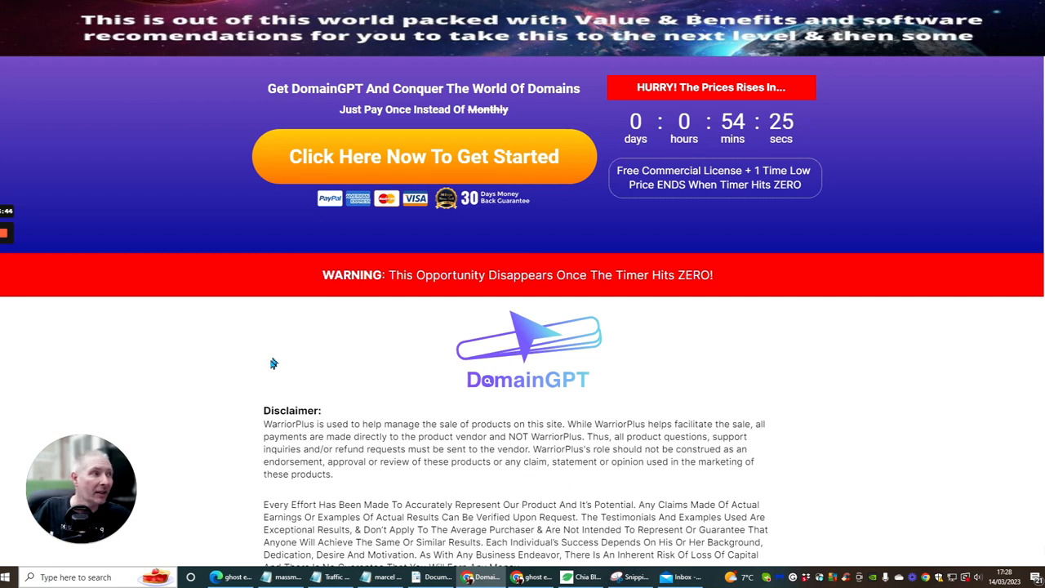
{"action": "mouse_move", "coordinate": [131, 350]}
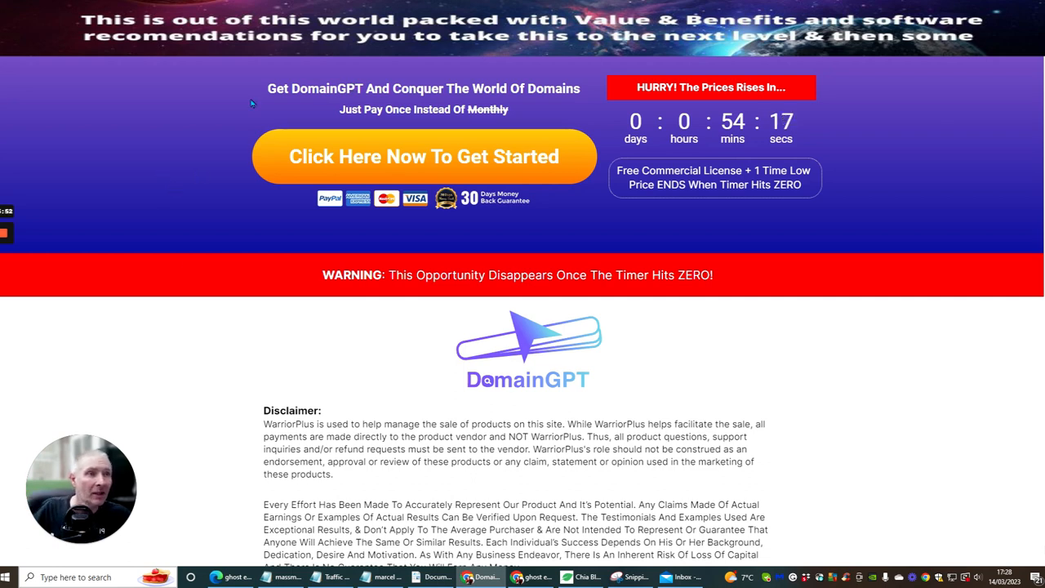
{"action": "mouse_move", "coordinate": [419, 110]}
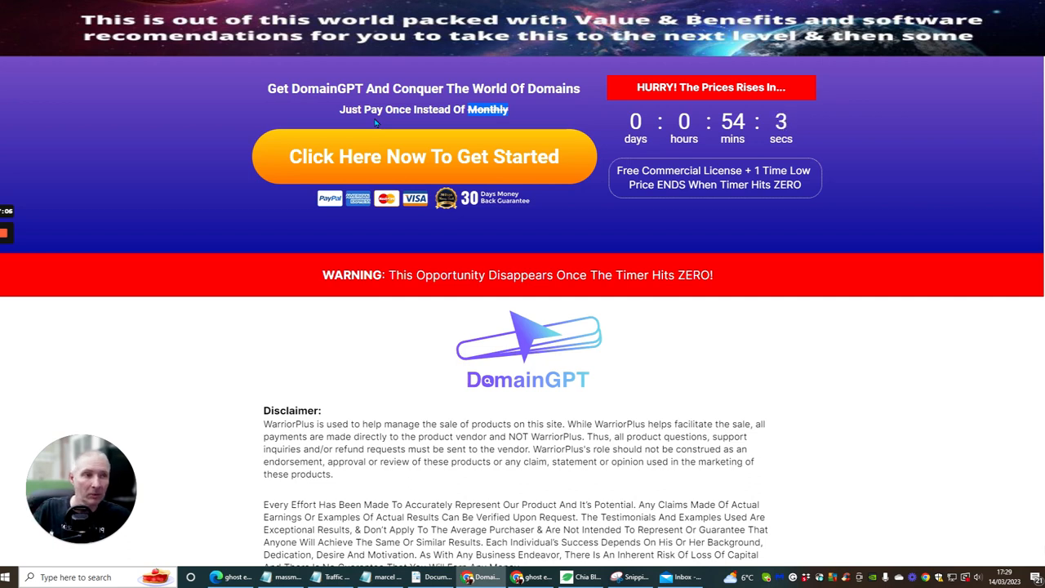
{"action": "mouse_move", "coordinate": [386, 129]}
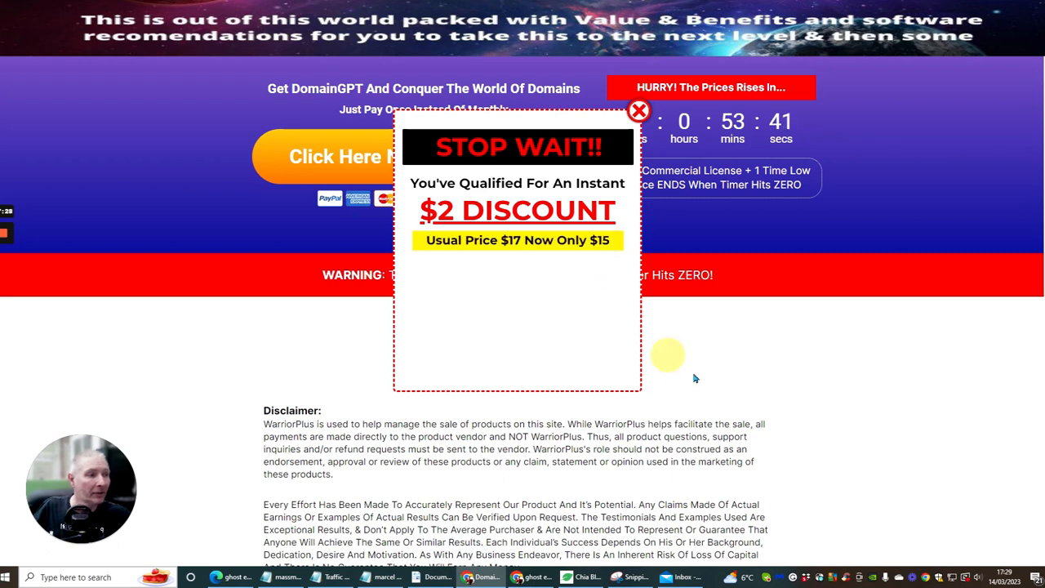
{"action": "mouse_move", "coordinate": [825, 312]}
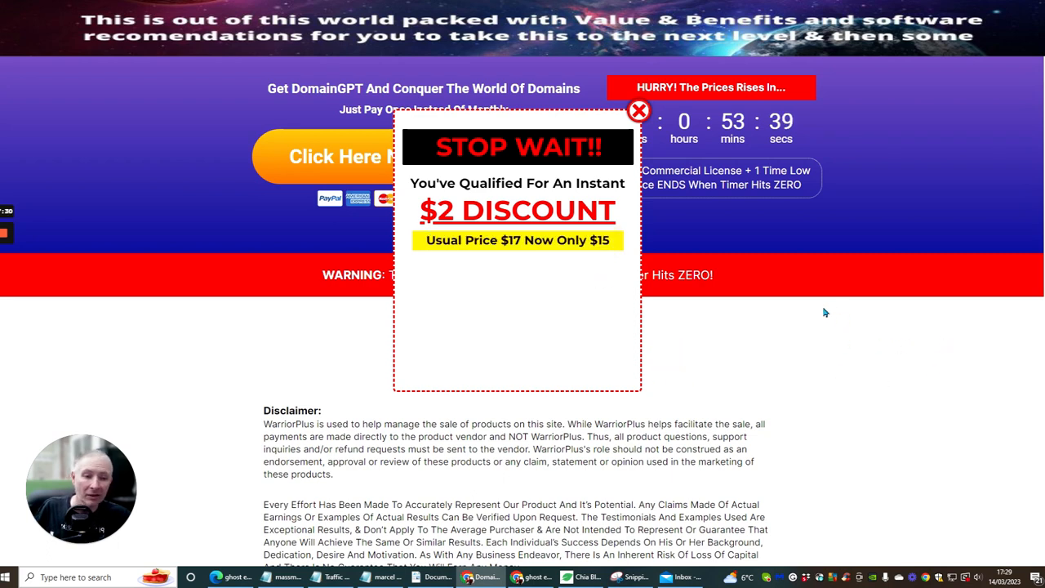
{"action": "mouse_move", "coordinate": [805, 366]}
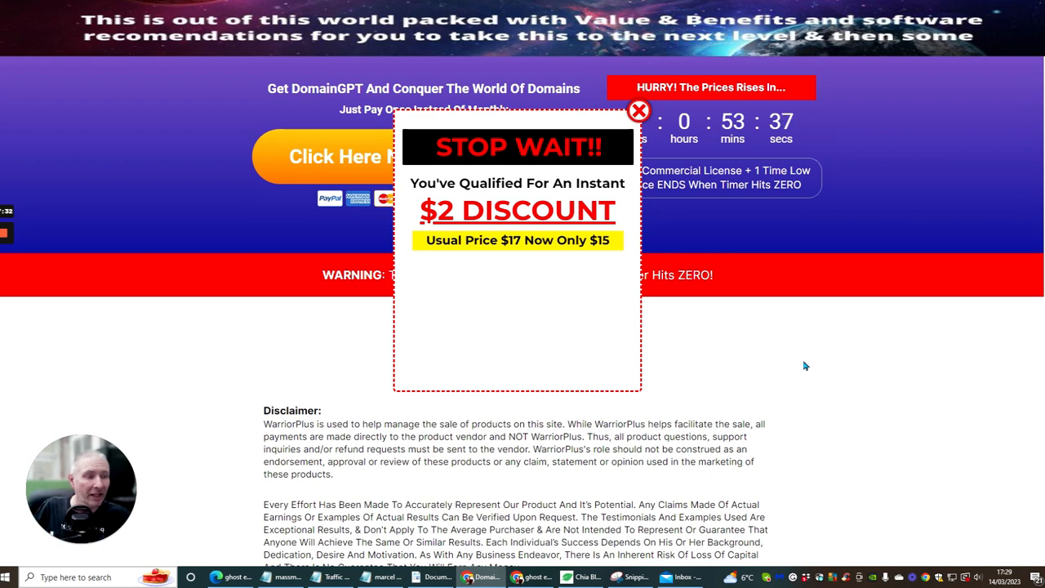
{"action": "mouse_move", "coordinate": [798, 357]}
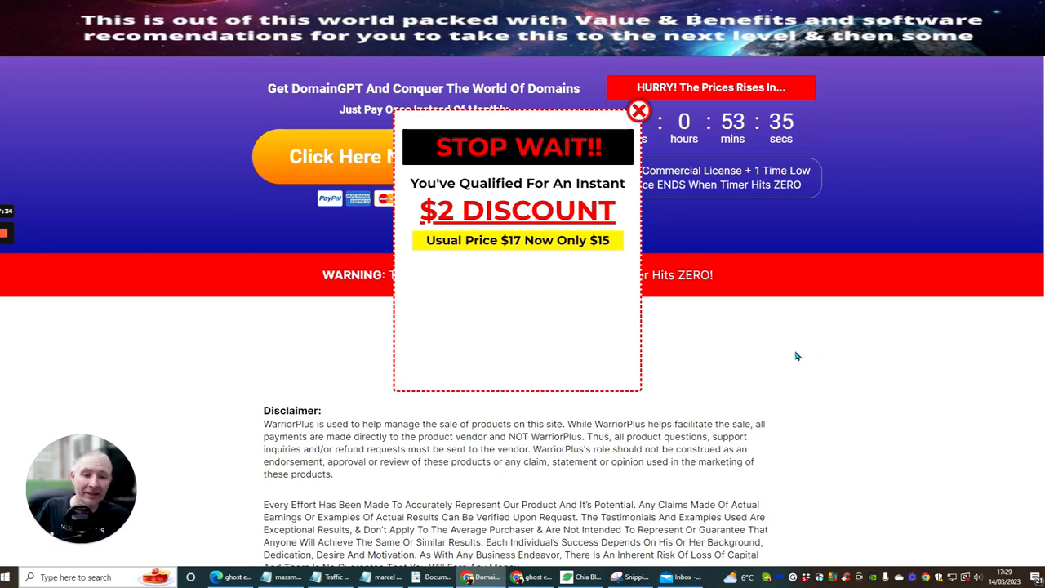